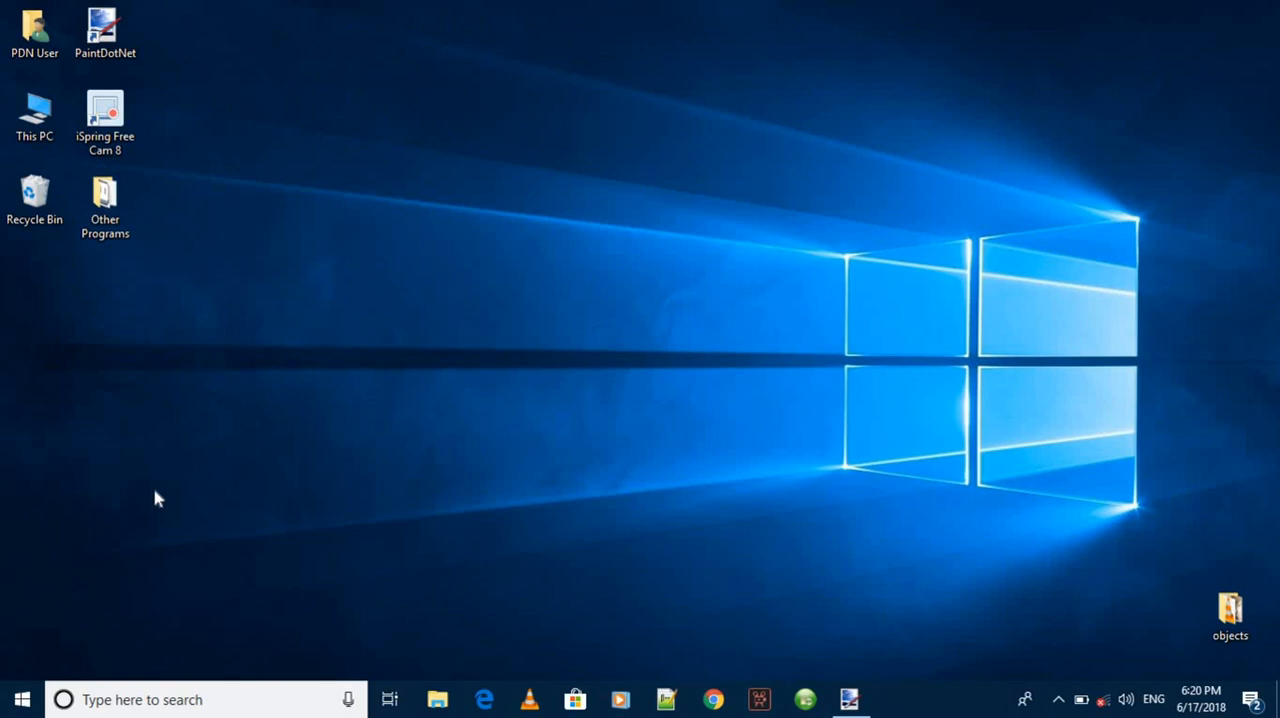
- Launch Paint.NET, paint a horizontal black test stroke on the canvas, then undo it
{"action": "left_click", "coordinate": [849, 699]}
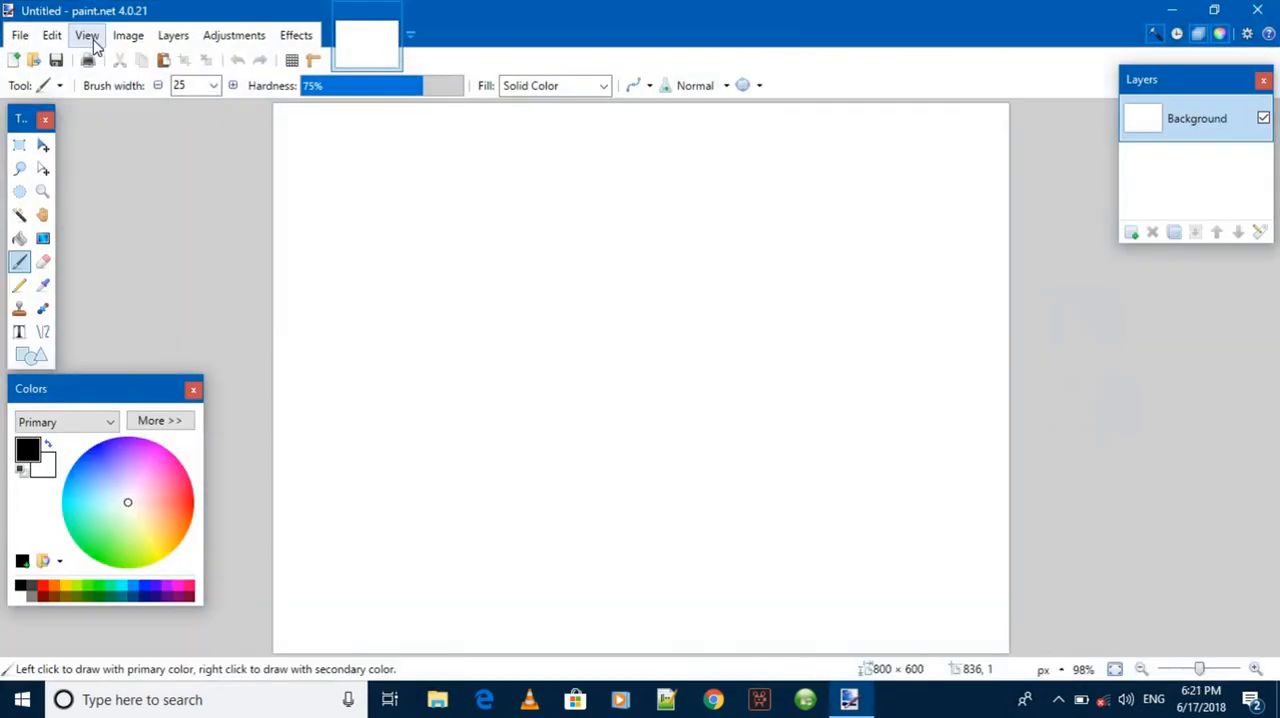
{"action": "mouse_move", "coordinate": [95, 47]}
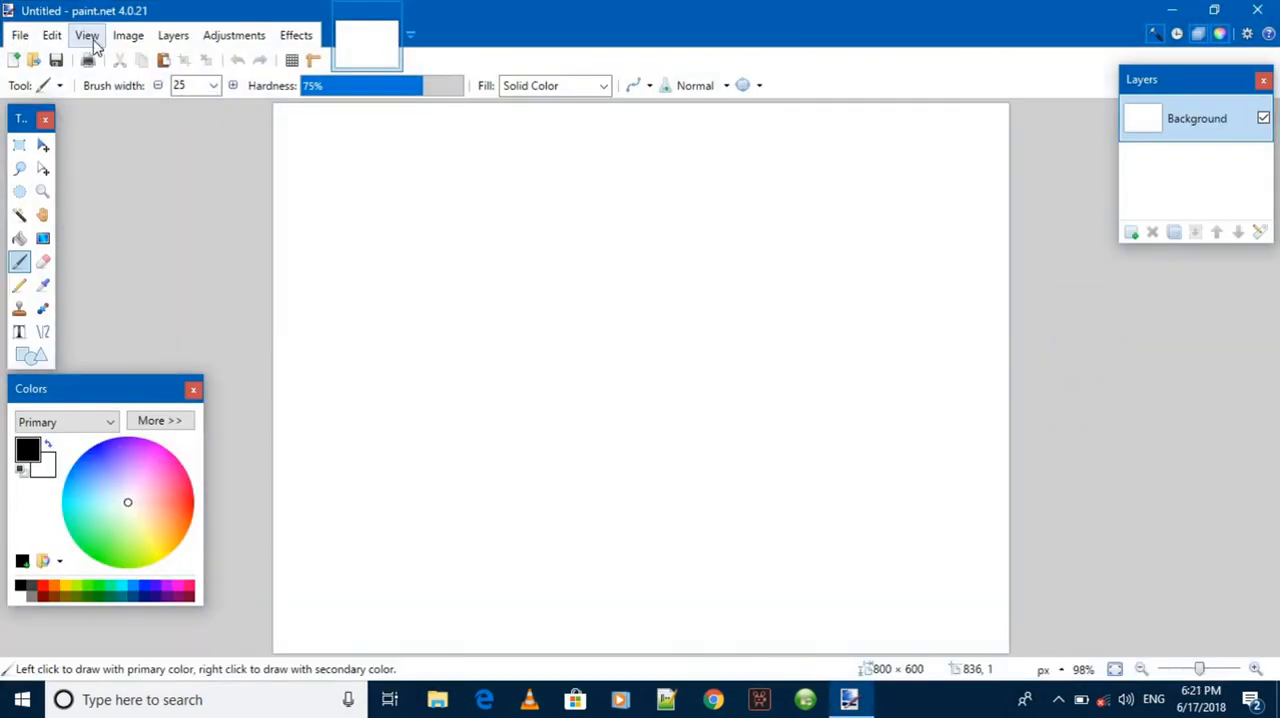
{"action": "left_click_drag", "start_coordinate": [366, 283], "coordinate": [642, 283]}
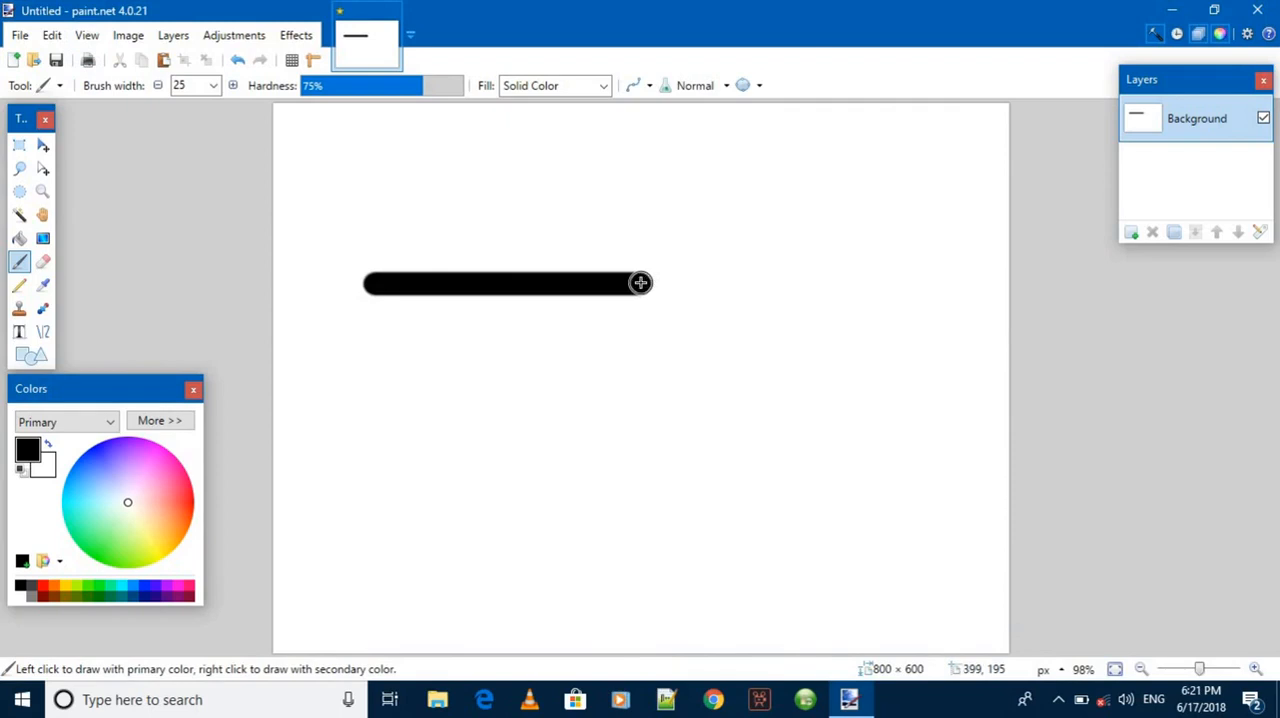
{"action": "left_click", "coordinate": [237, 60]}
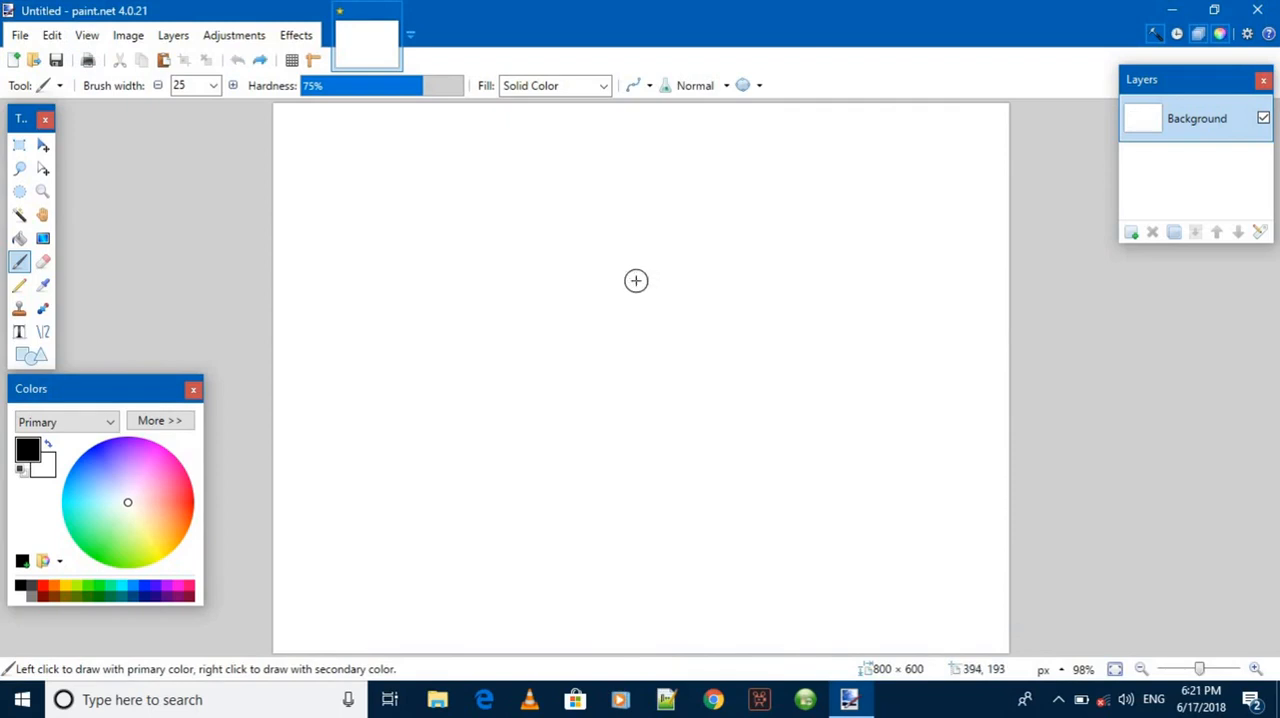
{"action": "mouse_move", "coordinate": [245, 238]}
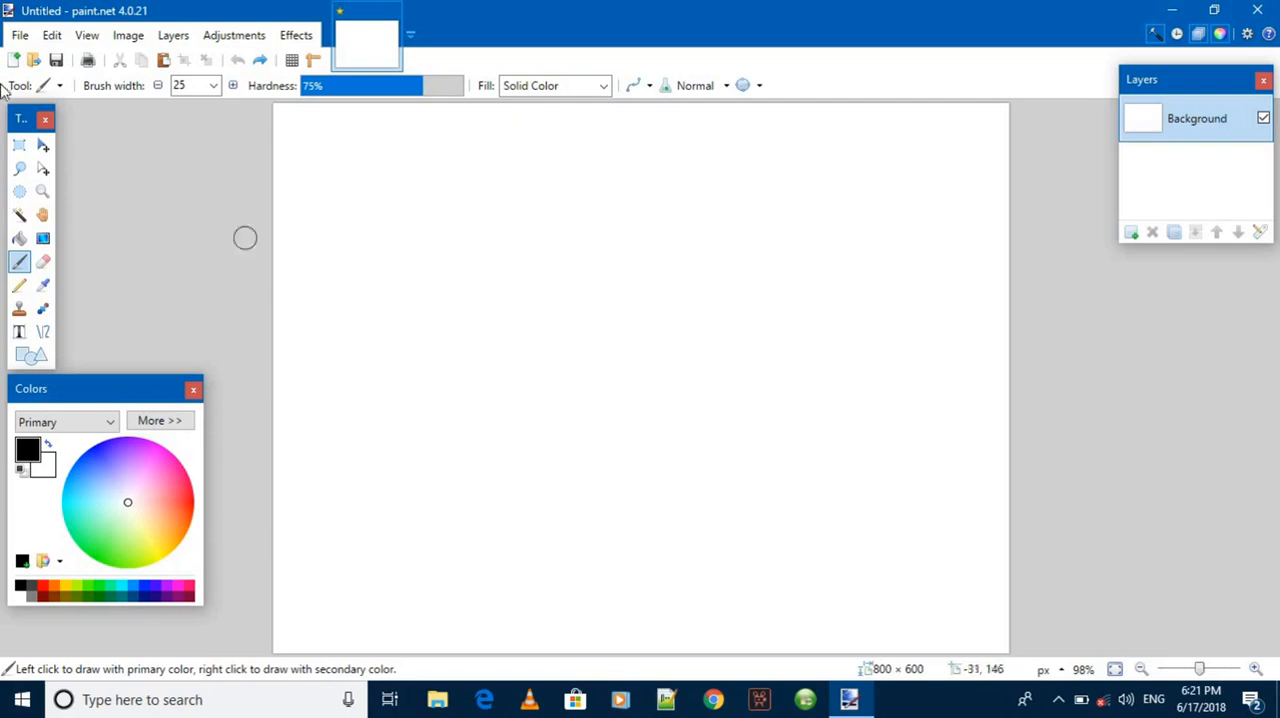
- Open 1.jpg from the wall_sky folder
{"action": "left_click", "coordinate": [18, 35]}
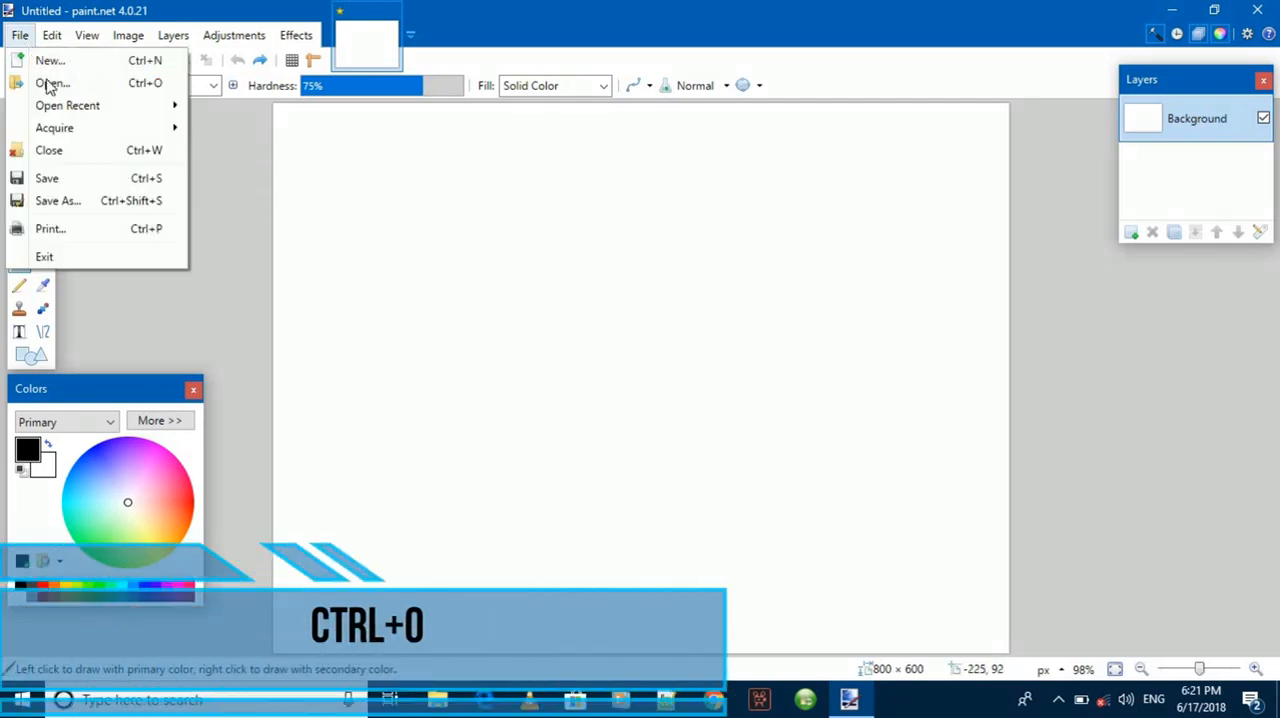
{"action": "left_click", "coordinate": [67, 105]}
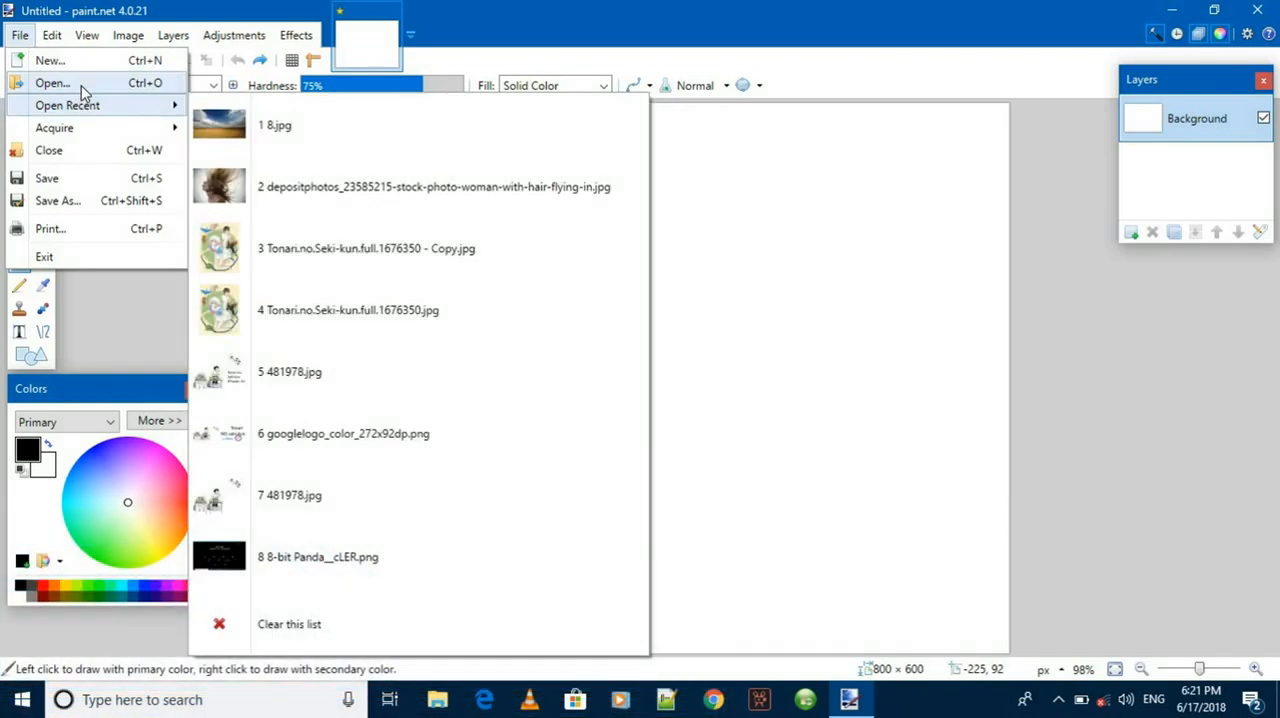
{"action": "left_click", "coordinate": [52, 83]}
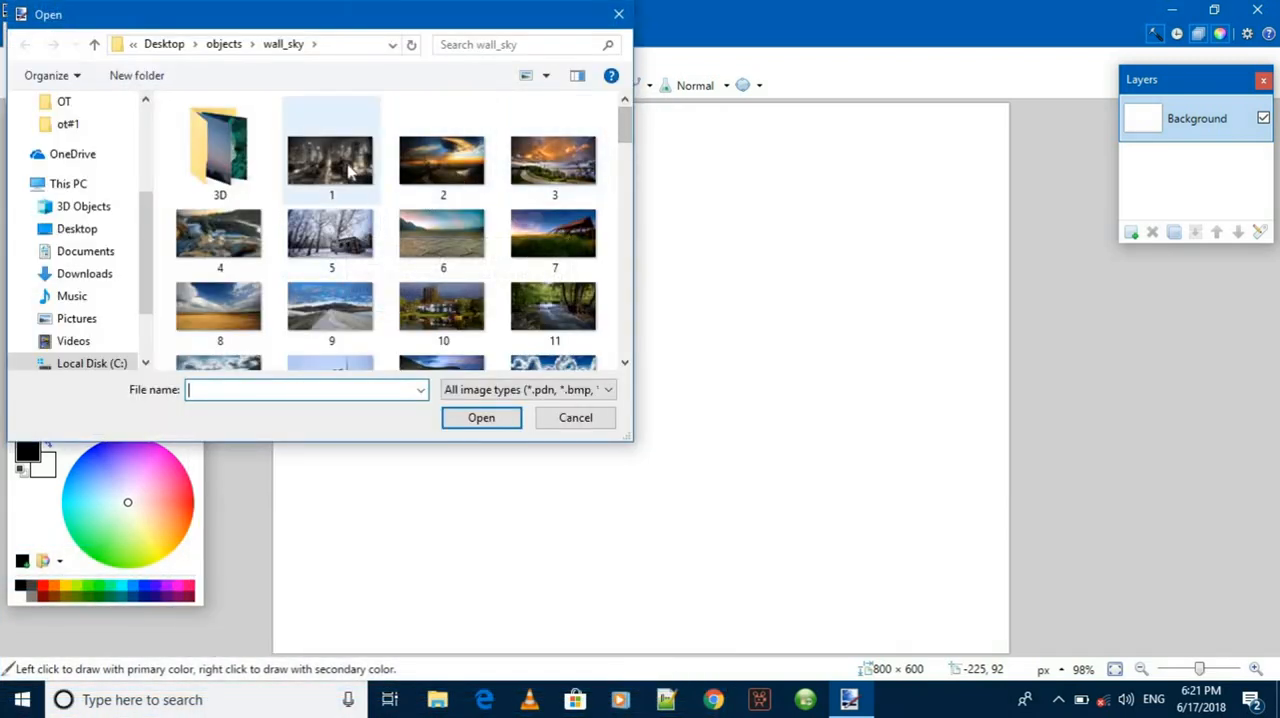
{"action": "left_click", "coordinate": [331, 160]}
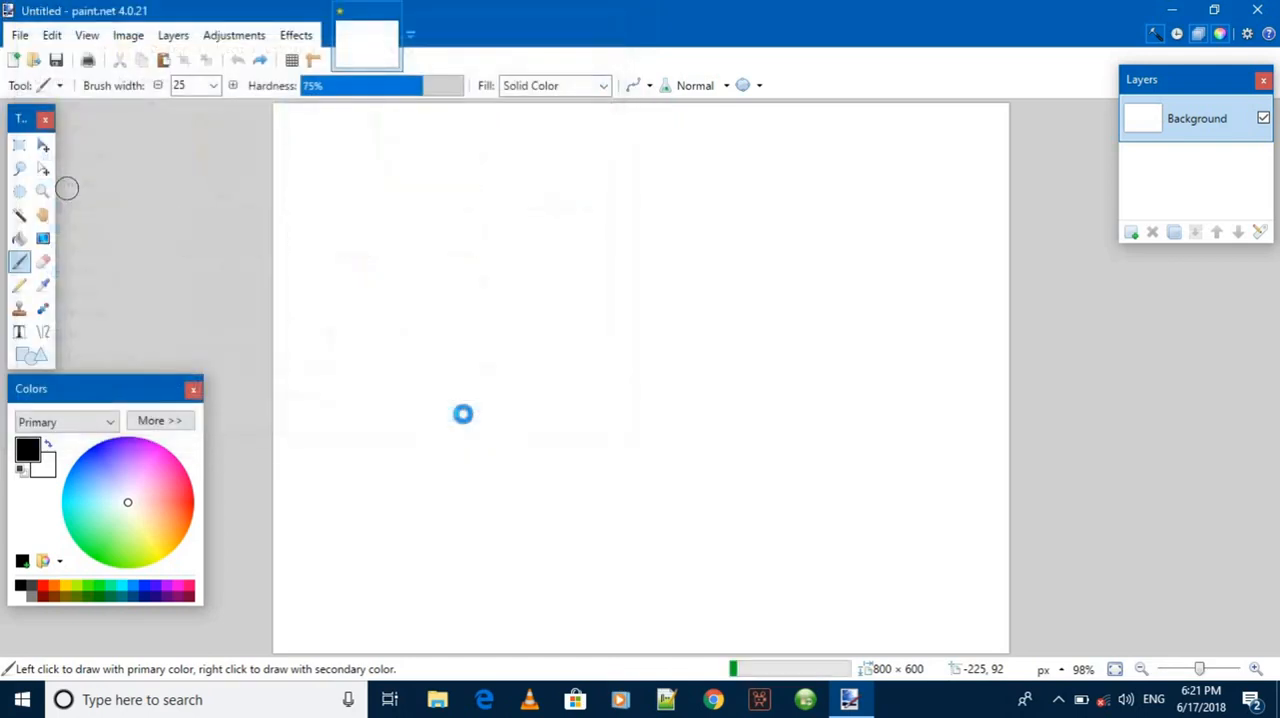
- Open photos 2.jpg through 7.jpg together as additional images
{"action": "left_click", "coordinate": [18, 35]}
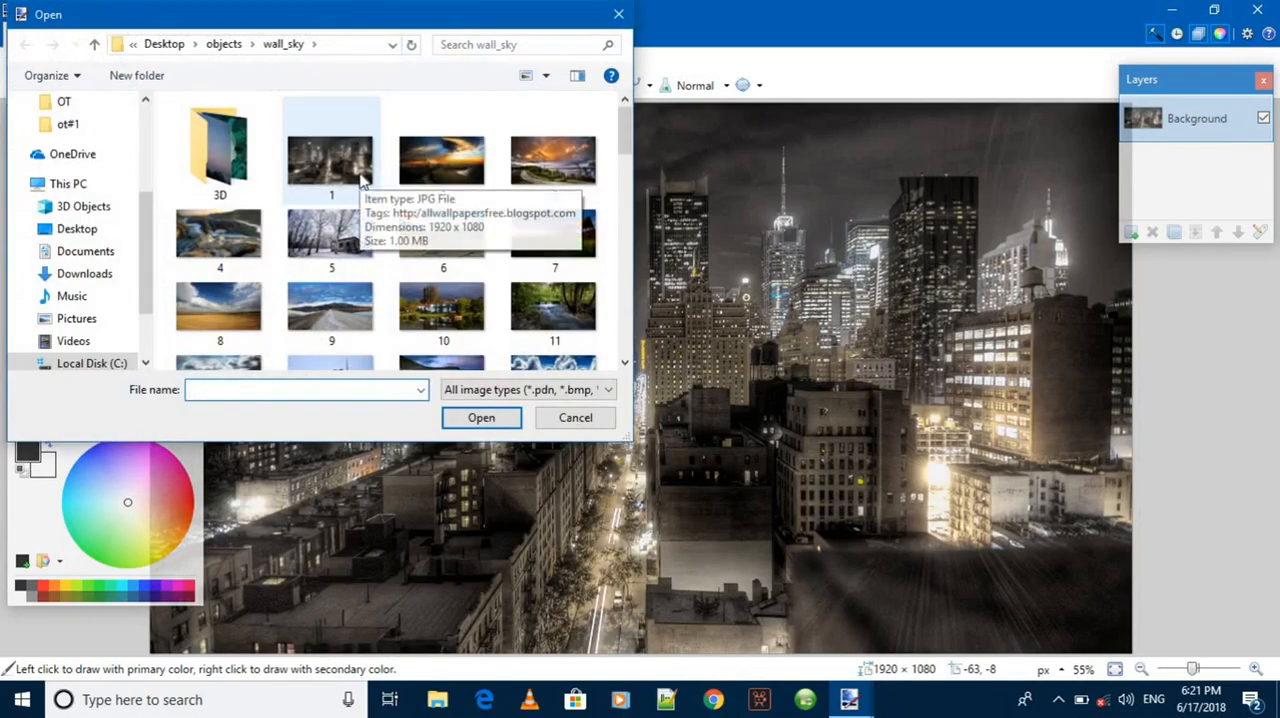
{"action": "left_click", "coordinate": [442, 160]}
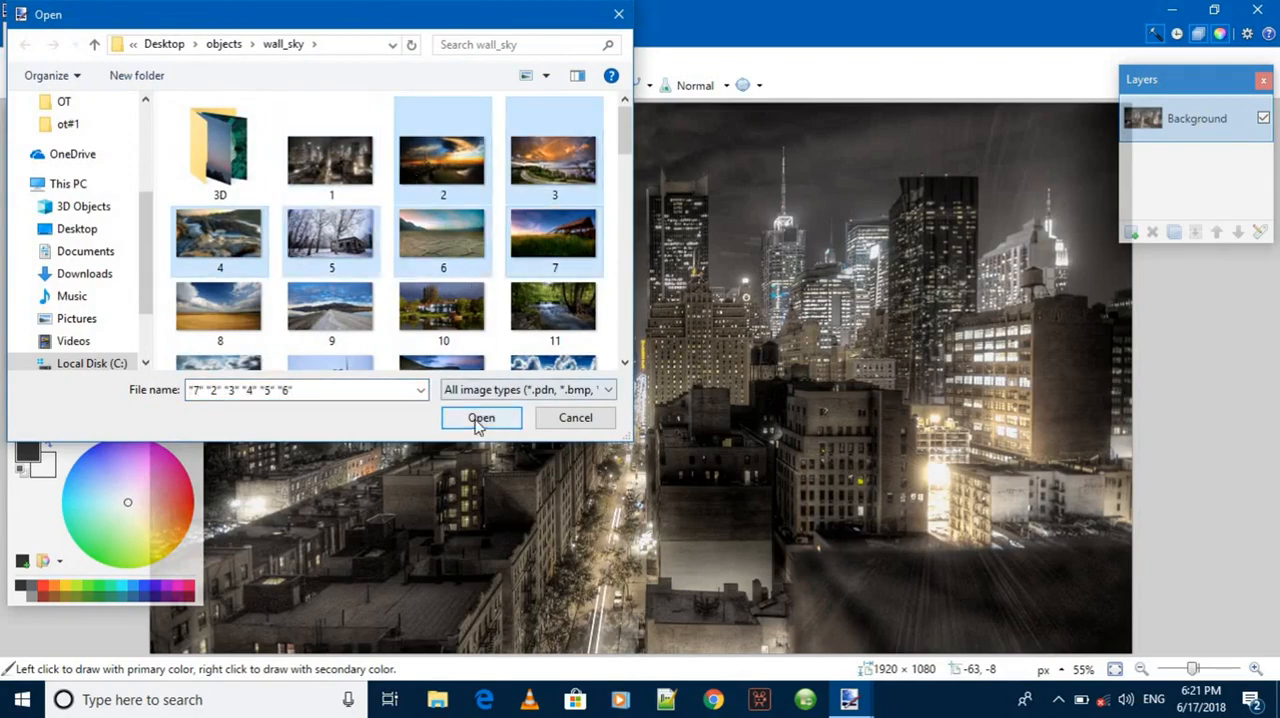
{"action": "left_click", "coordinate": [481, 417]}
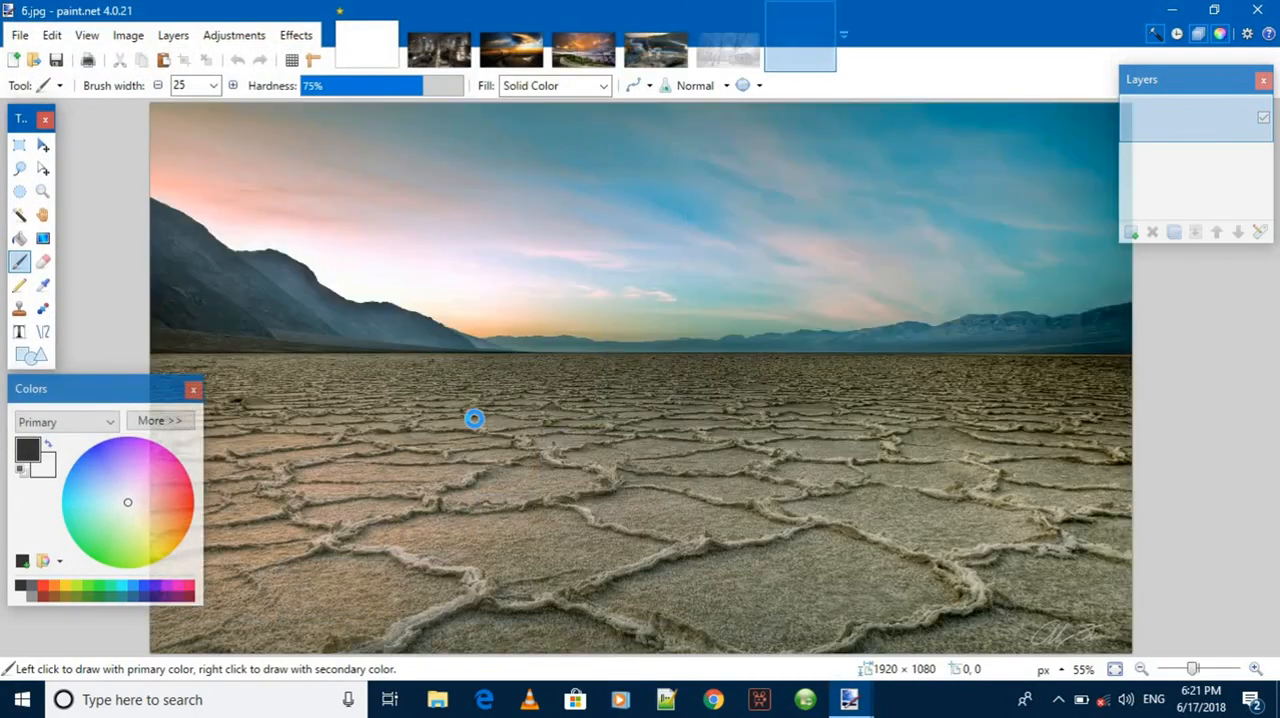
- Flip through the barn, night city, mosque and snowy cabin tabs, ending on the rainbow road photo
{"action": "left_click", "coordinate": [871, 48]}
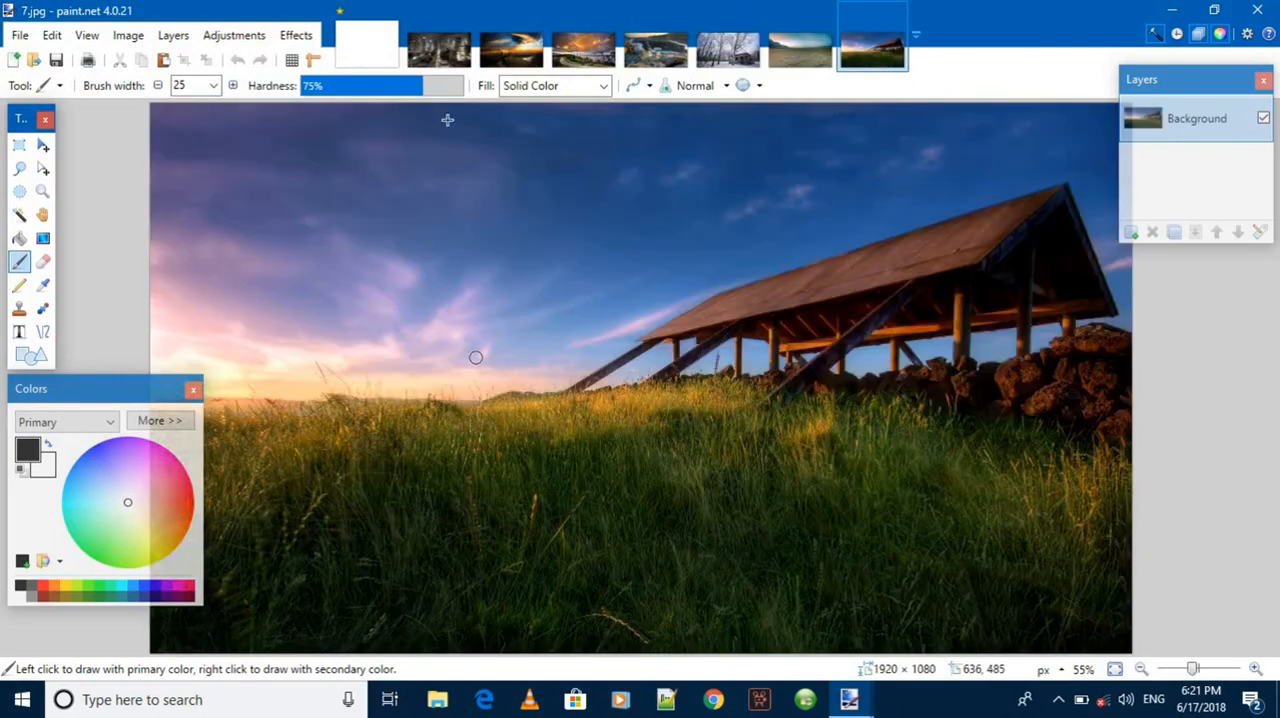
{"action": "left_click", "coordinate": [512, 48]}
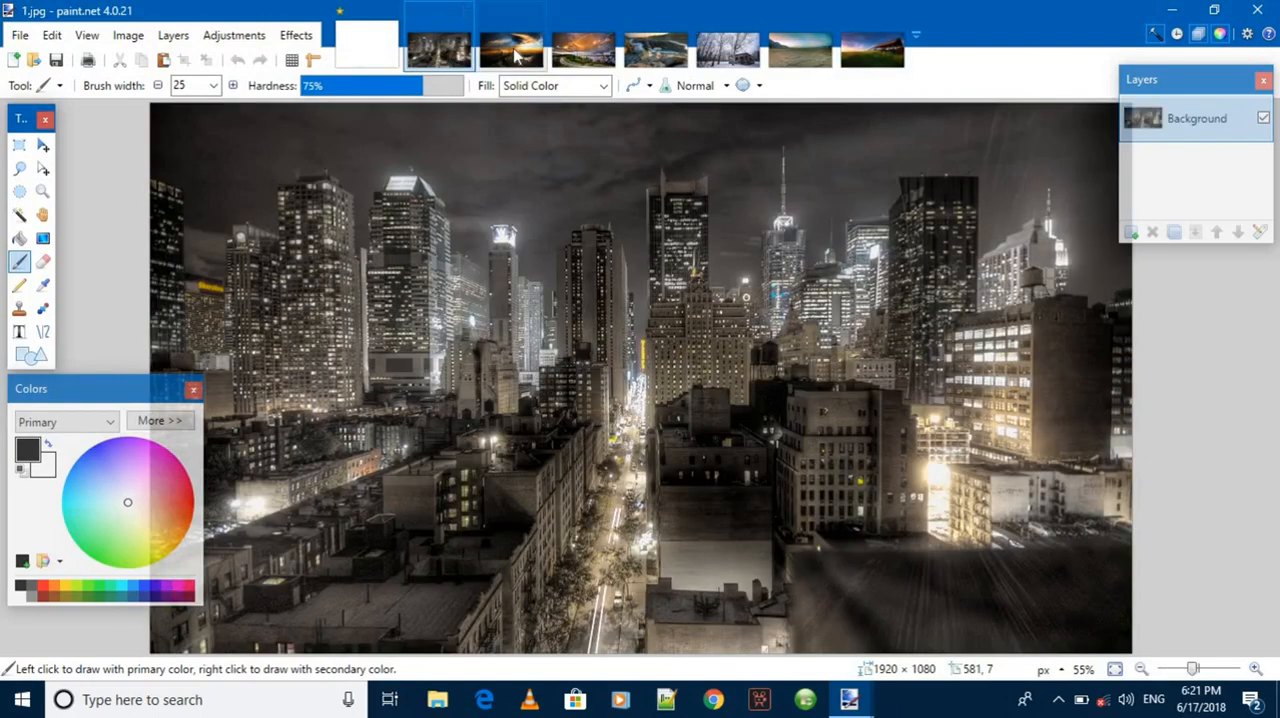
{"action": "left_click", "coordinate": [511, 50]}
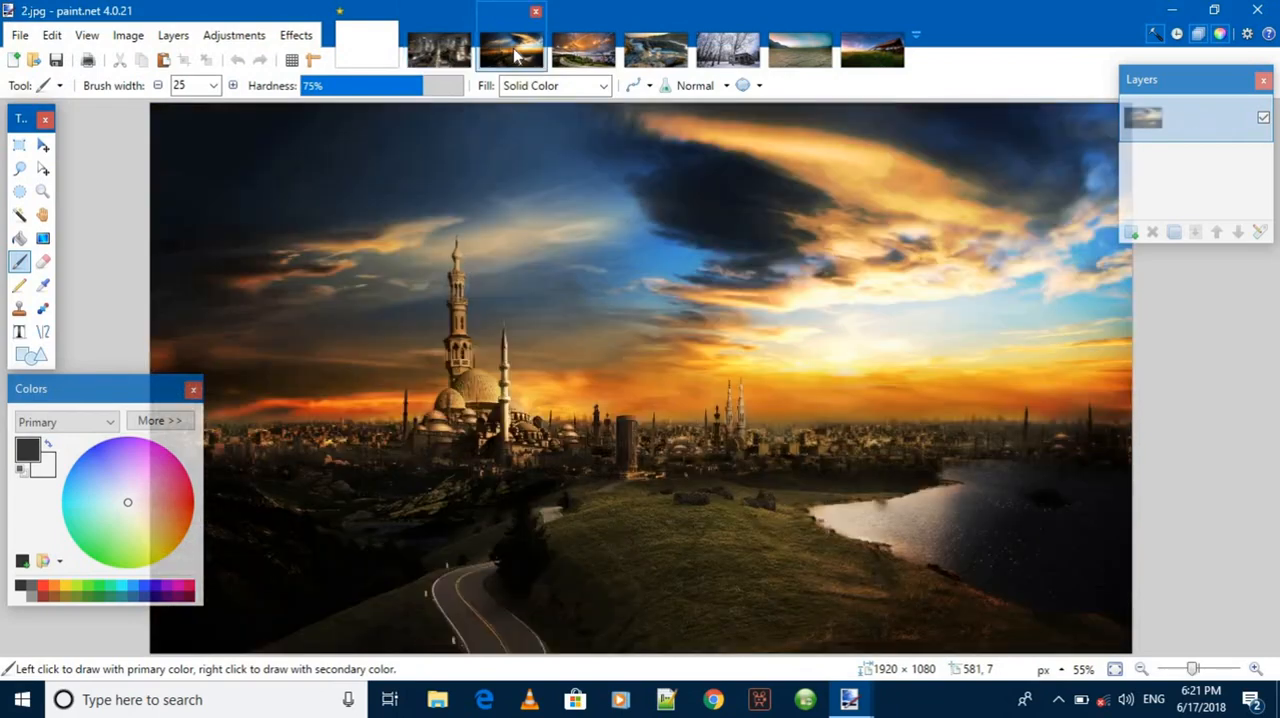
{"action": "left_click", "coordinate": [583, 50]}
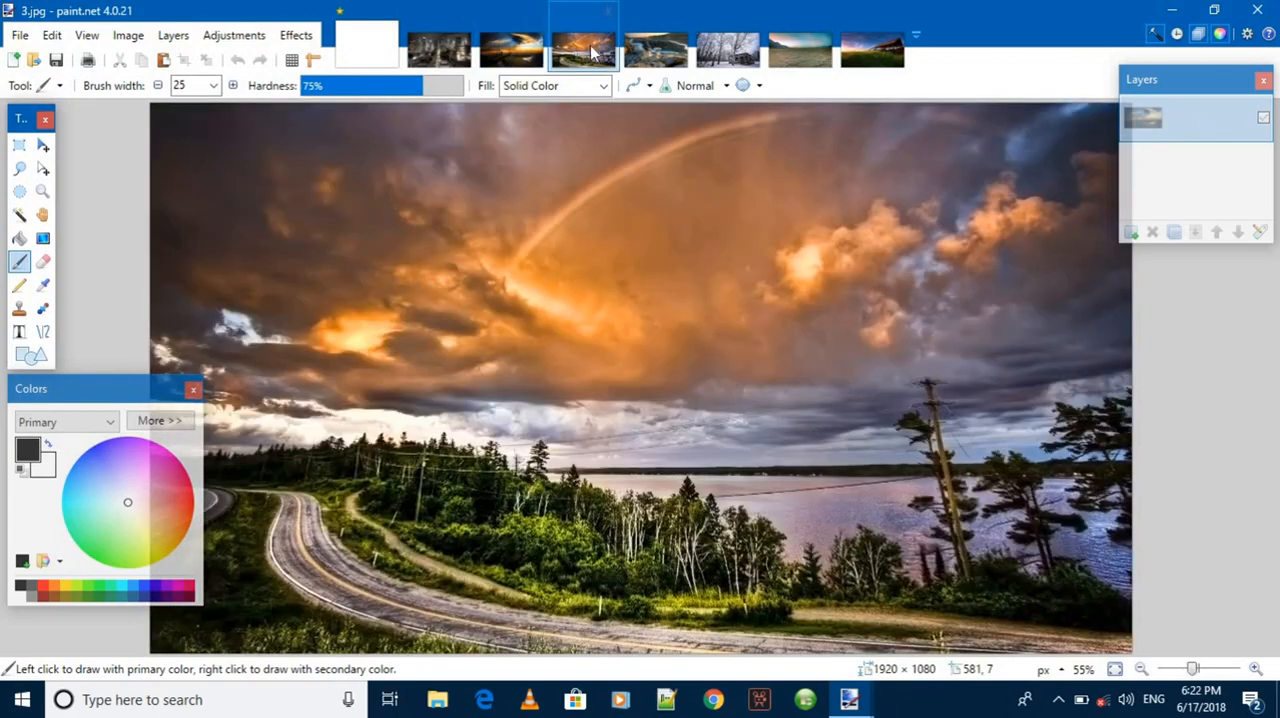
{"action": "left_click", "coordinate": [727, 49]}
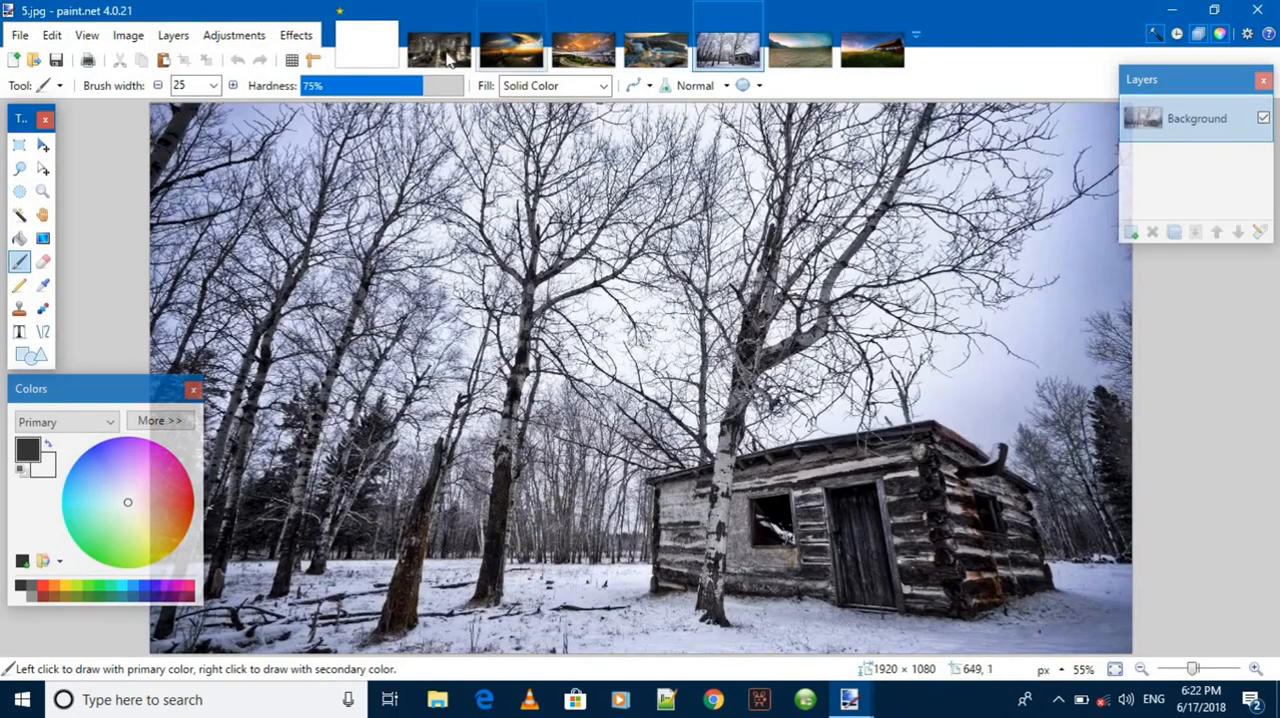
{"action": "left_click", "coordinate": [511, 49]}
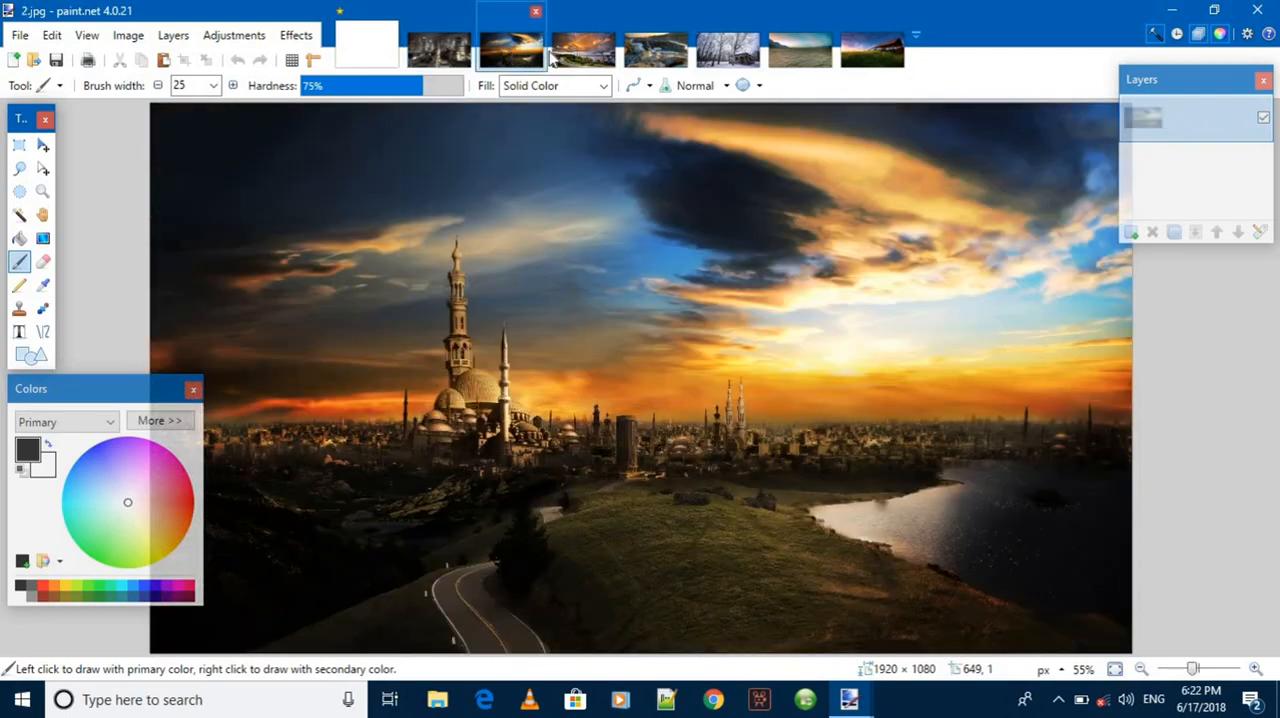
{"action": "left_click", "coordinate": [583, 48]}
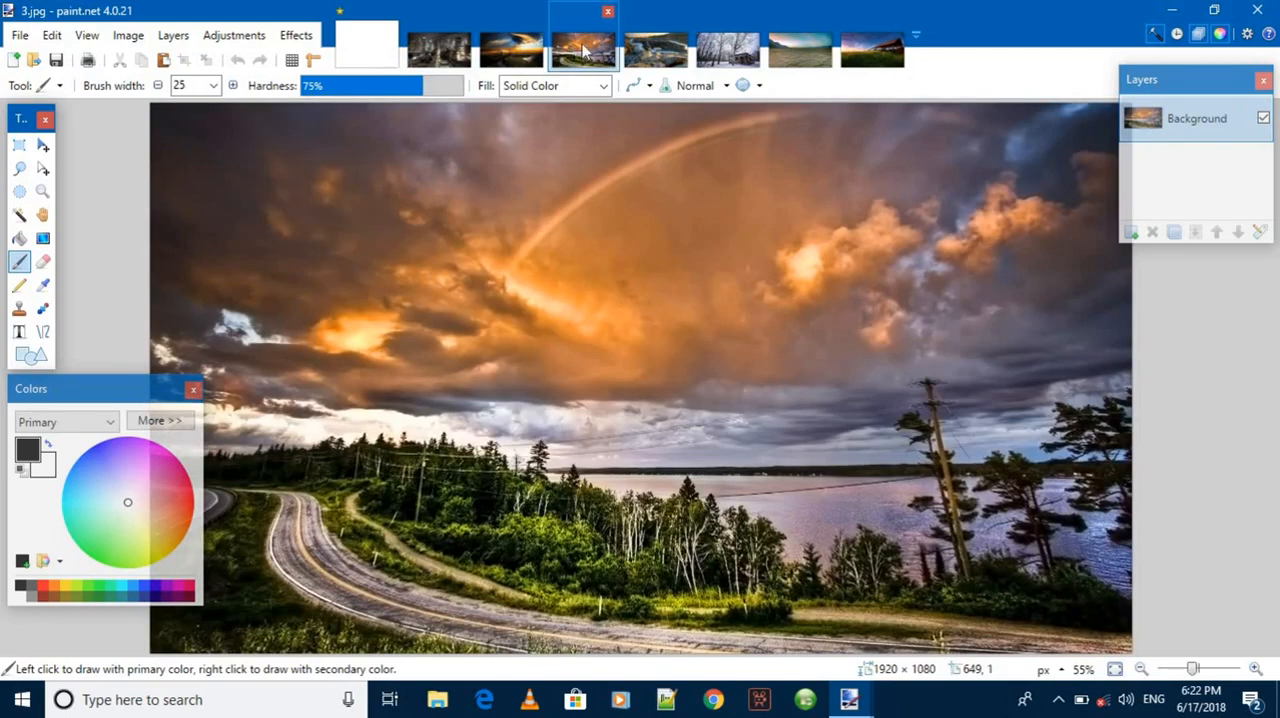
{"action": "mouse_move", "coordinate": [583, 78]}
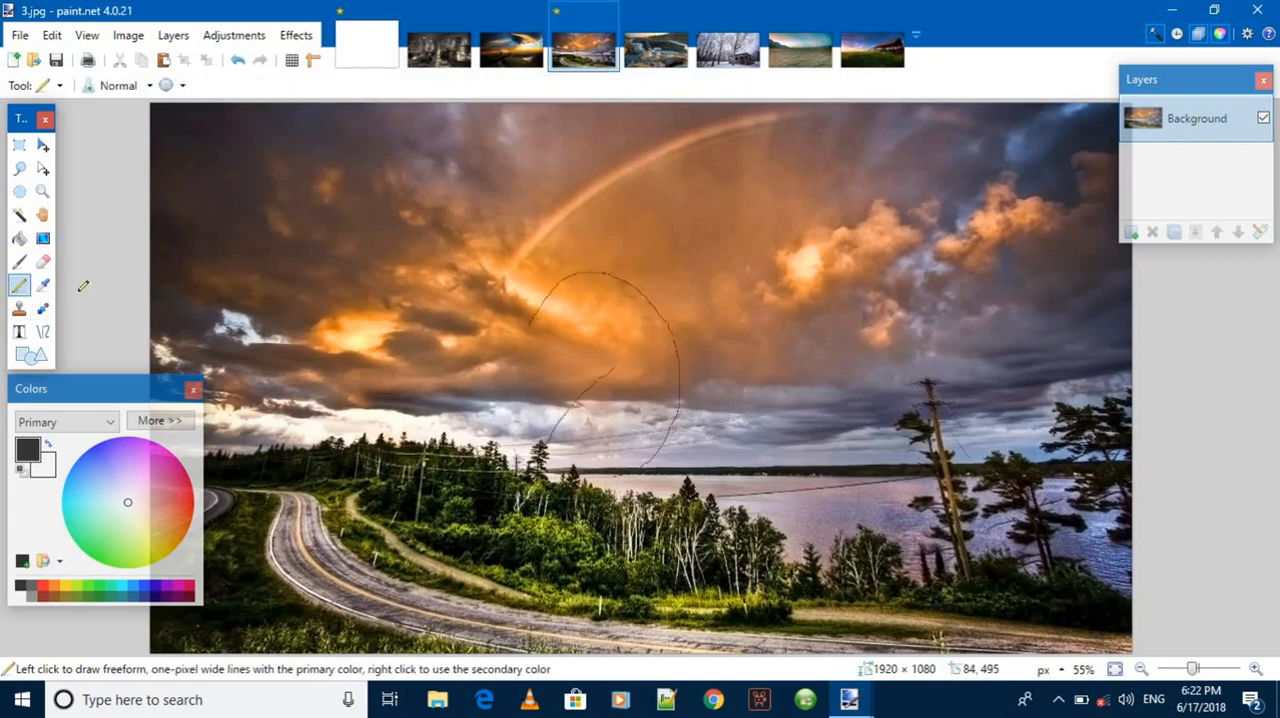
- Cycle through the river rapids, snowy cabin and rainbow road tabs, ending on night city 1.jpg
{"action": "left_click", "coordinate": [655, 50]}
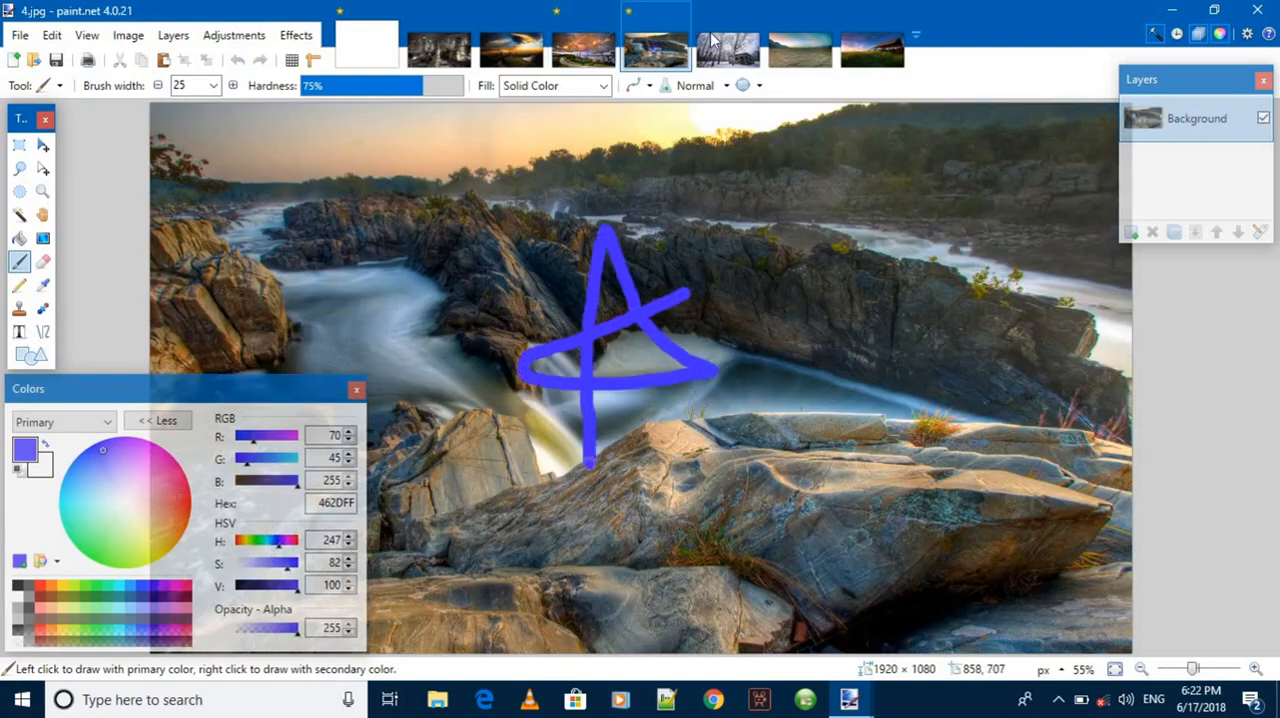
{"action": "left_click", "coordinate": [728, 50]}
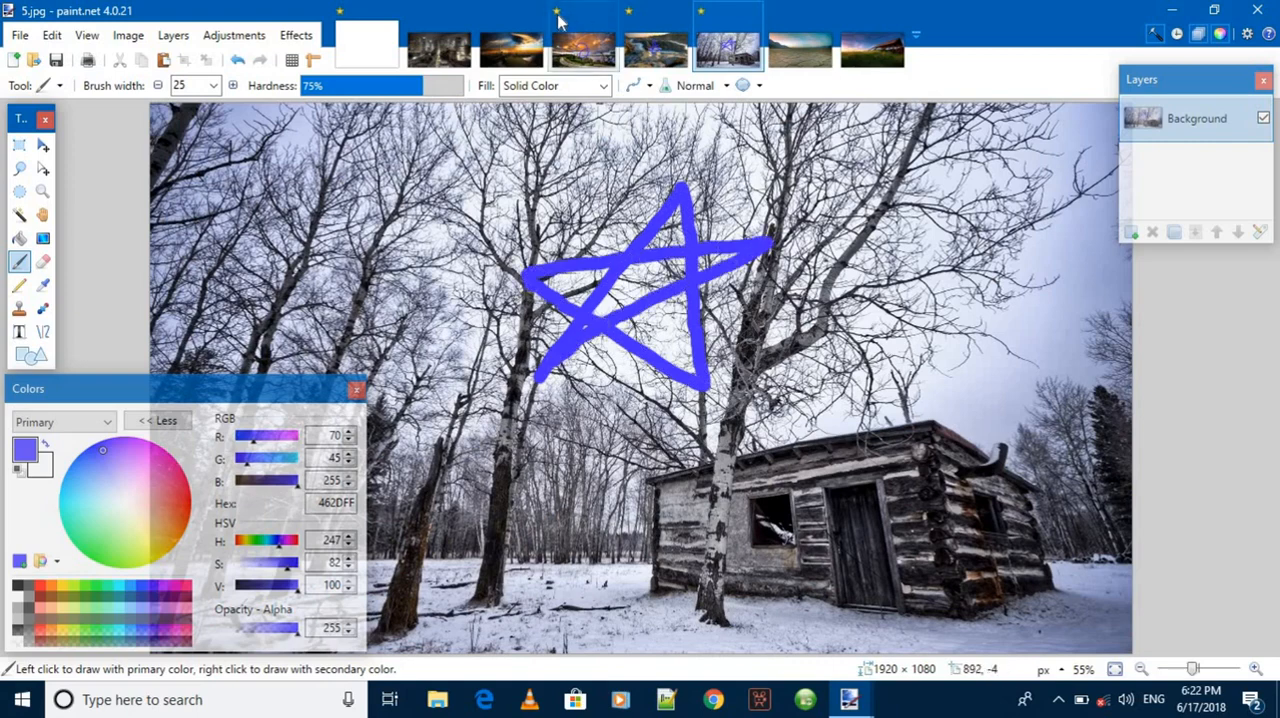
{"action": "mouse_move", "coordinate": [628, 22]}
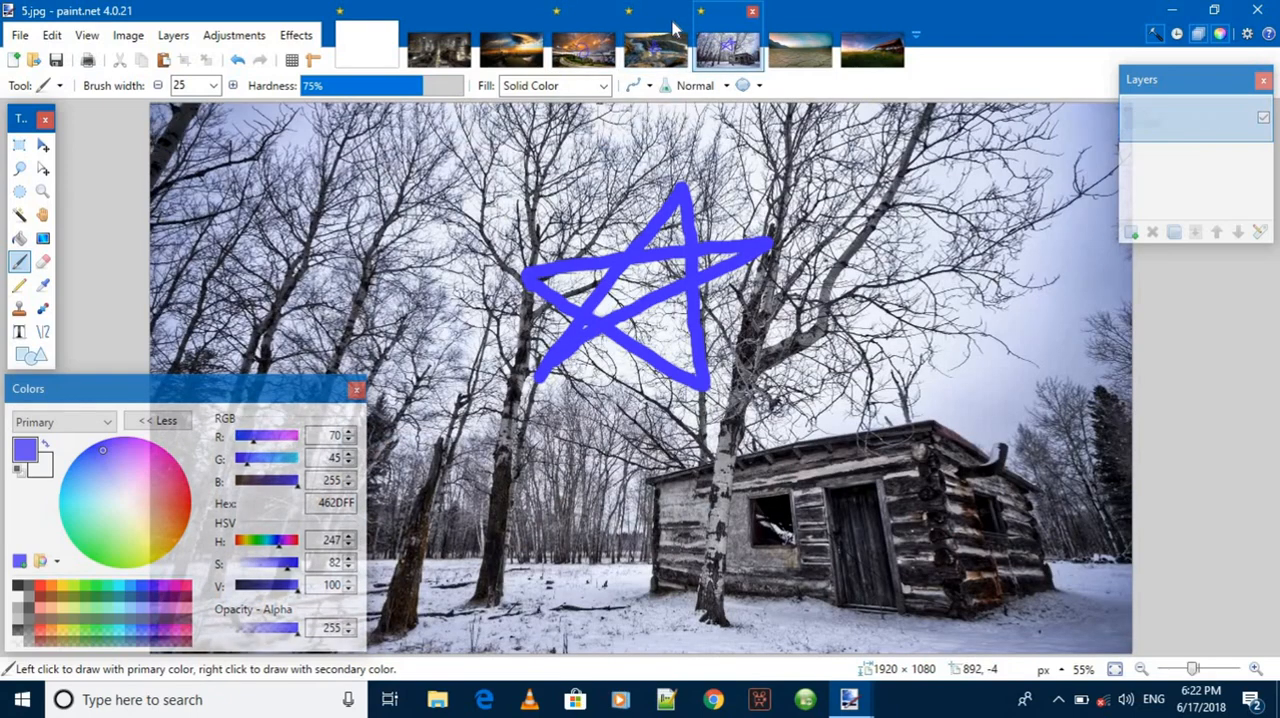
{"action": "left_click", "coordinate": [655, 48]}
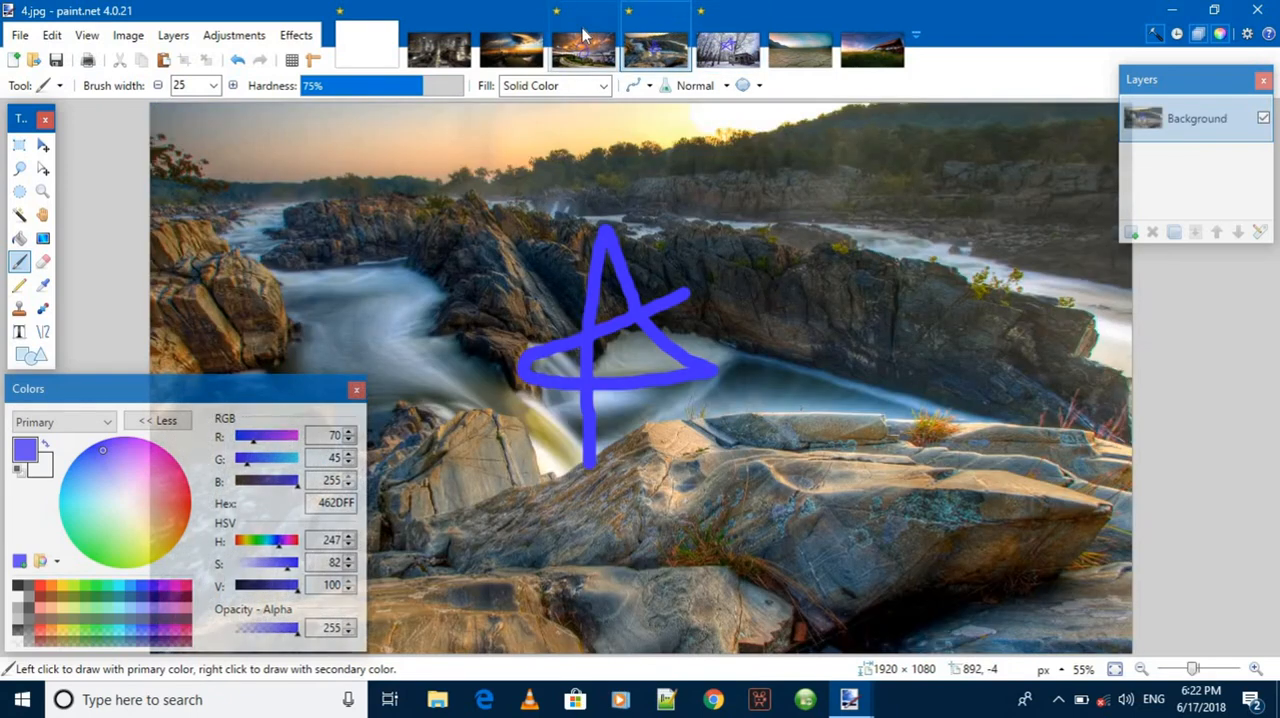
{"action": "left_click", "coordinate": [583, 48]}
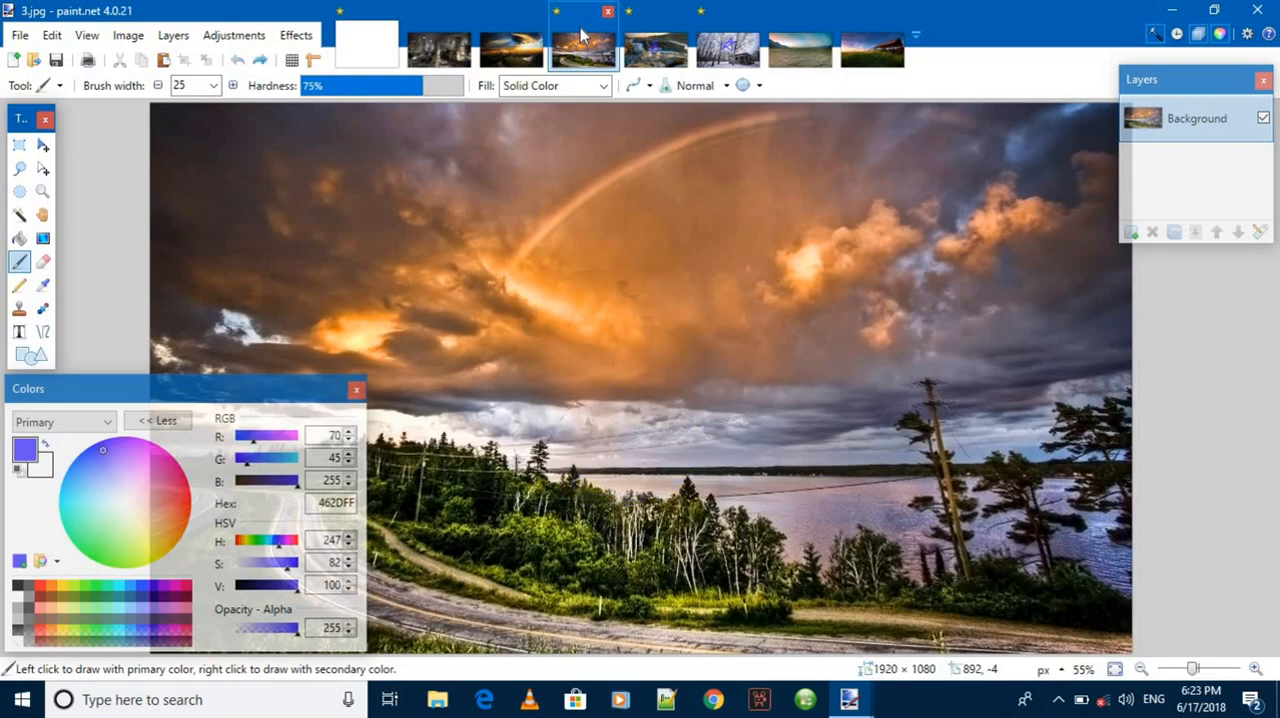
{"action": "left_click", "coordinate": [655, 48]}
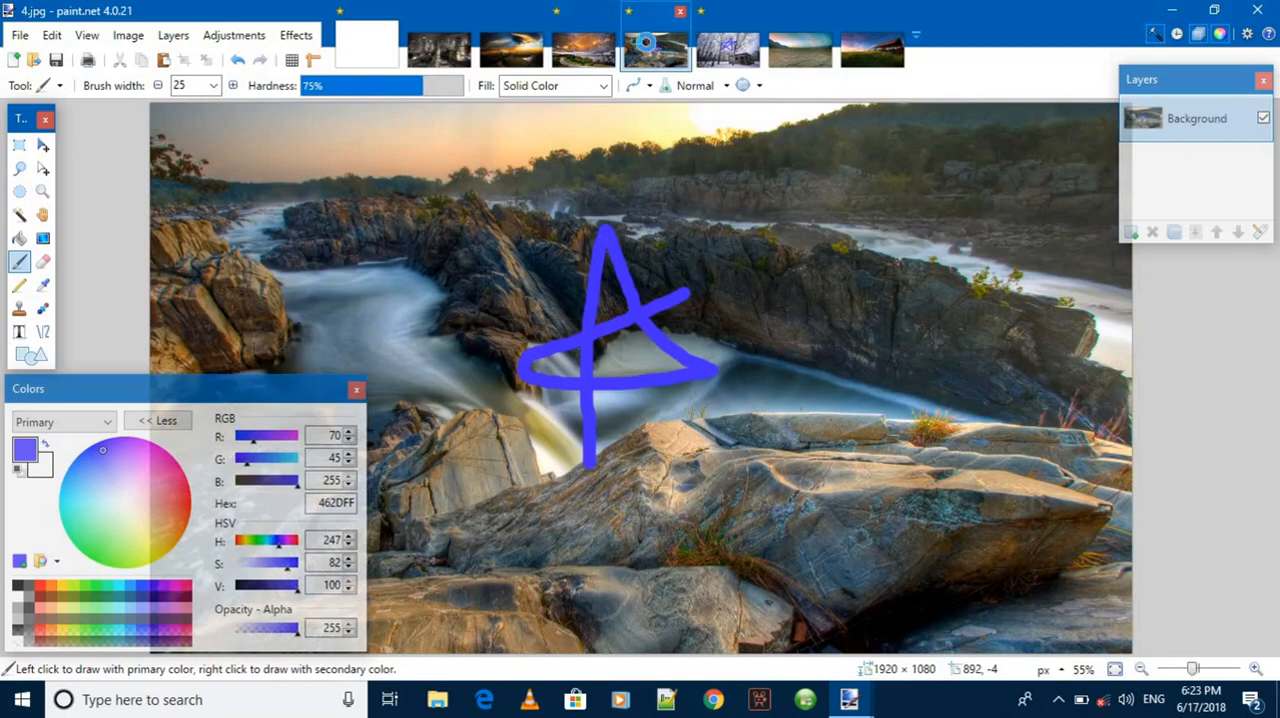
{"action": "left_click", "coordinate": [728, 48]}
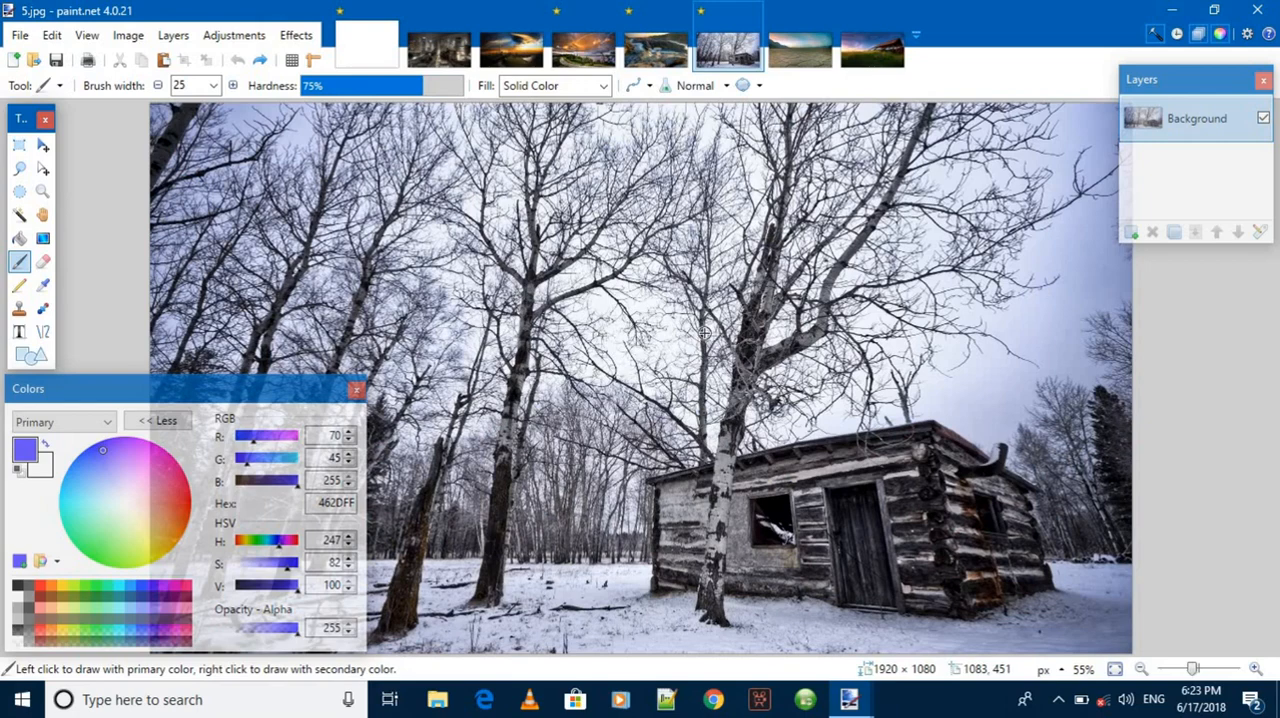
{"action": "left_click", "coordinate": [438, 48]}
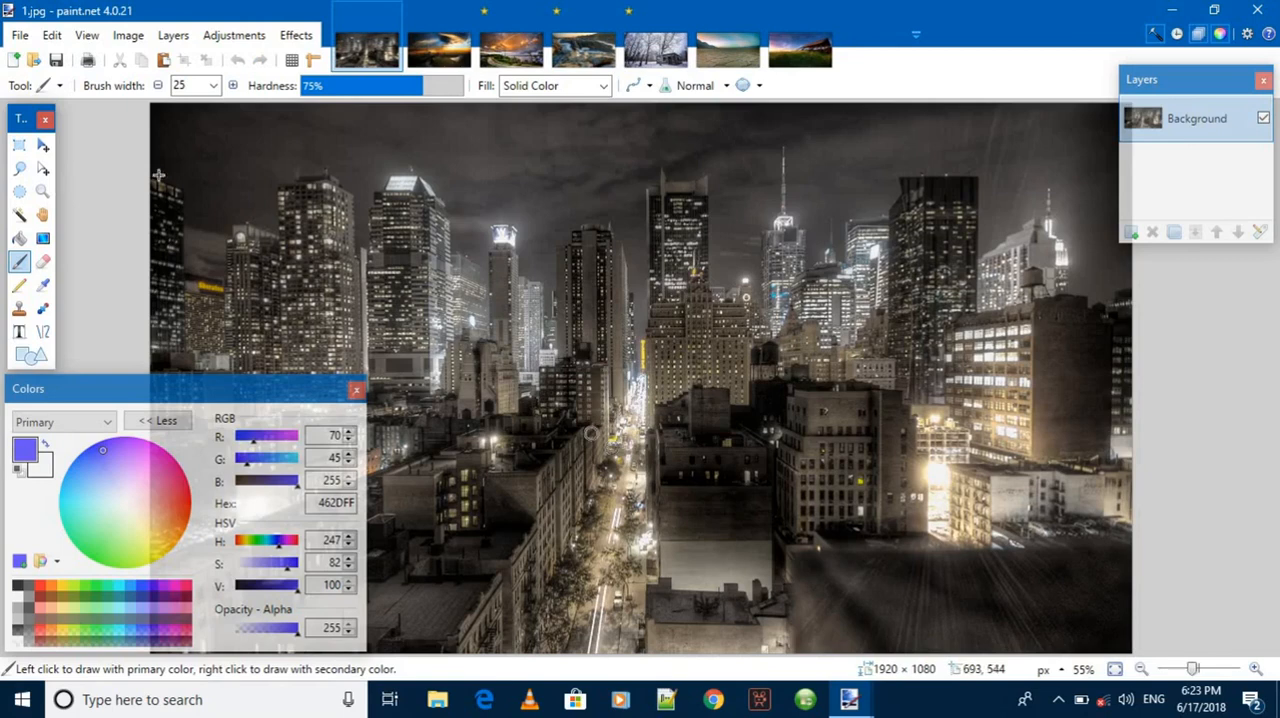
- Create a new 768 × 768 image with resolution measured in pixels per inch
{"action": "left_click", "coordinate": [19, 35]}
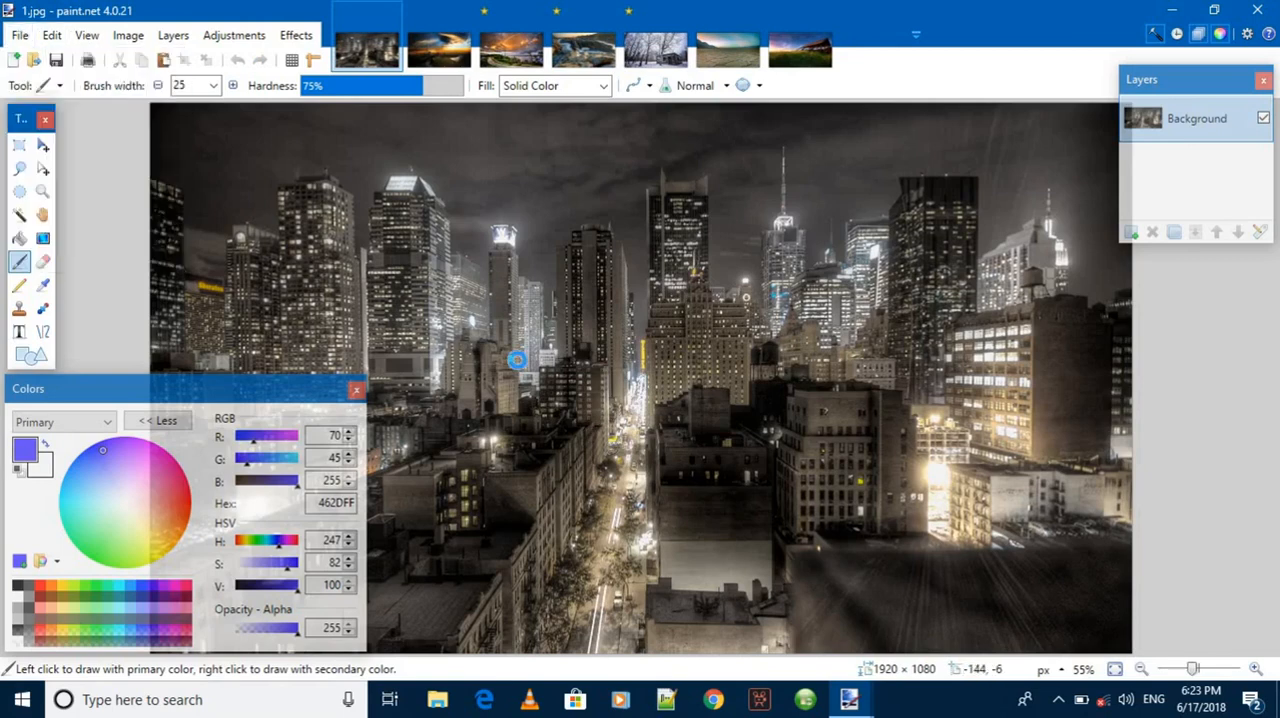
{"action": "left_click", "coordinate": [19, 34]}
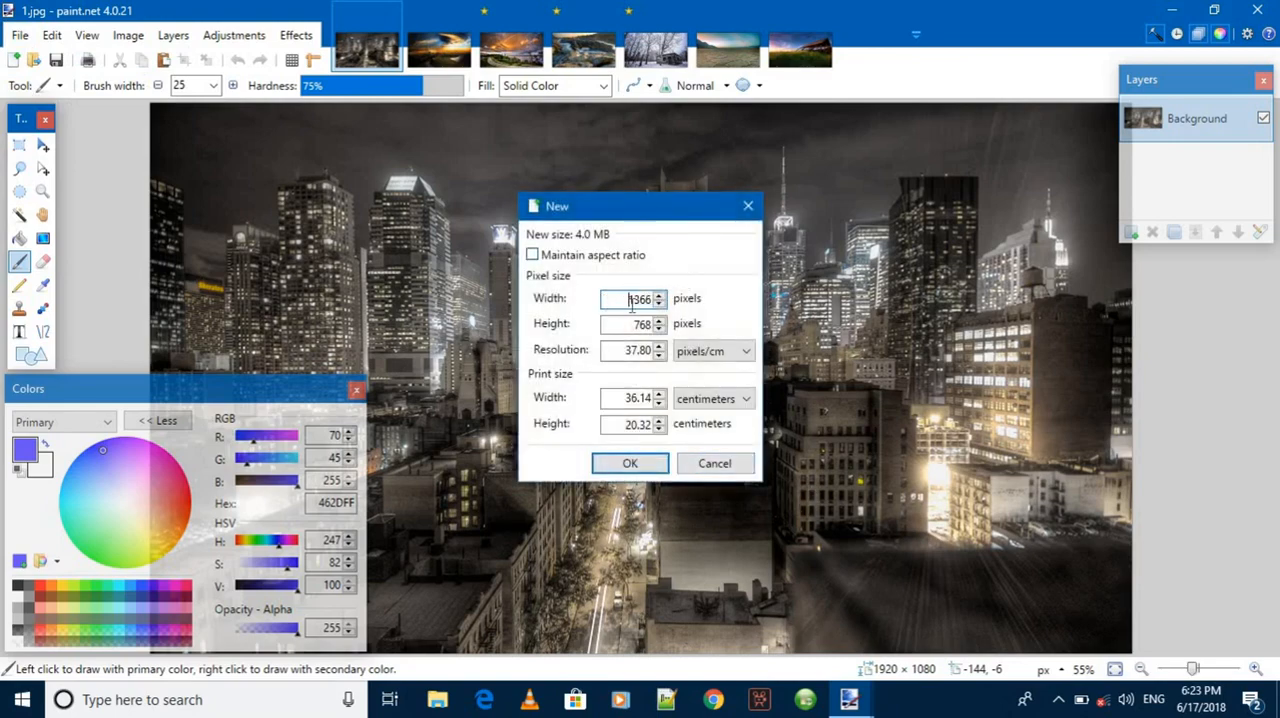
{"action": "left_click", "coordinate": [745, 350]}
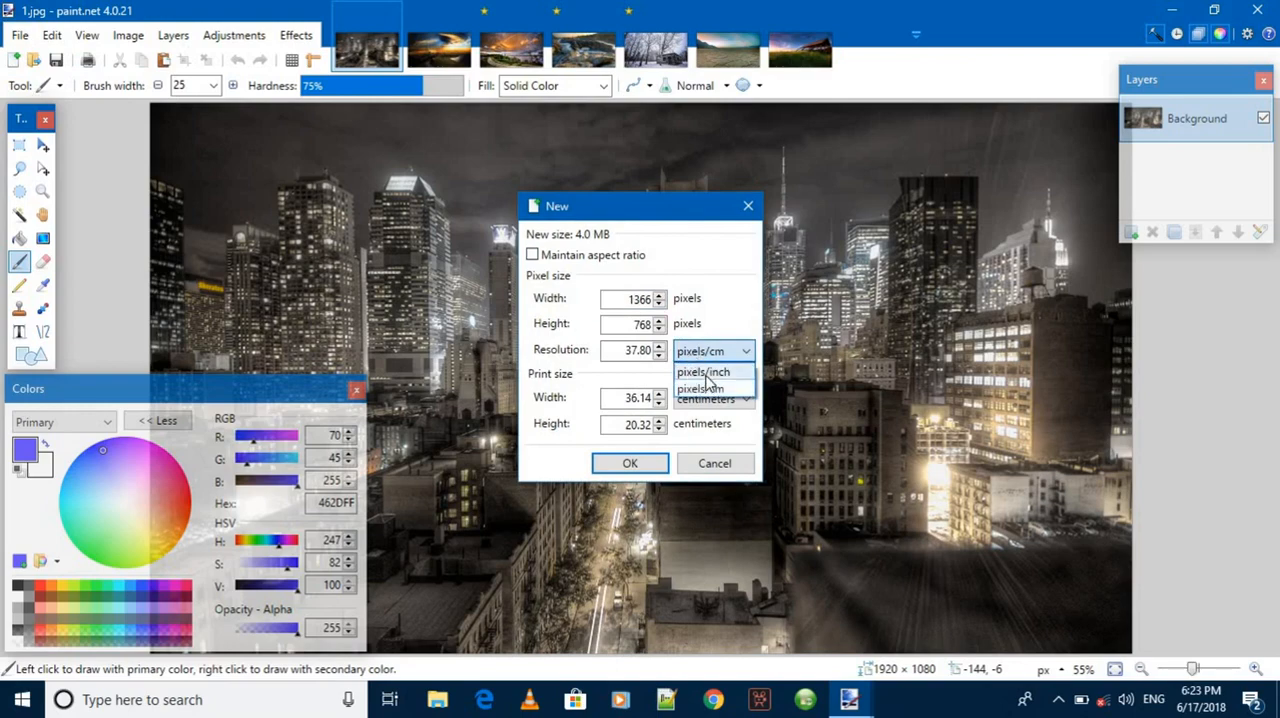
{"action": "left_click", "coordinate": [702, 371]}
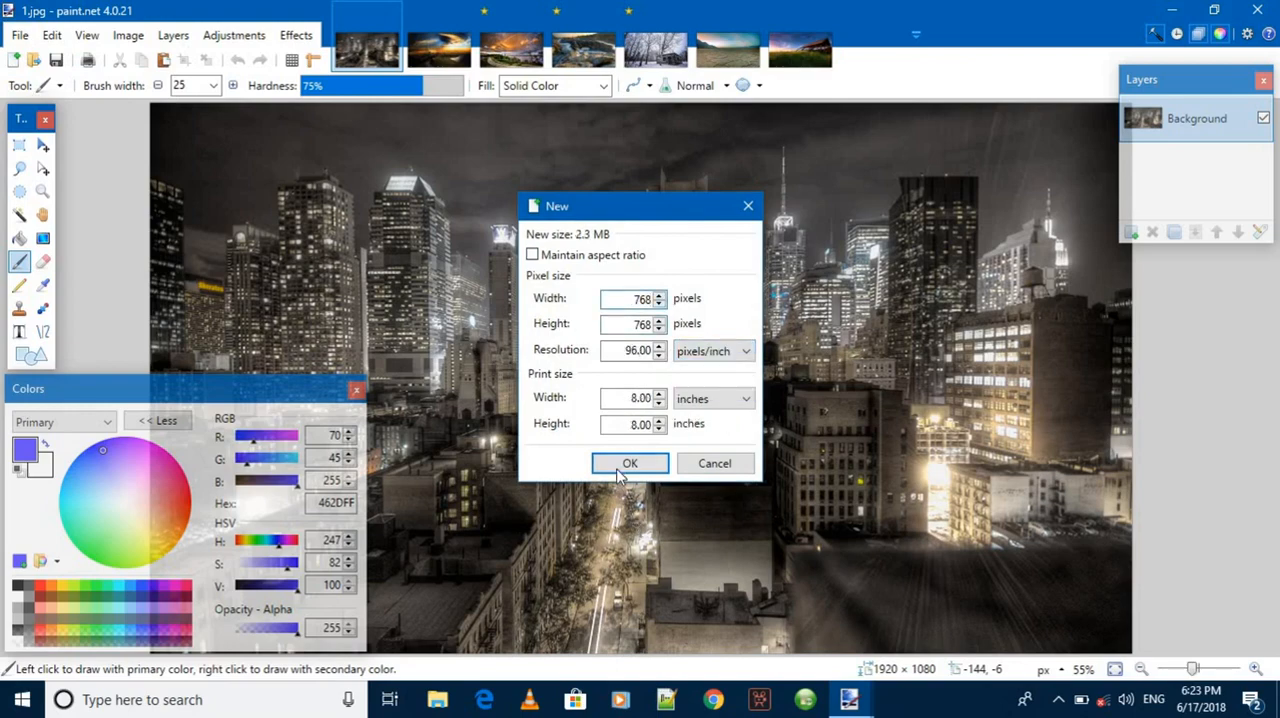
{"action": "left_click", "coordinate": [629, 462]}
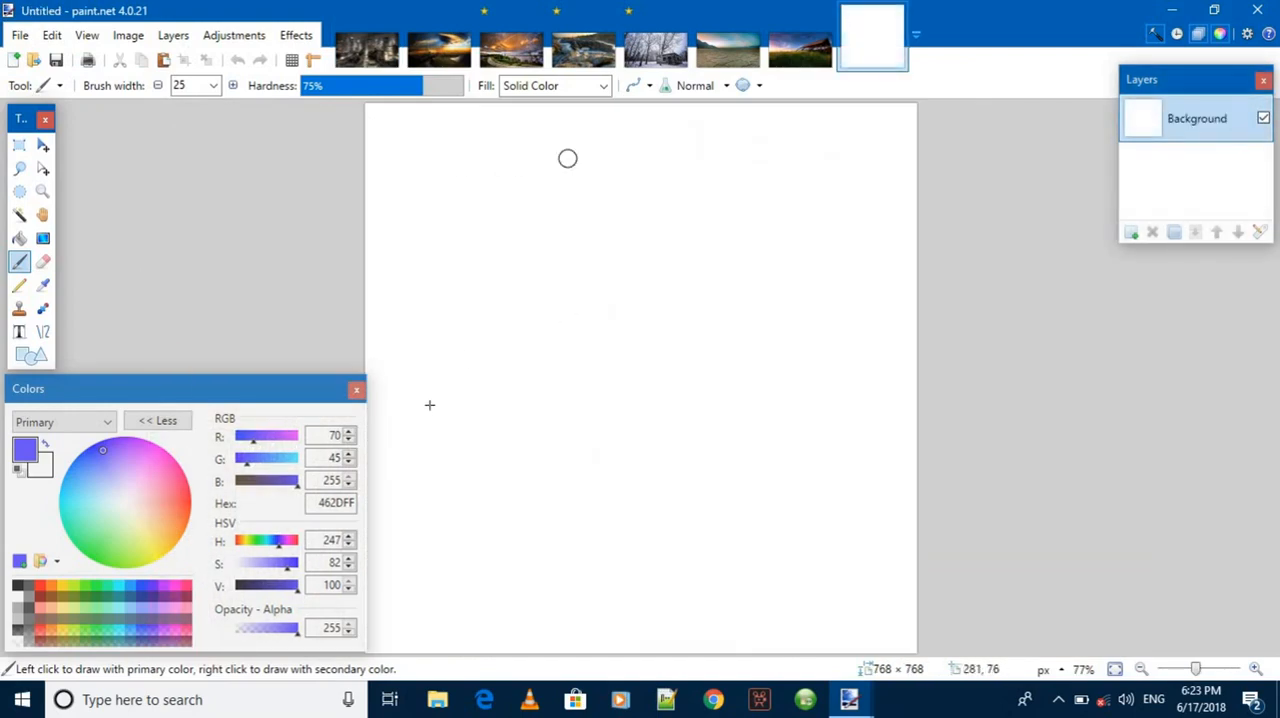
{"action": "mouse_move", "coordinate": [655, 343]}
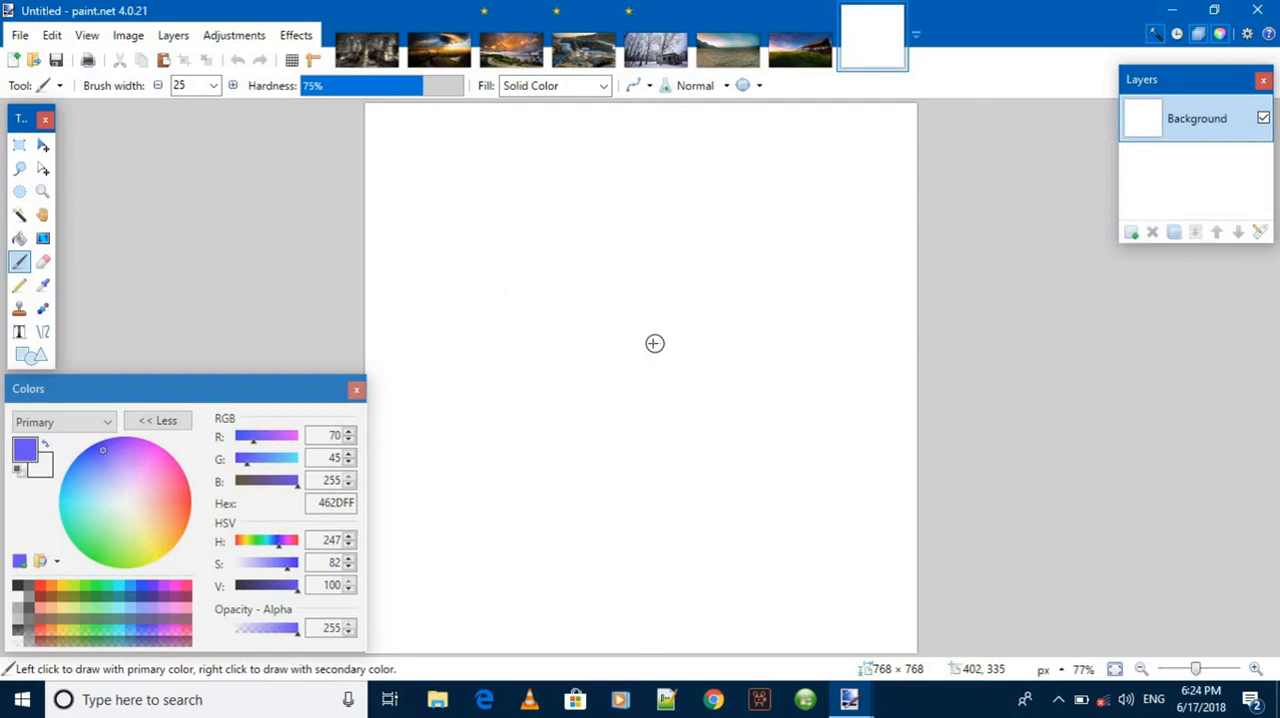
{"action": "mouse_move", "coordinate": [650, 343]}
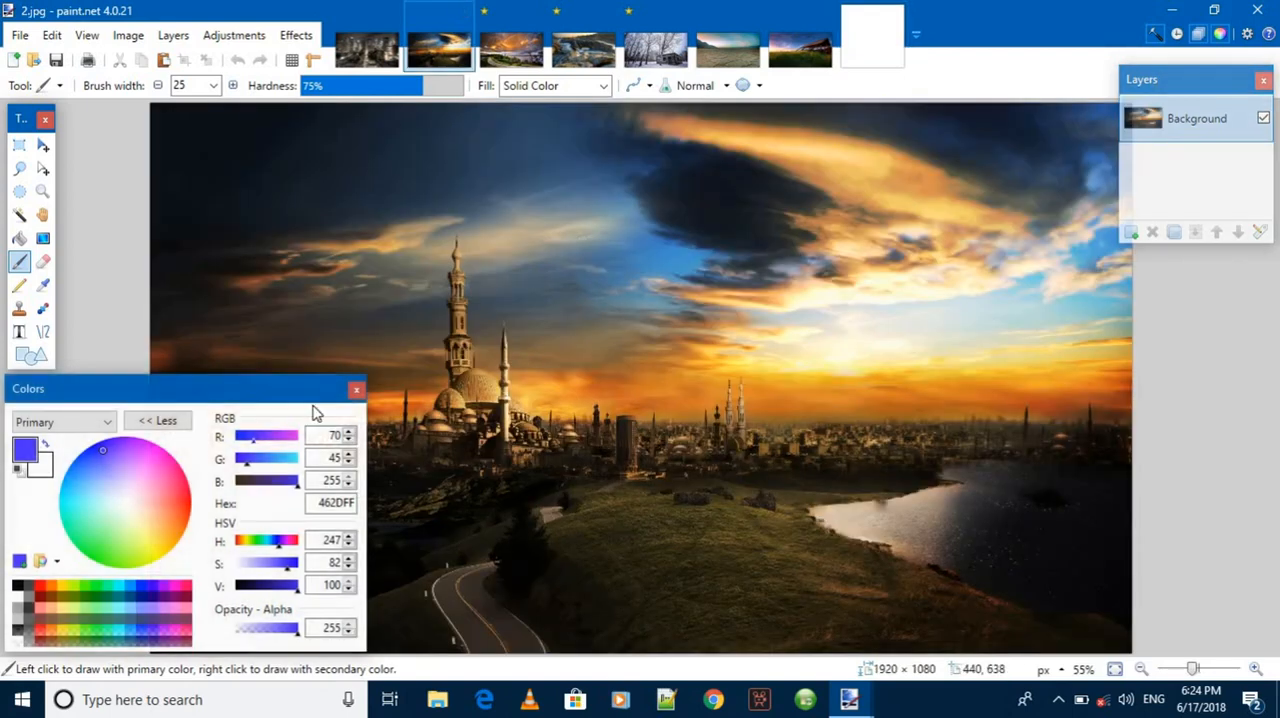
- Collapse the Colors panel to its compact '<< Less' view
{"action": "left_click", "coordinate": [157, 420]}
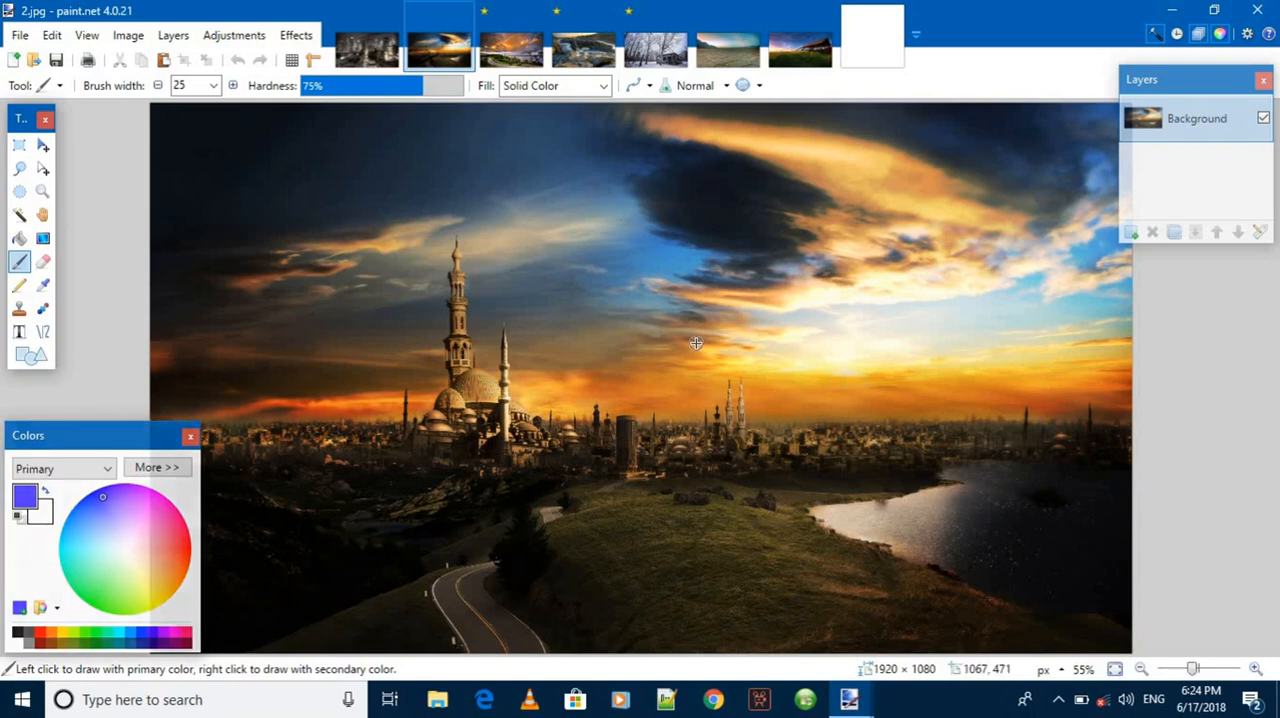
{"action": "mouse_move", "coordinate": [698, 348]}
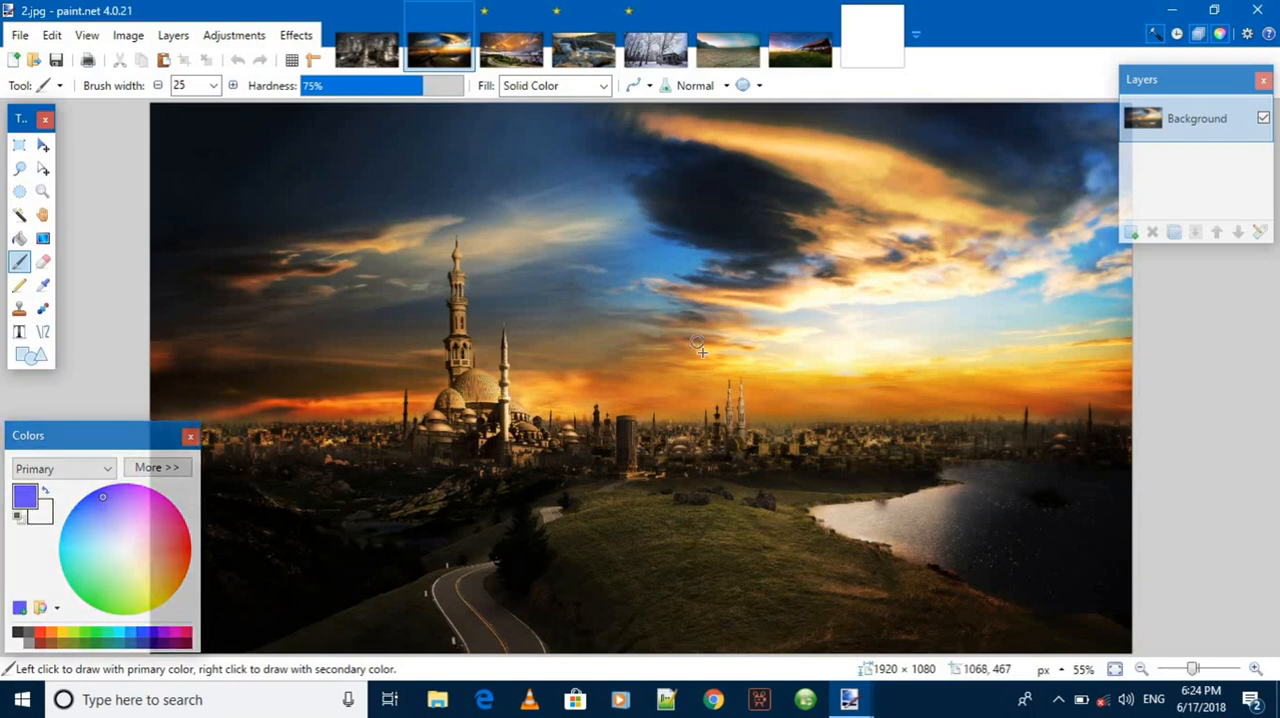
{"action": "mouse_move", "coordinate": [718, 363]}
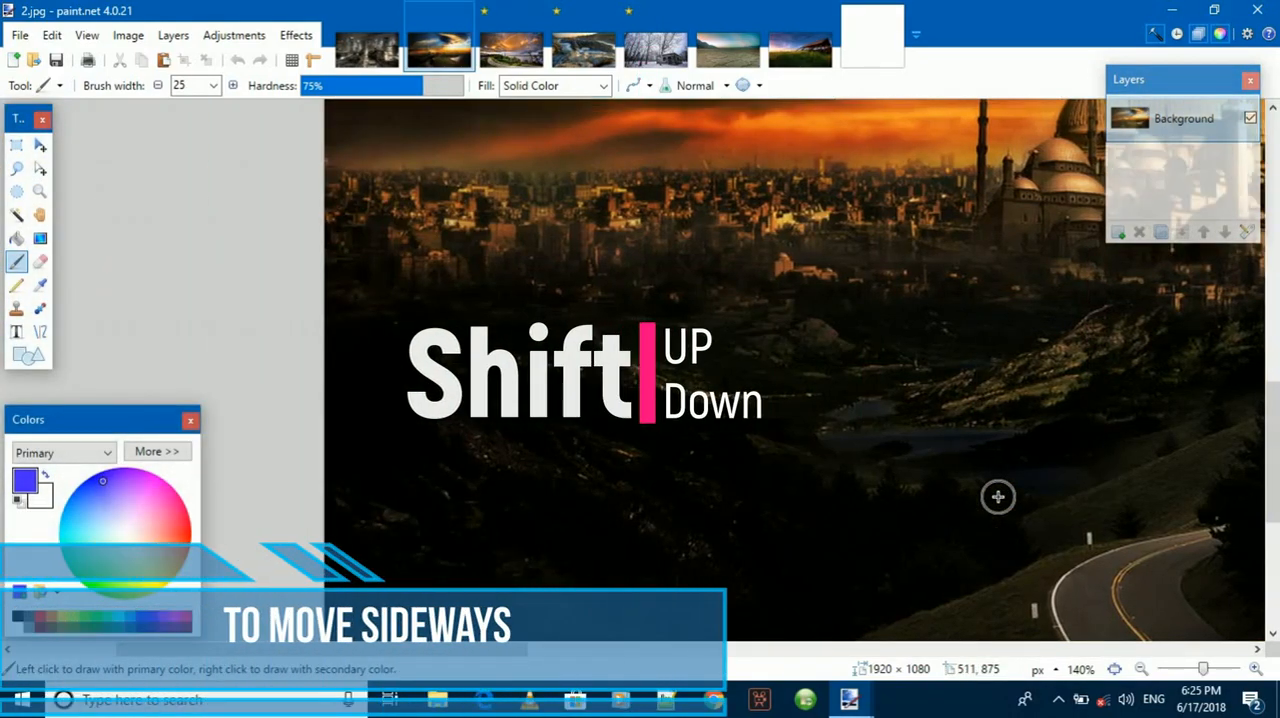
{"action": "left_click", "coordinate": [438, 50]}
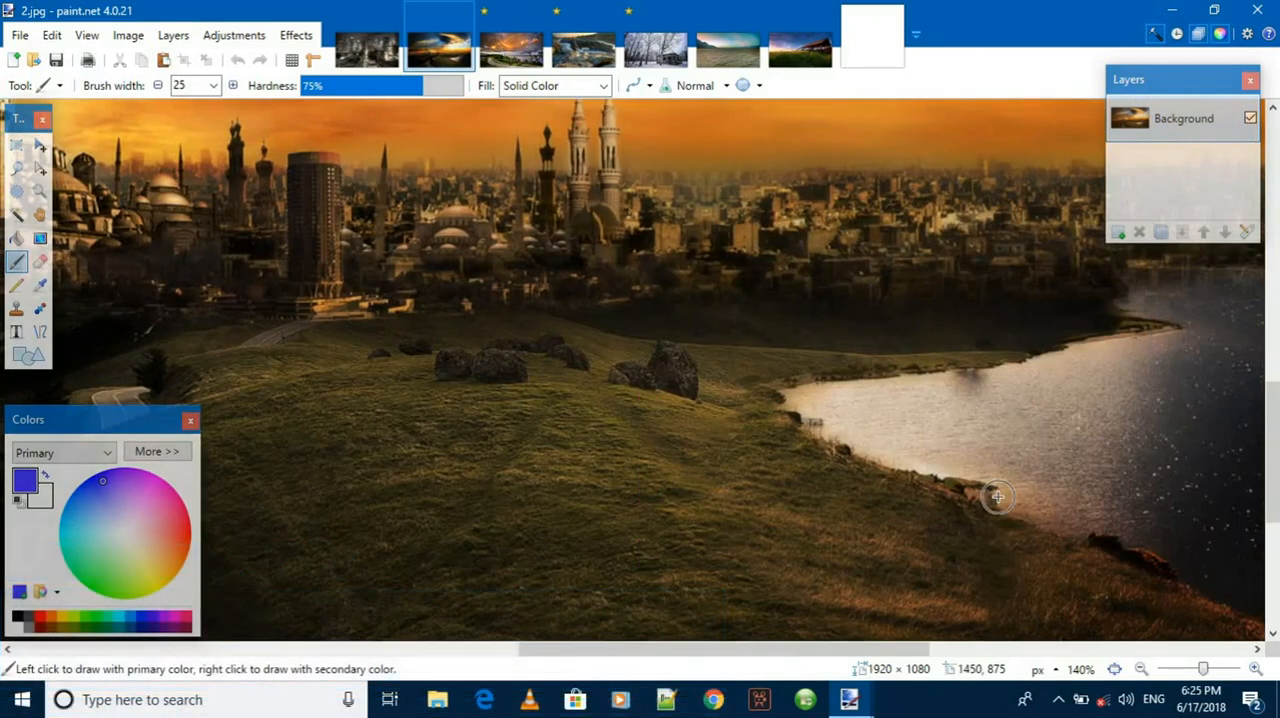
{"action": "mouse_move", "coordinate": [837, 410]}
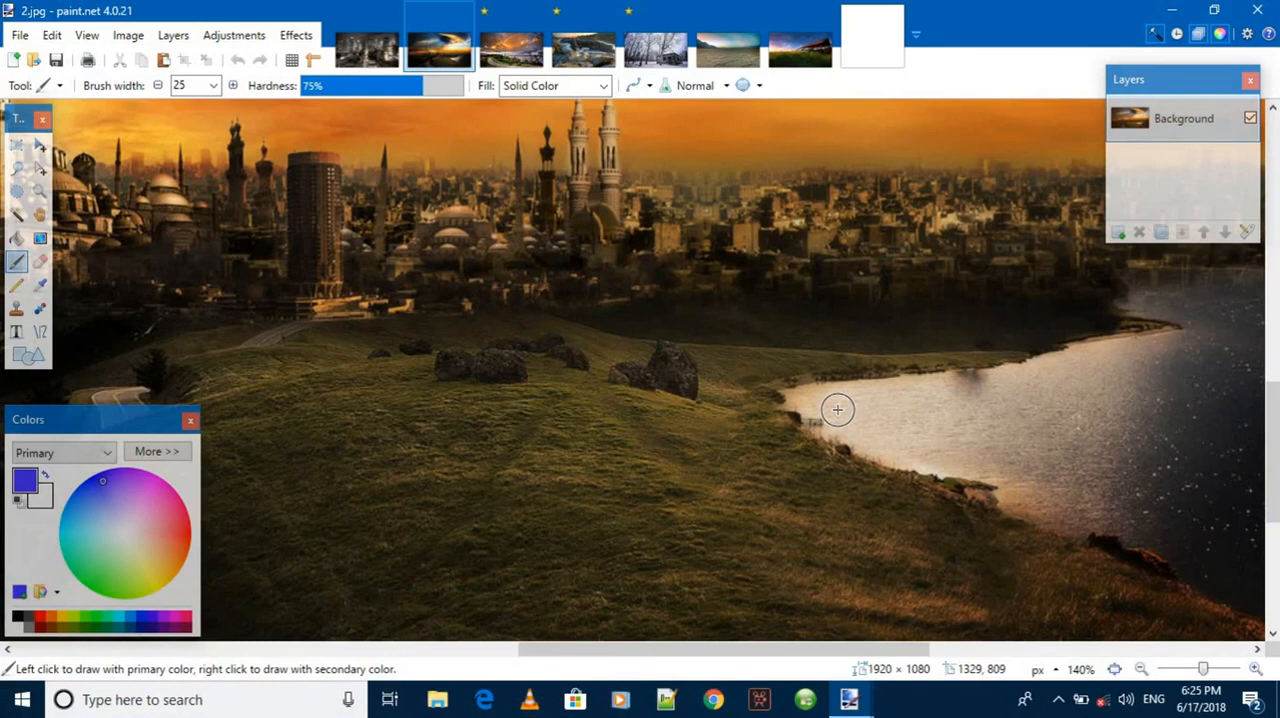
{"action": "mouse_move", "coordinate": [837, 392]}
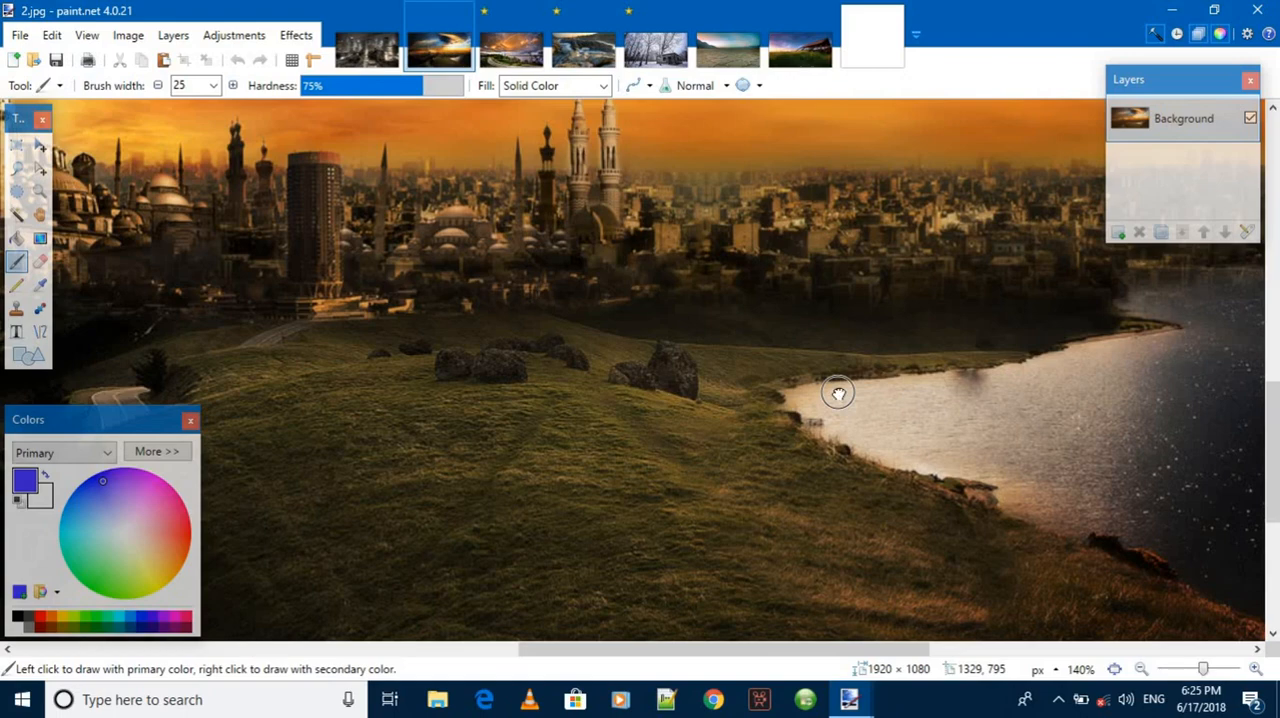
{"action": "left_click_drag", "start_coordinate": [837, 390], "coordinate": [1094, 558]}
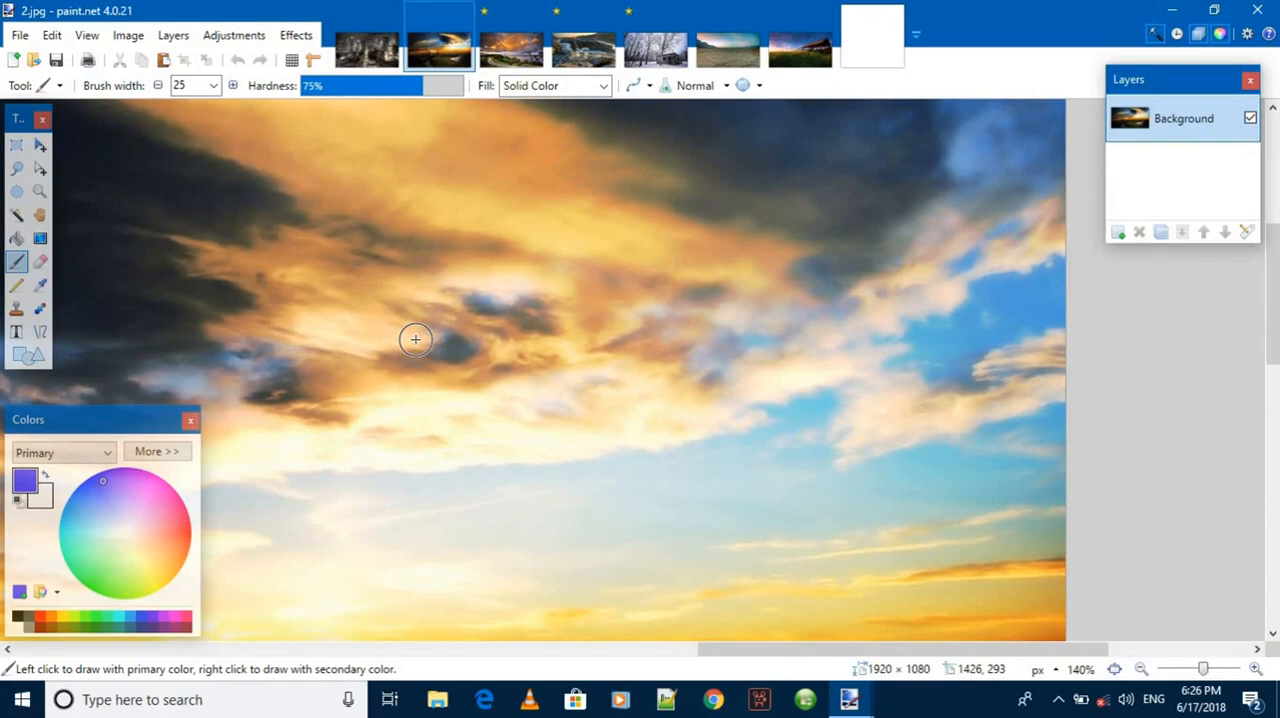
{"action": "mouse_move", "coordinate": [418, 340]}
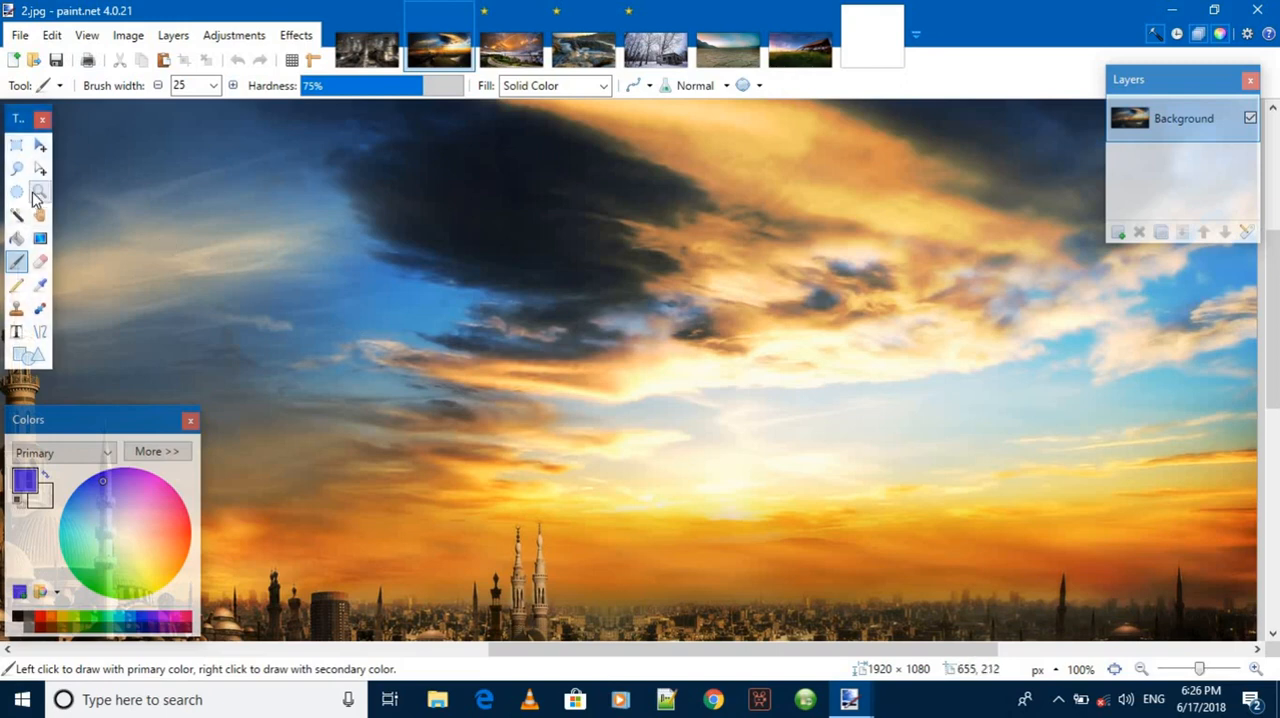
- Zoom in on the dark cloud with the Zoom tool, then zoom back out
{"action": "left_click", "coordinate": [40, 192]}
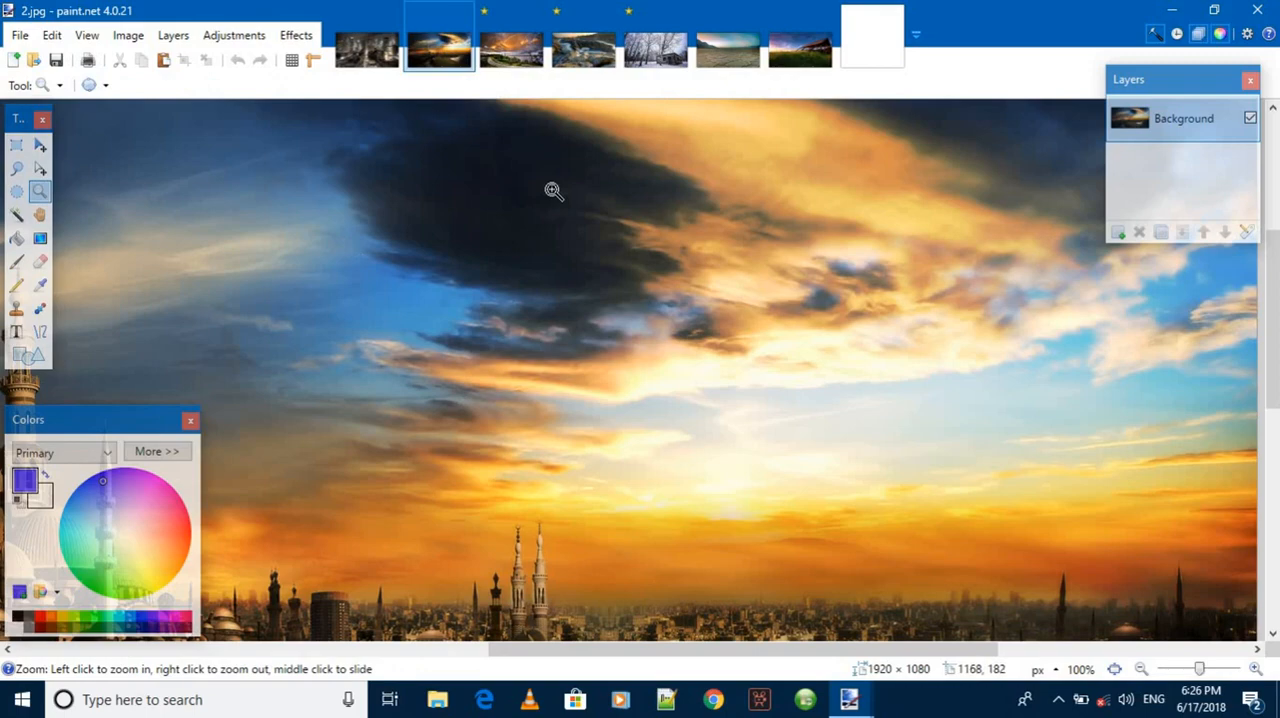
{"action": "left_click", "coordinate": [554, 191]}
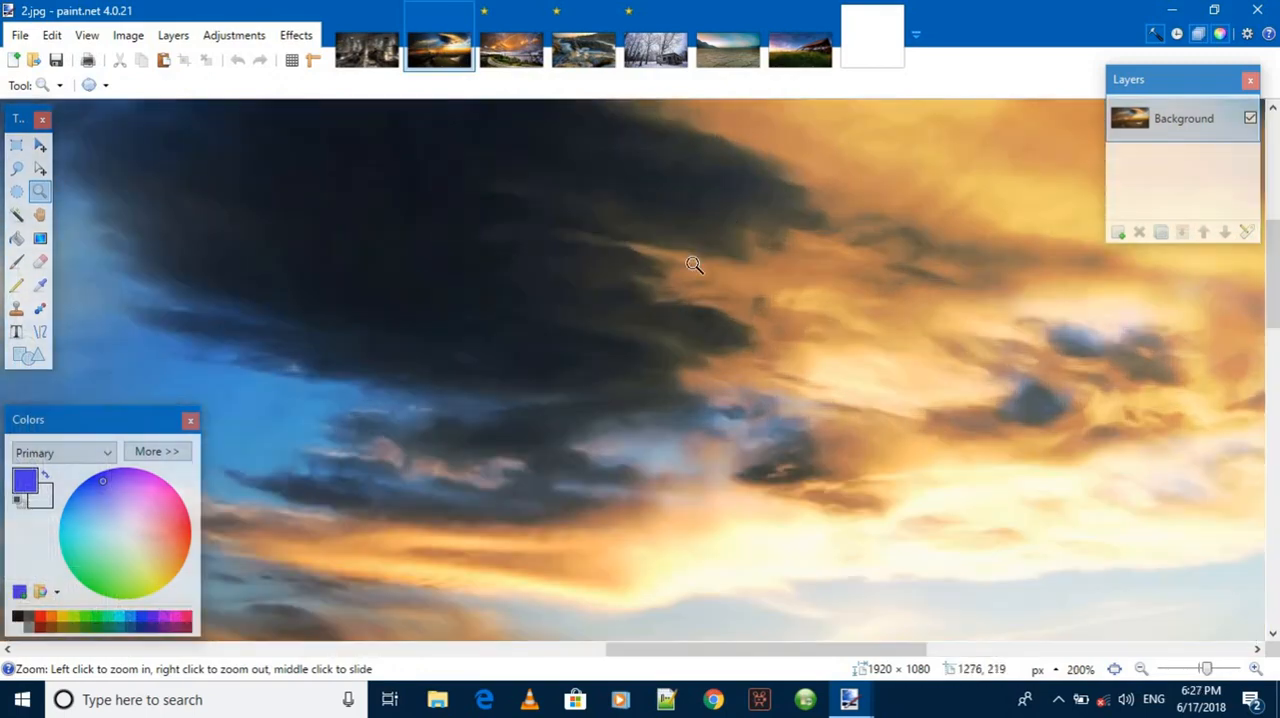
{"action": "left_click", "coordinate": [695, 265]}
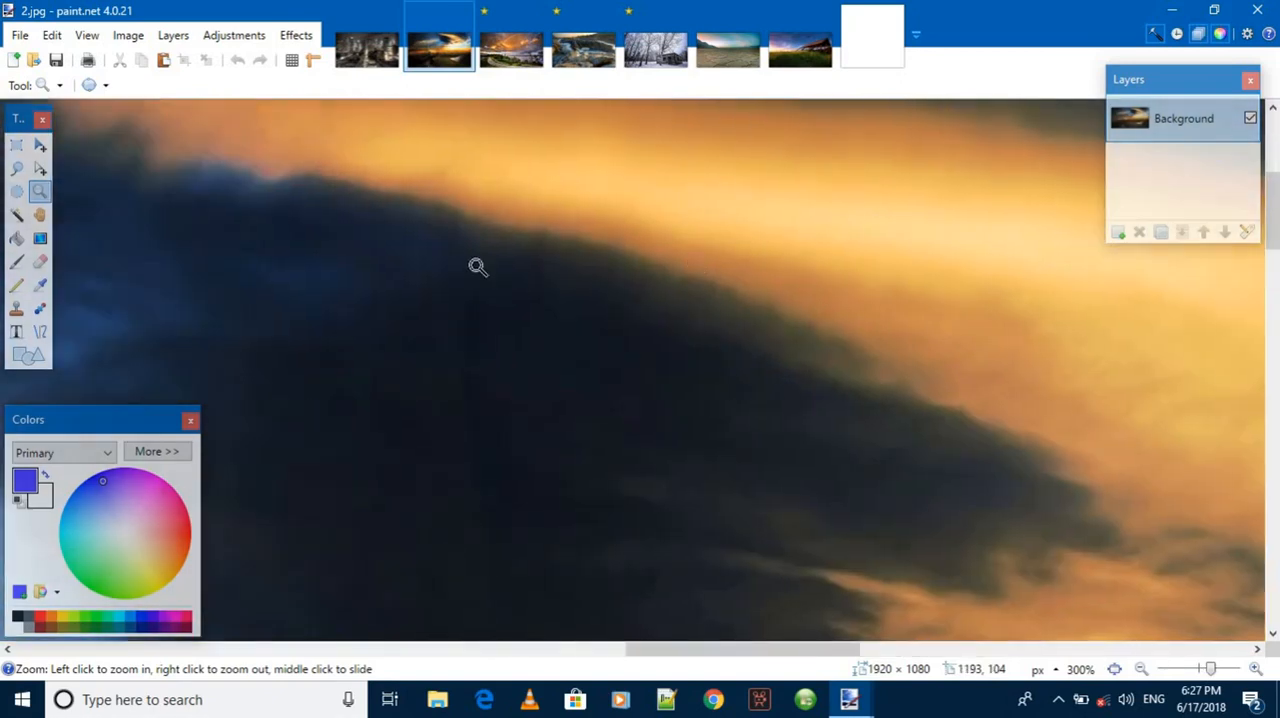
{"action": "mouse_move", "coordinate": [566, 305]}
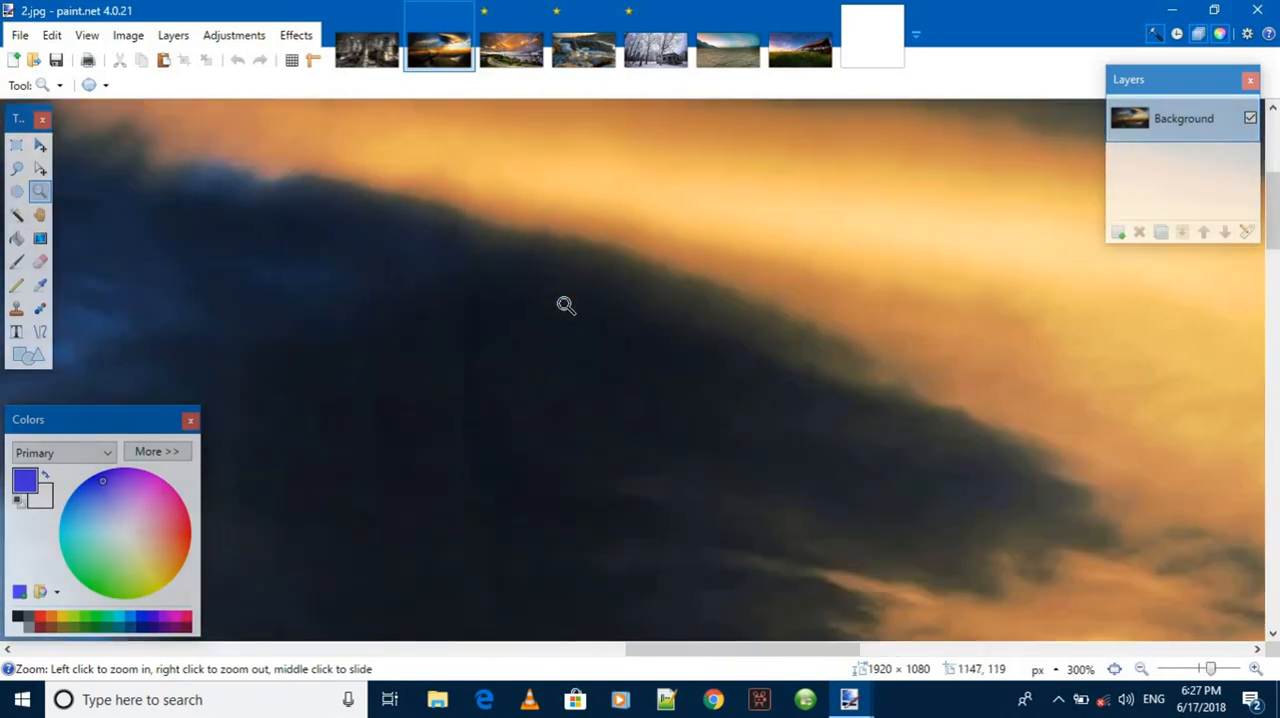
{"action": "right_click", "coordinate": [566, 305]}
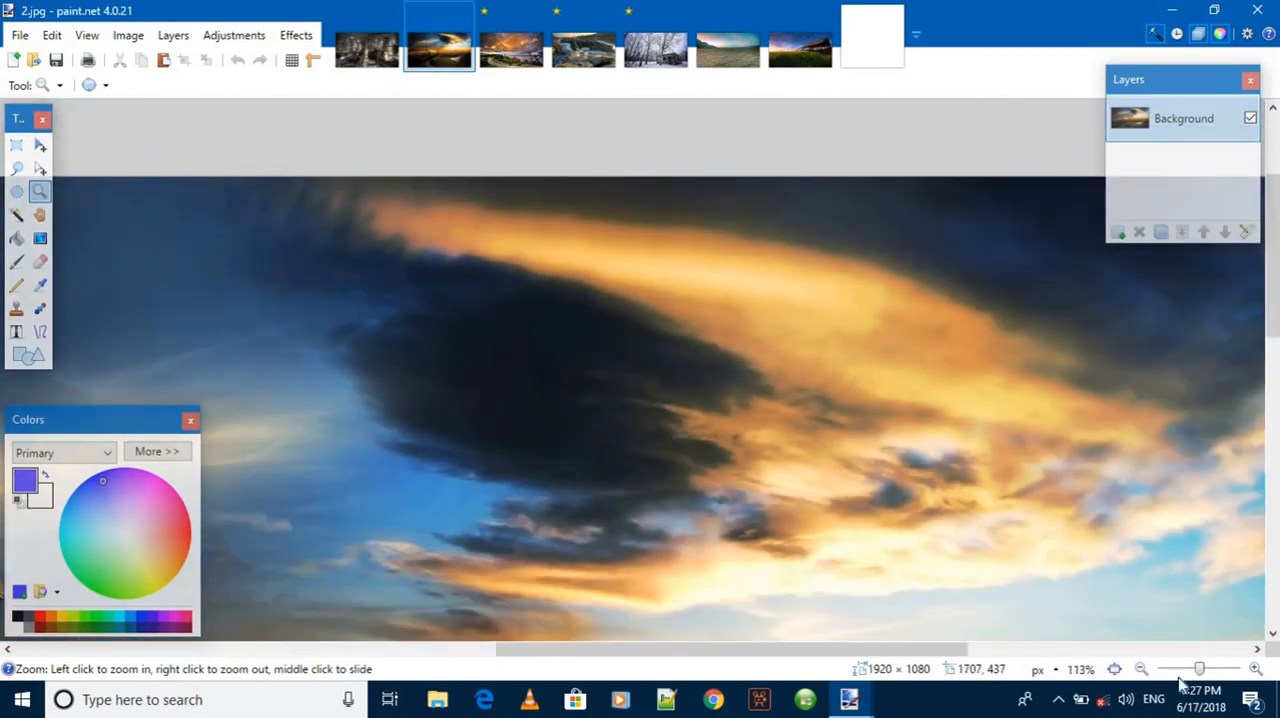
{"action": "left_click", "coordinate": [1141, 669]}
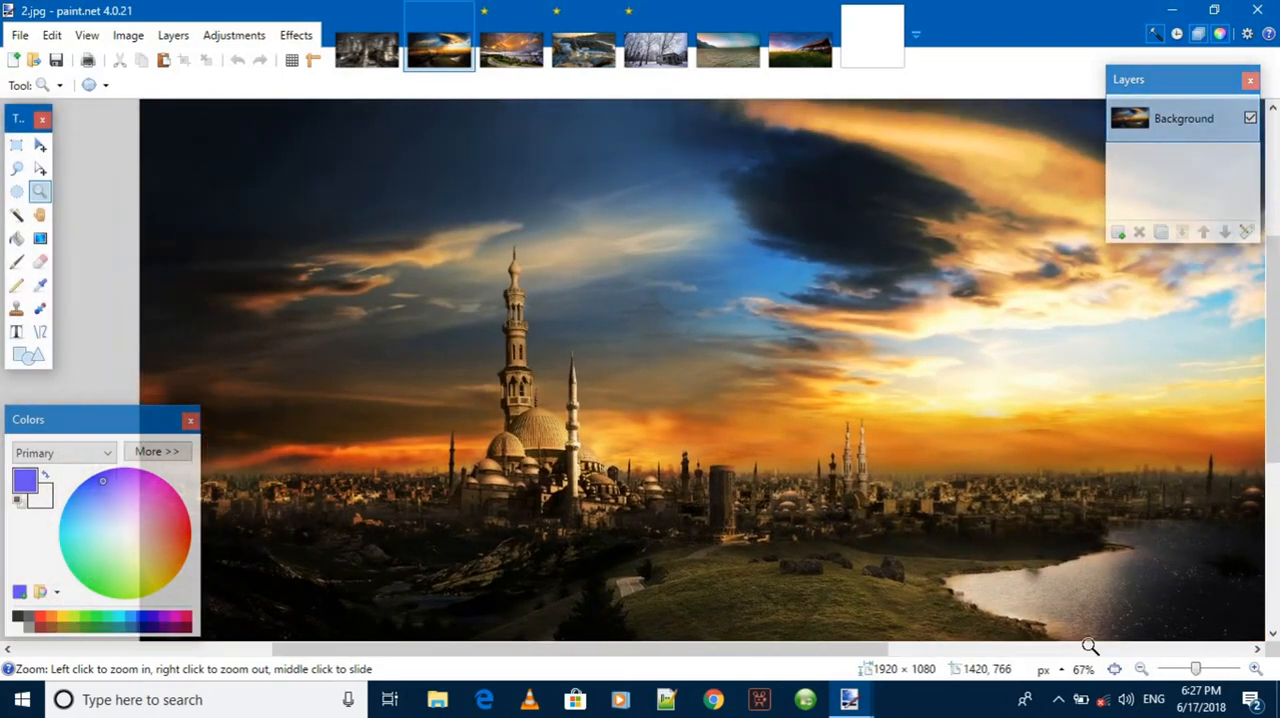
- Magnify the mosque tower to pixel level, then zoom out toward the whole picture
{"action": "left_click_drag", "start_coordinate": [1197, 668], "coordinate": [1207, 668]}
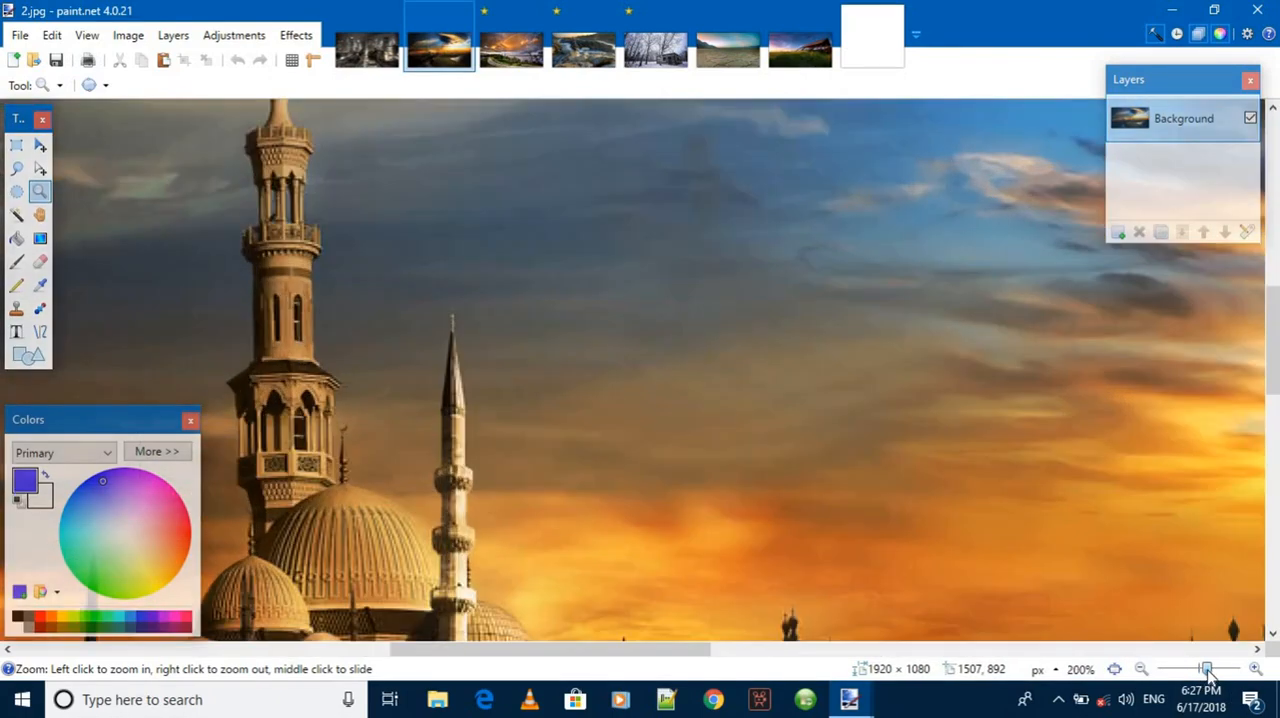
{"action": "left_click", "coordinate": [1252, 669]}
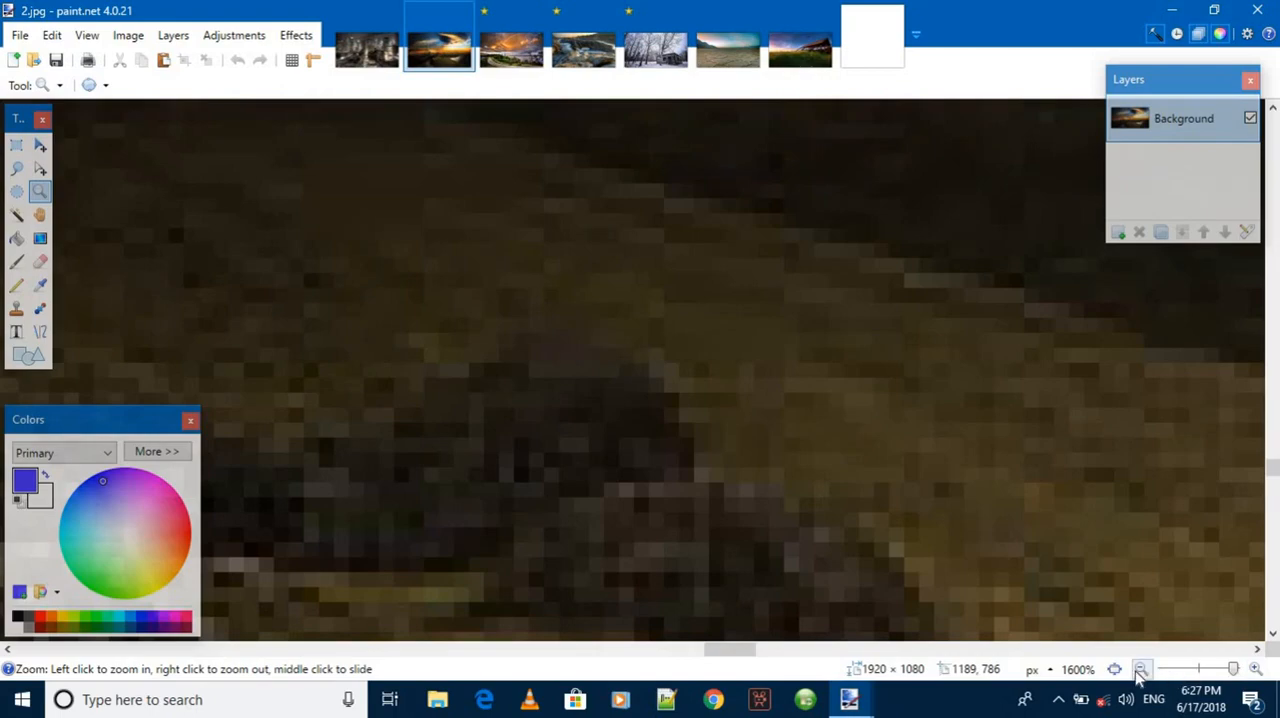
{"action": "left_click", "coordinate": [1141, 669]}
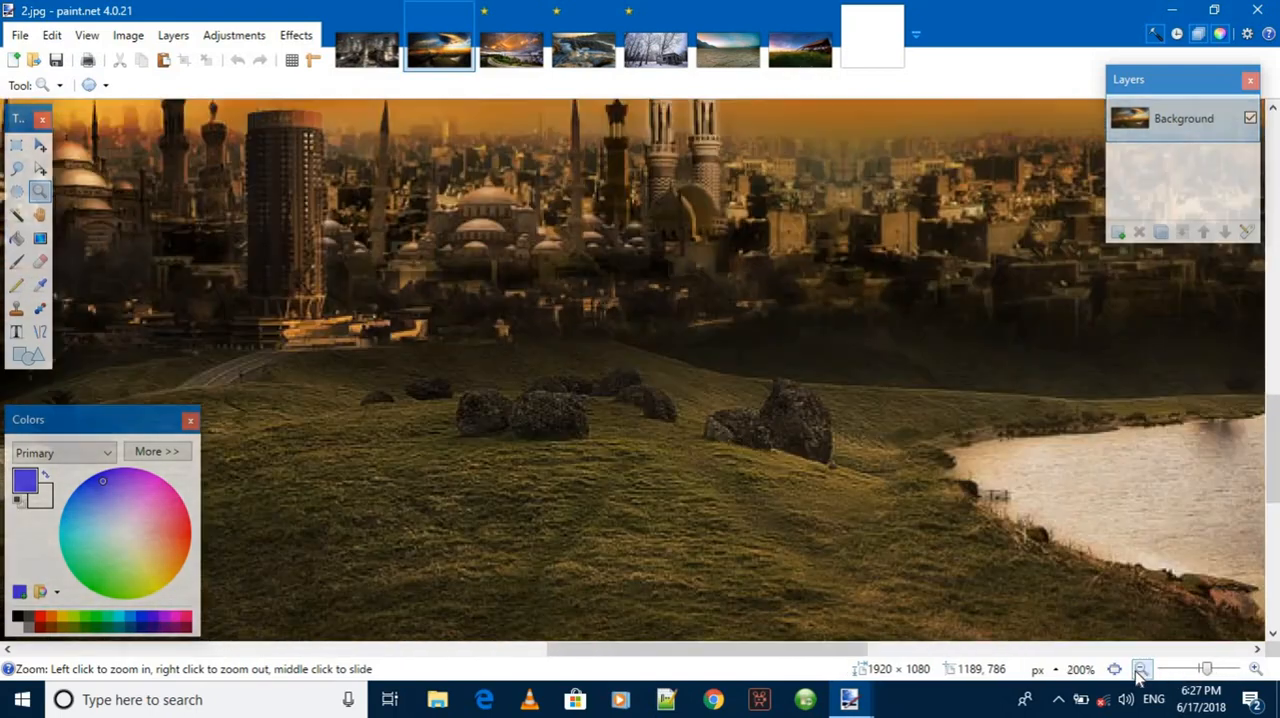
{"action": "left_click", "coordinate": [1141, 669]}
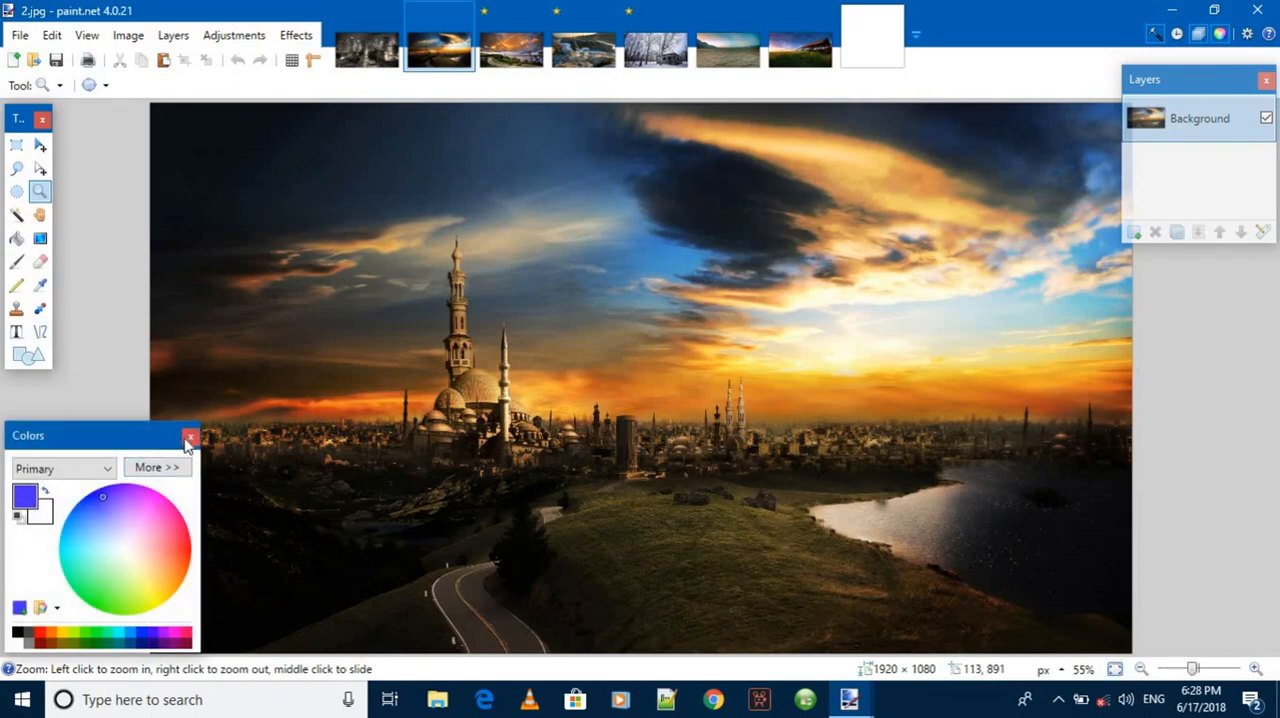
- Close the Colors and Layers panels, zoom to actual size, pan across, then switch tabs
{"action": "left_click", "coordinate": [190, 441]}
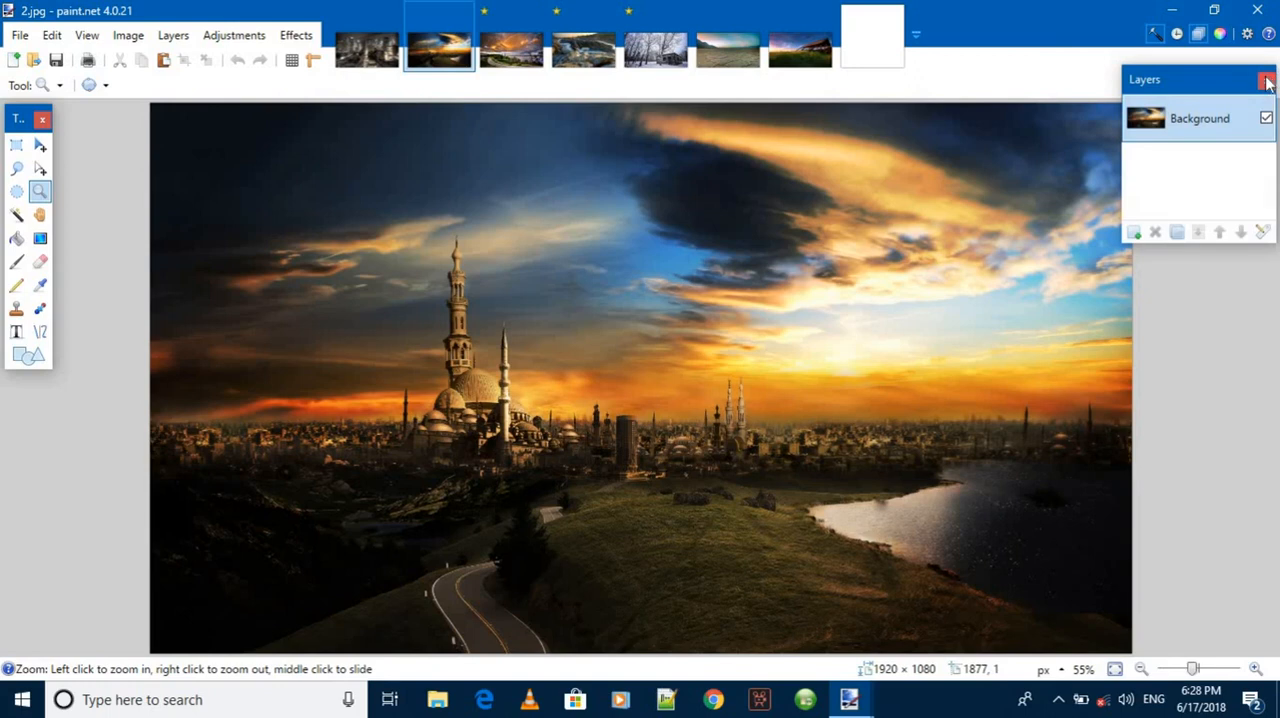
{"action": "left_click", "coordinate": [1266, 79]}
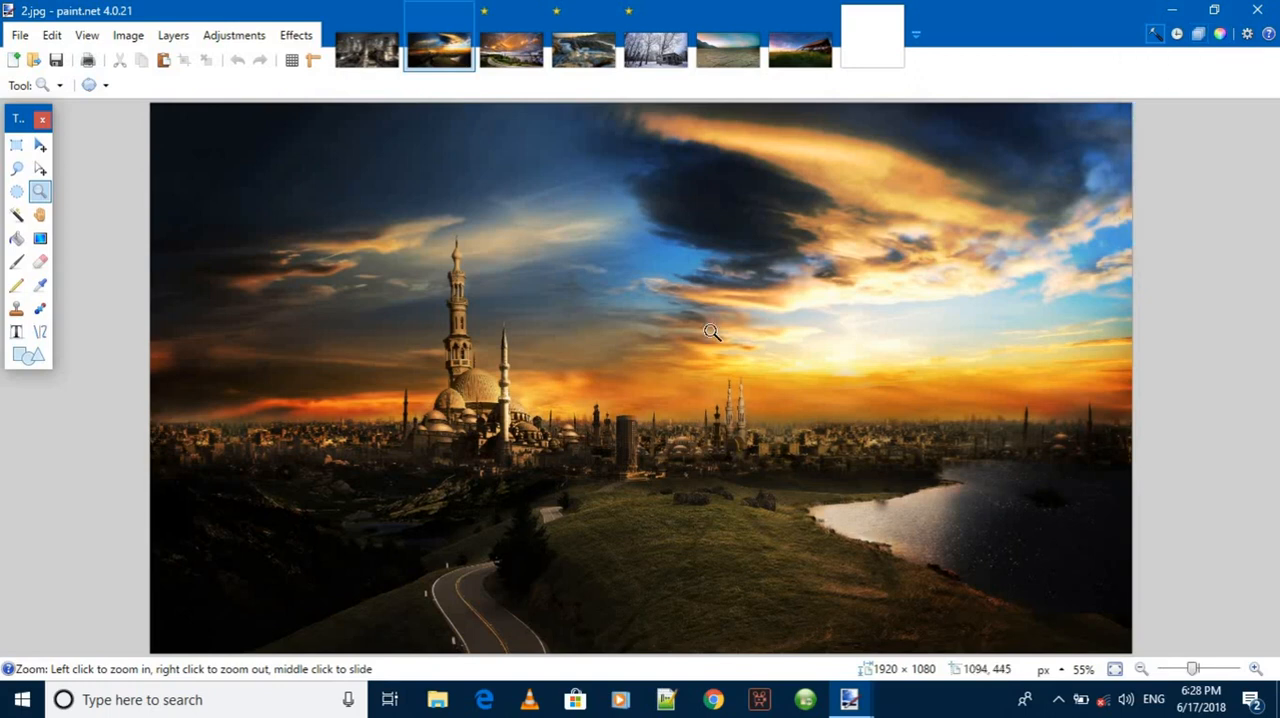
{"action": "mouse_move", "coordinate": [715, 364]}
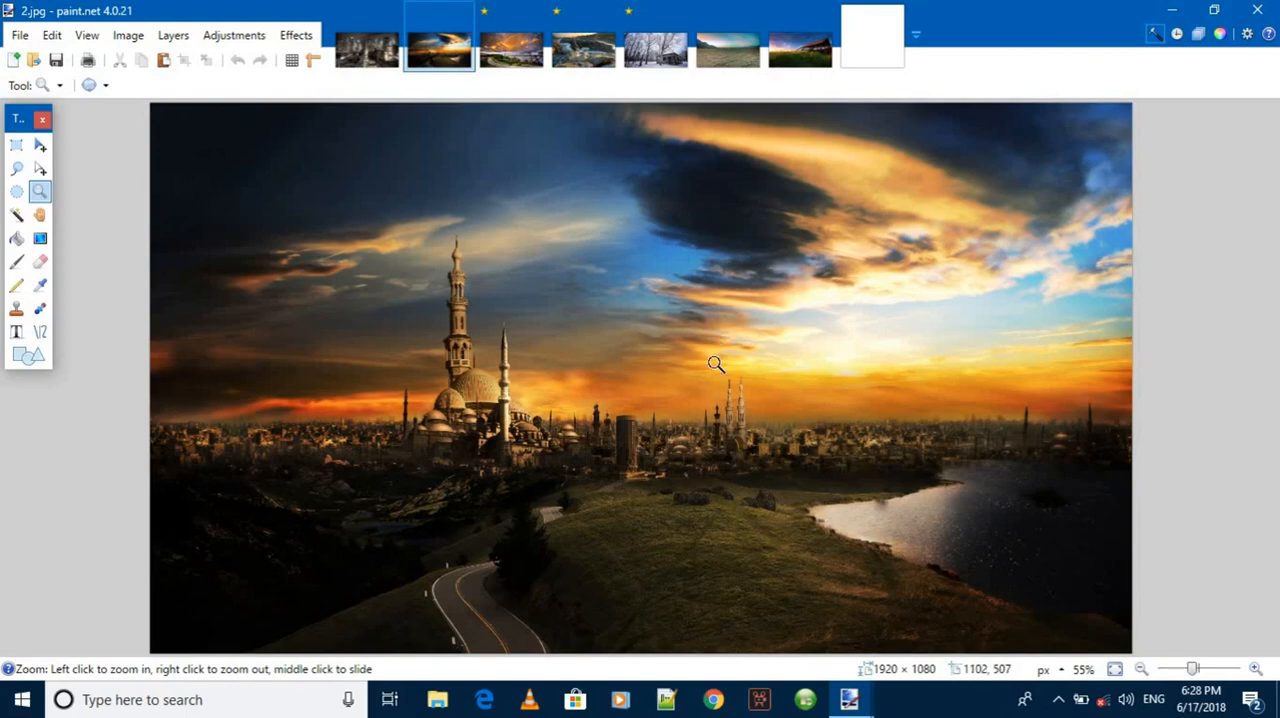
{"action": "left_click", "coordinate": [715, 363]}
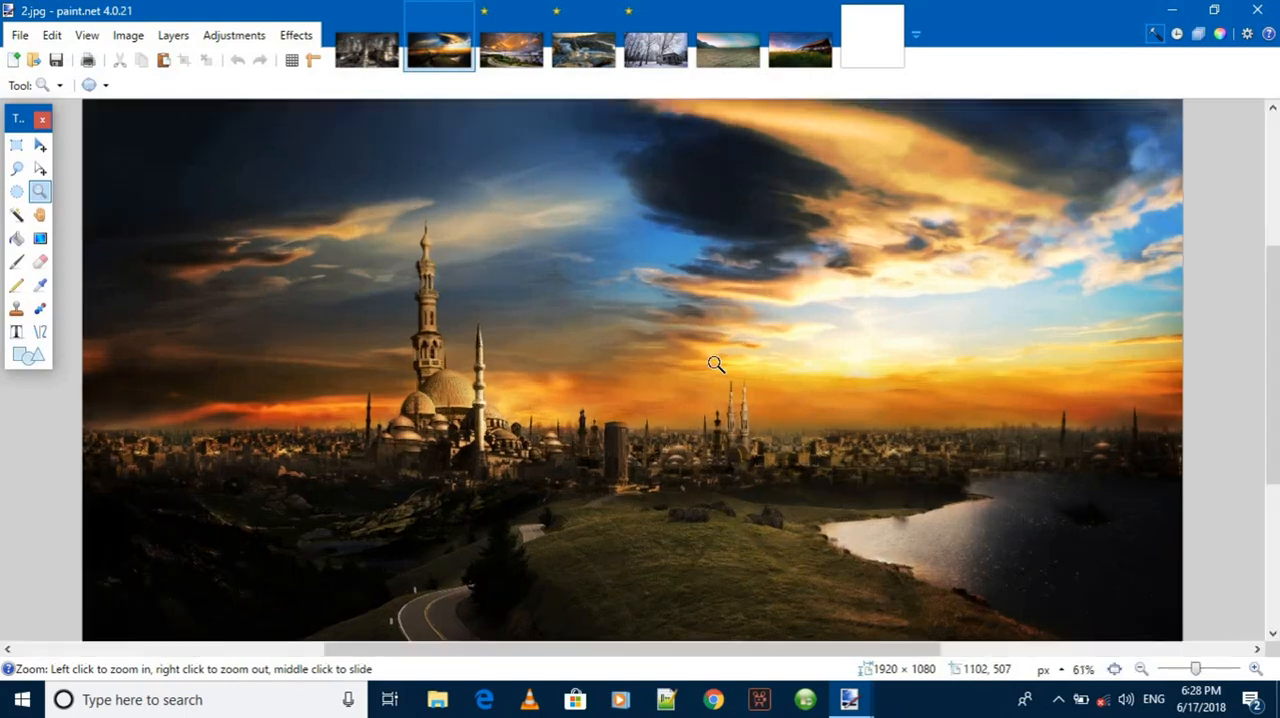
{"action": "left_click", "coordinate": [715, 363]}
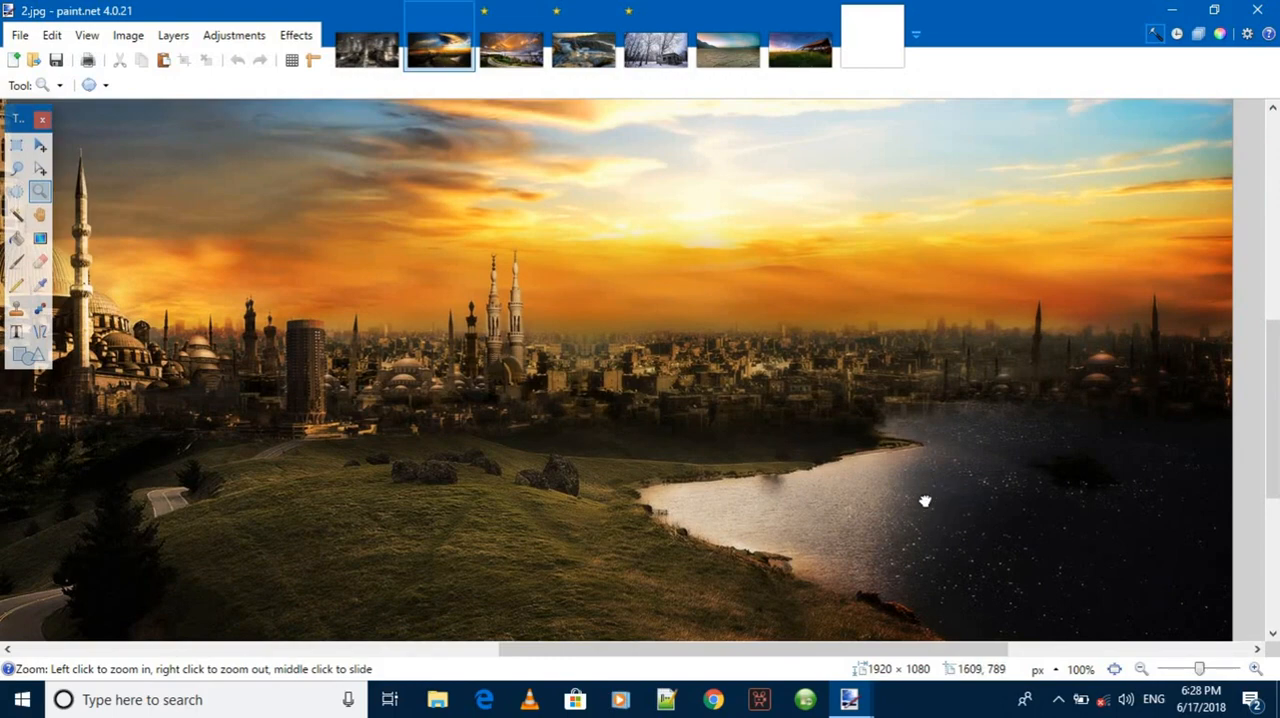
{"action": "left_click_drag", "start_coordinate": [925, 500], "coordinate": [405, 370]}
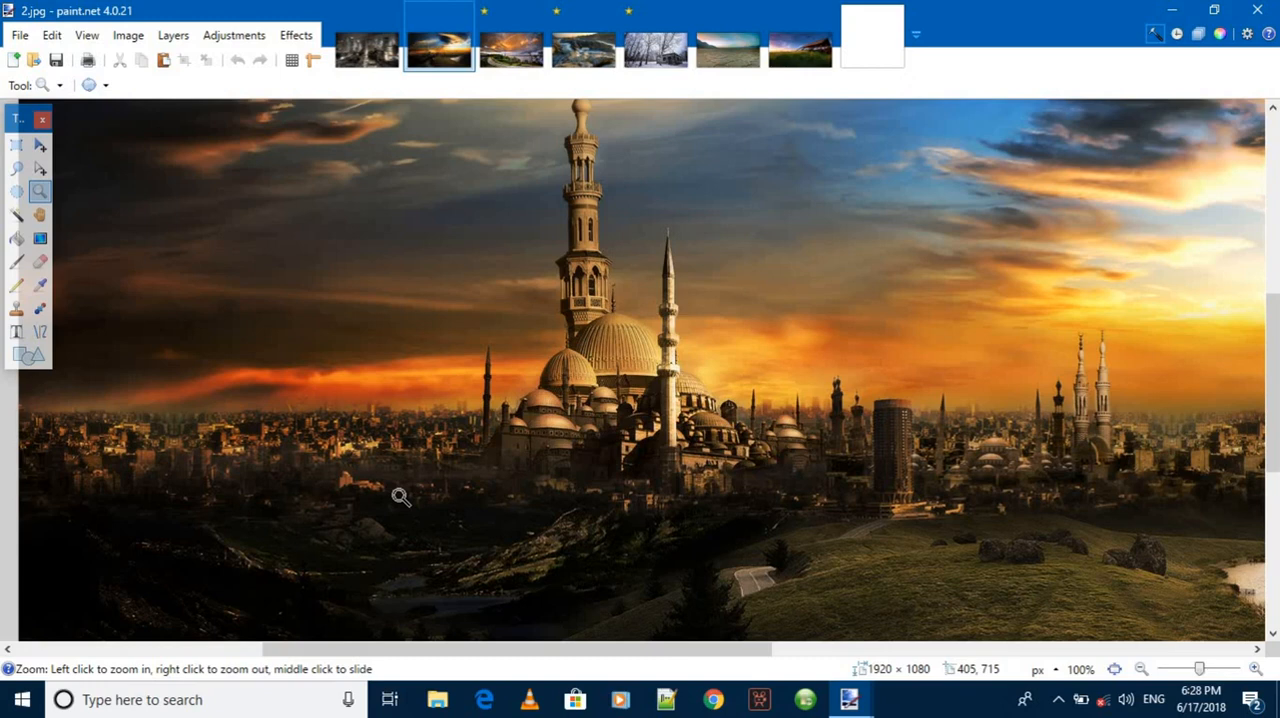
{"action": "left_click", "coordinate": [511, 49]}
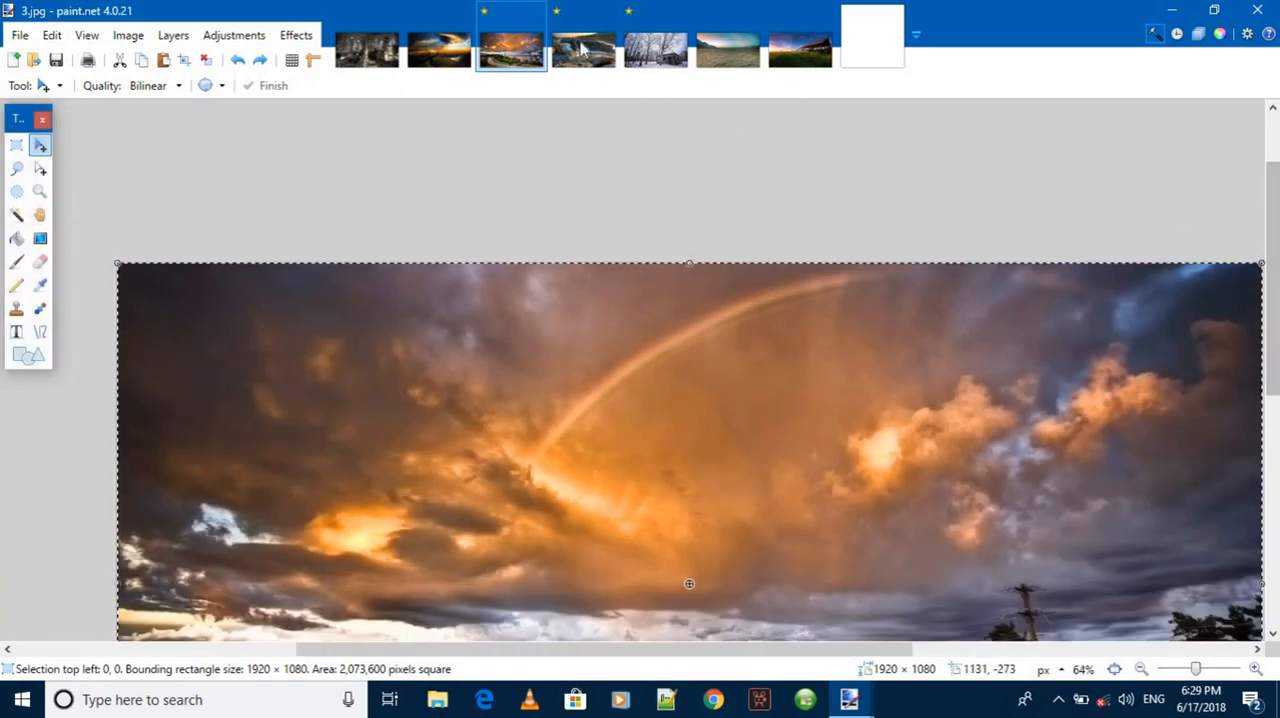
{"action": "mouse_move", "coordinate": [218, 308]}
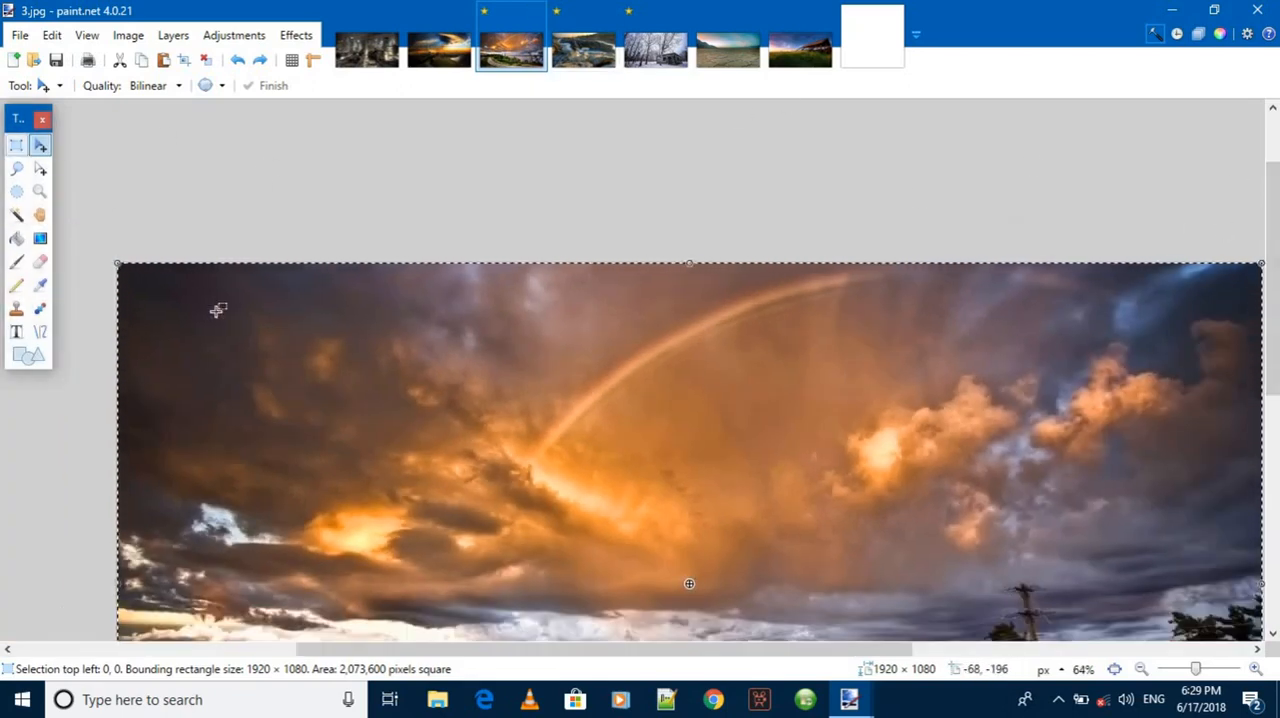
- Paste a rectangle of rainbow-photo clouds onto the mosque sky, undo it, and return to 2.jpg
{"action": "left_click_drag", "start_coordinate": [263, 345], "coordinate": [471, 502]}
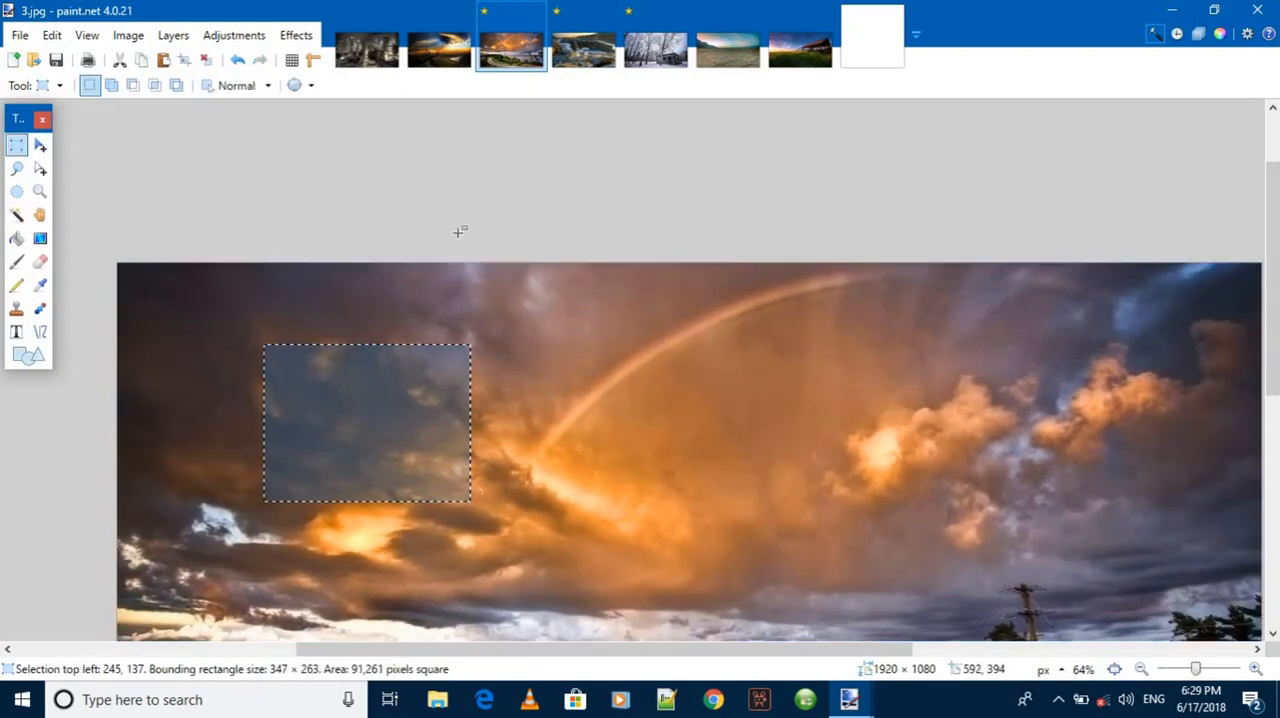
{"action": "left_click", "coordinate": [438, 49]}
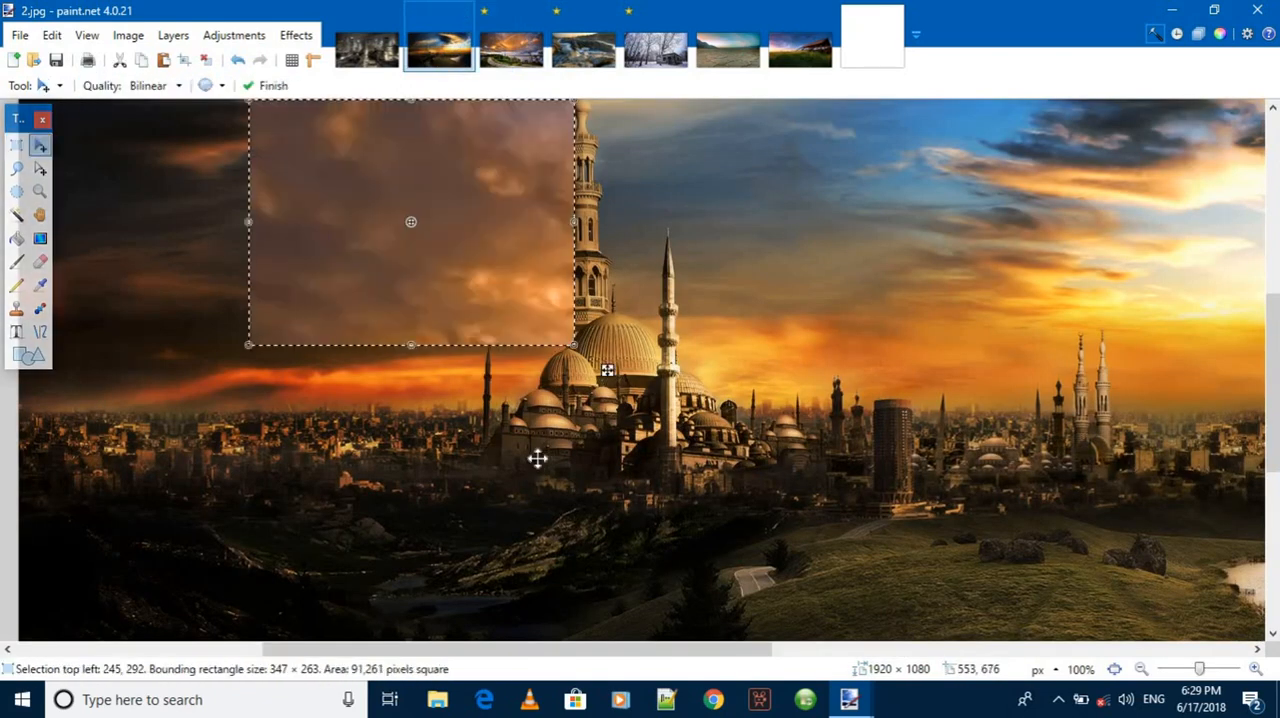
{"action": "left_click_drag", "start_coordinate": [410, 221], "coordinate": [337, 379]}
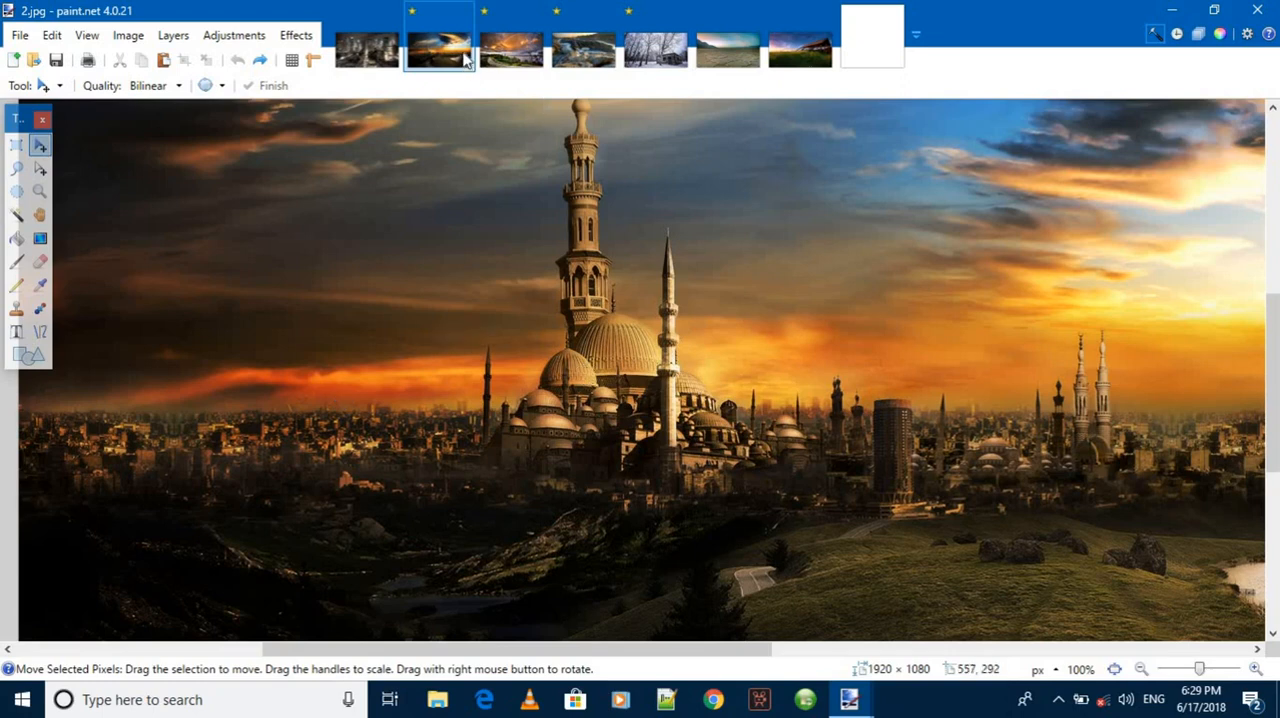
{"action": "mouse_move", "coordinate": [571, 241]}
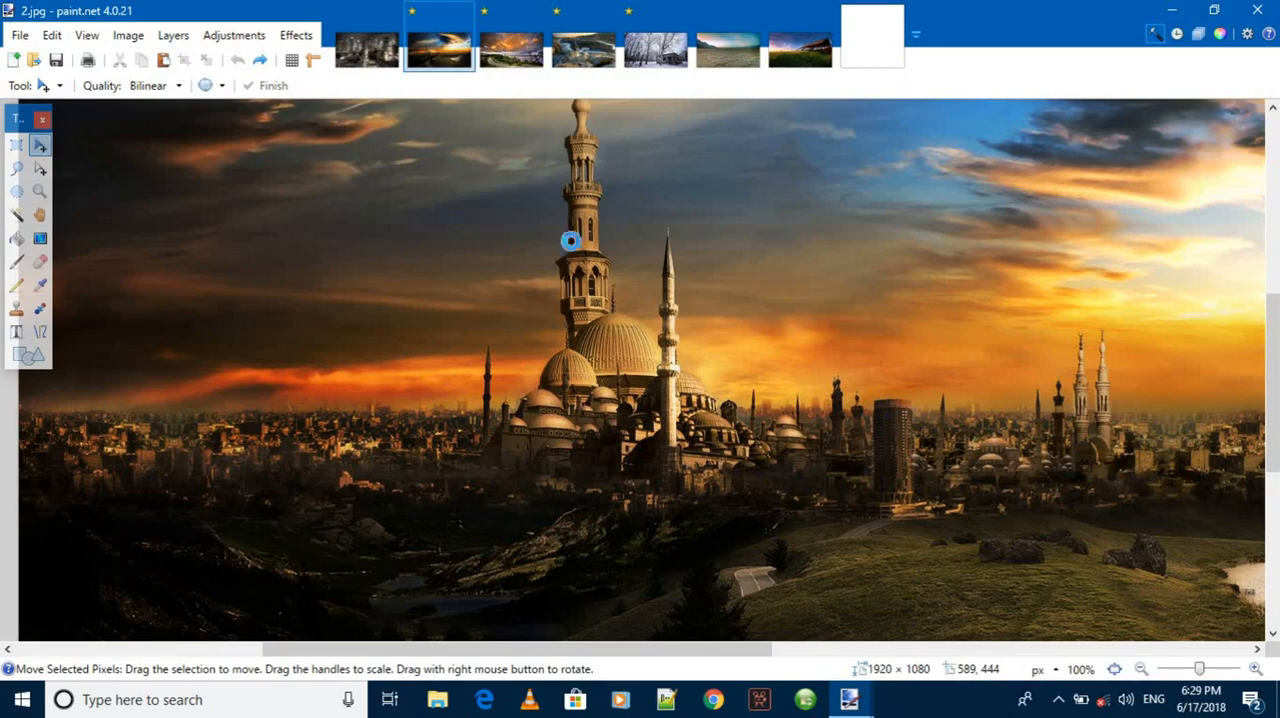
{"action": "left_click", "coordinate": [583, 48]}
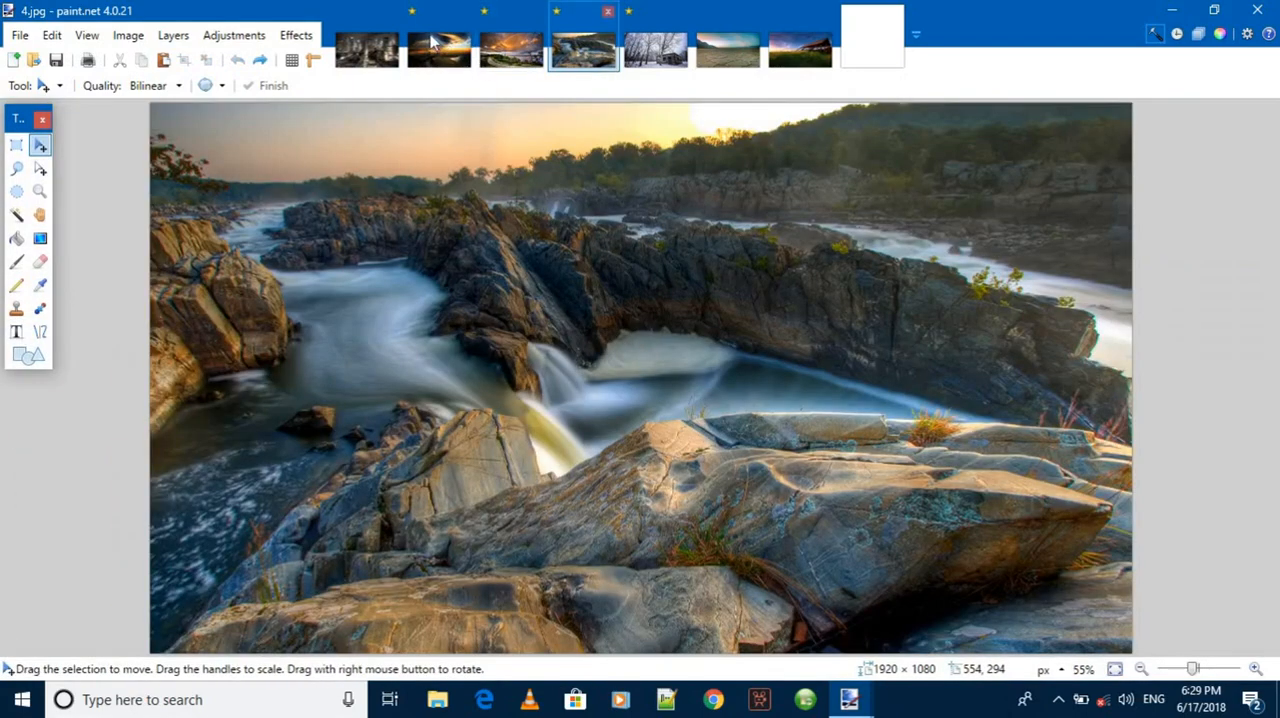
{"action": "left_click", "coordinate": [438, 48]}
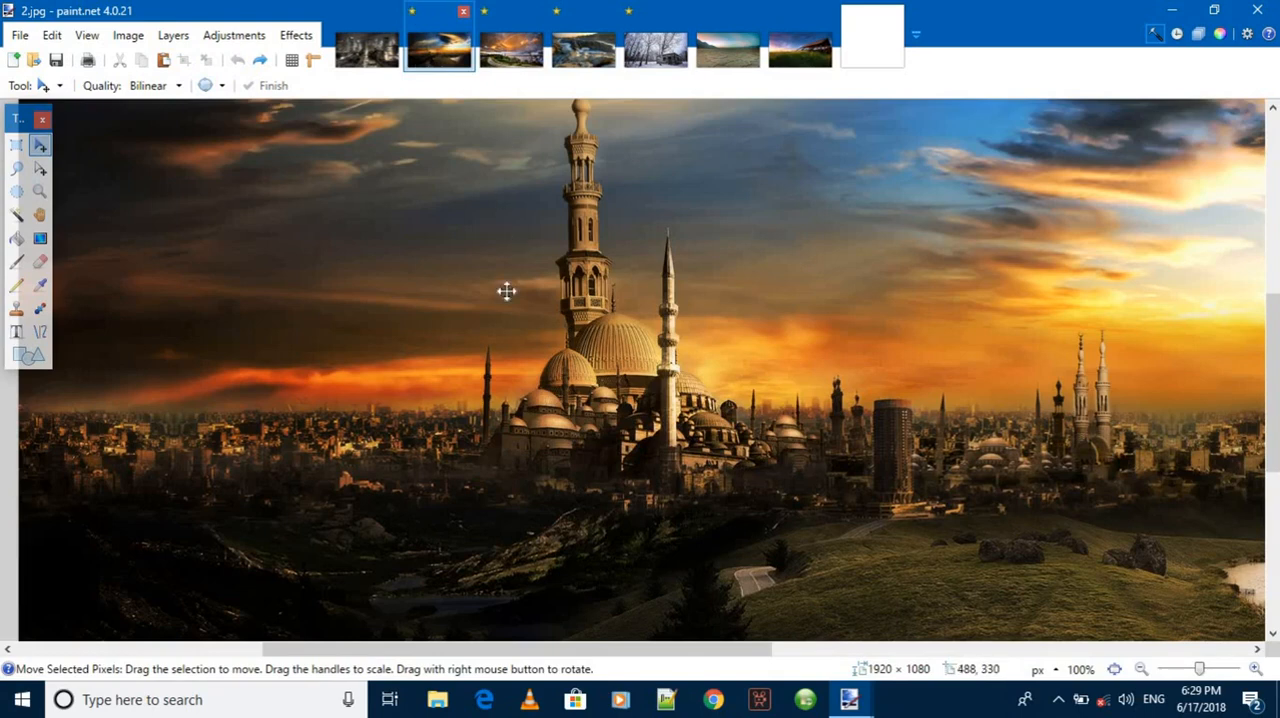
{"action": "mouse_move", "coordinate": [506, 300]}
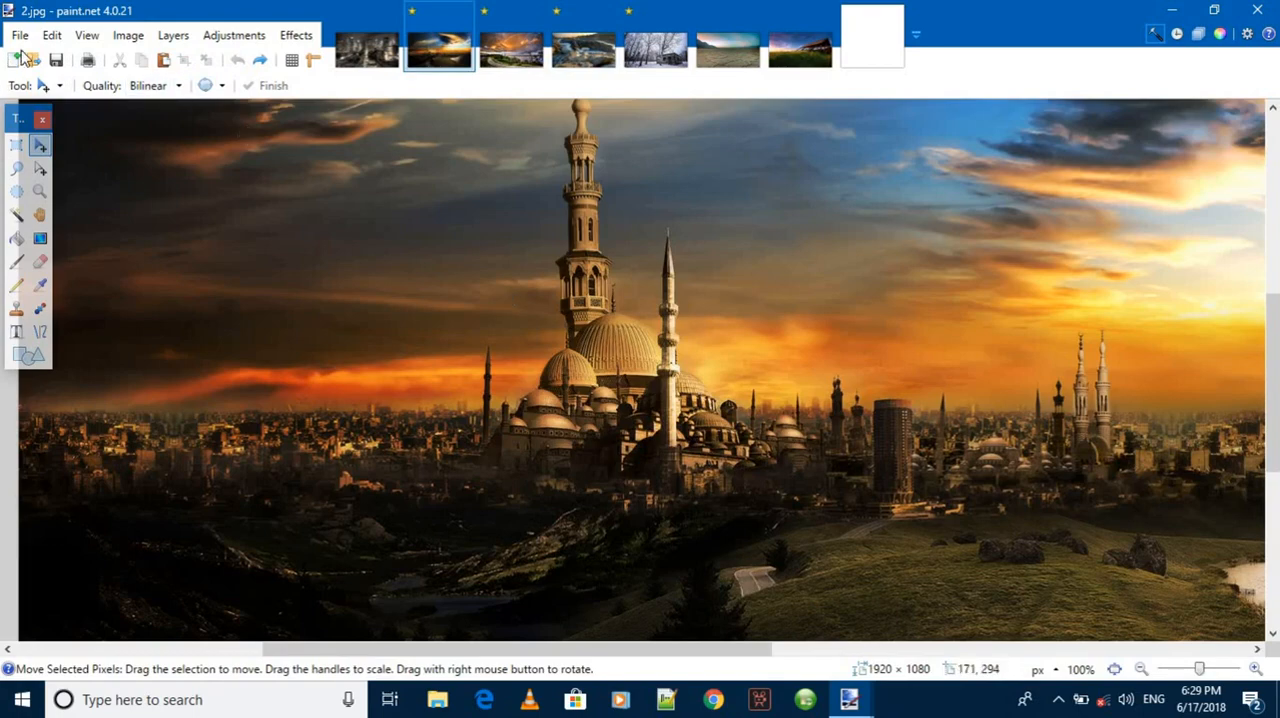
- Start Save As into the Desktop folder with file name ksjdff
{"action": "left_click", "coordinate": [18, 35]}
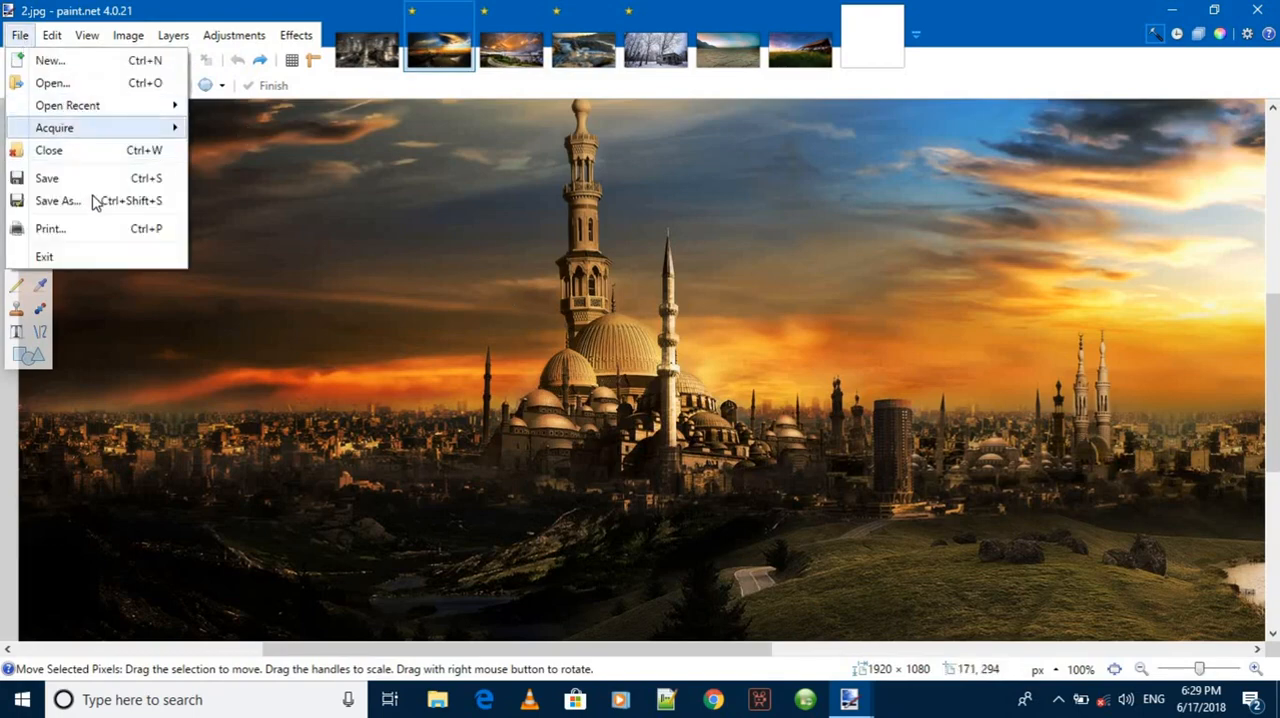
{"action": "left_click", "coordinate": [58, 200]}
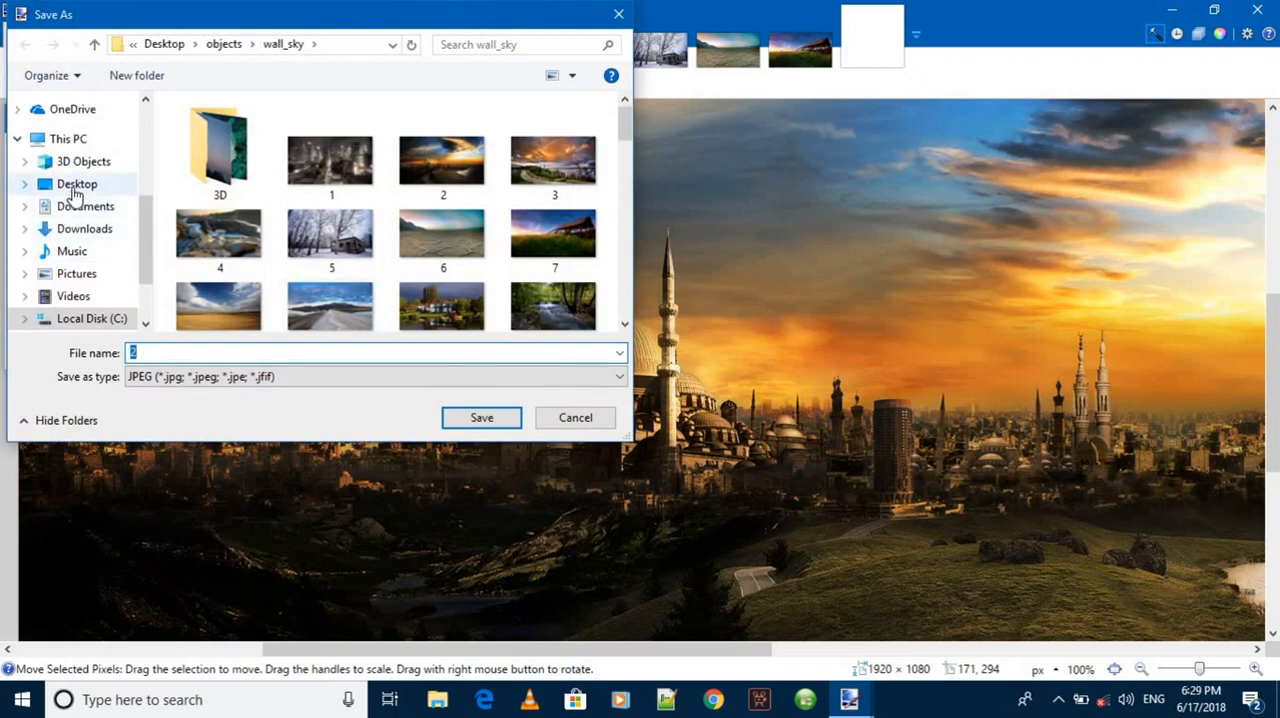
{"action": "left_click", "coordinate": [77, 183]}
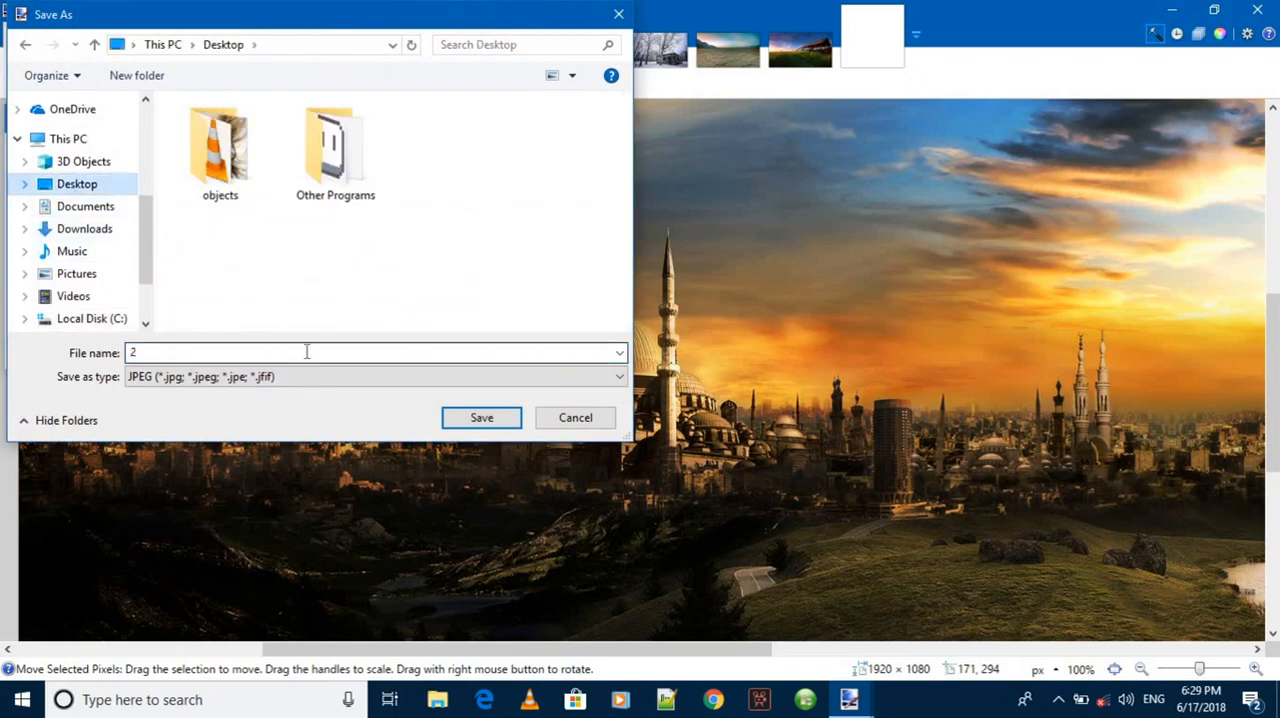
{"action": "type", "text": "ksjdff"}
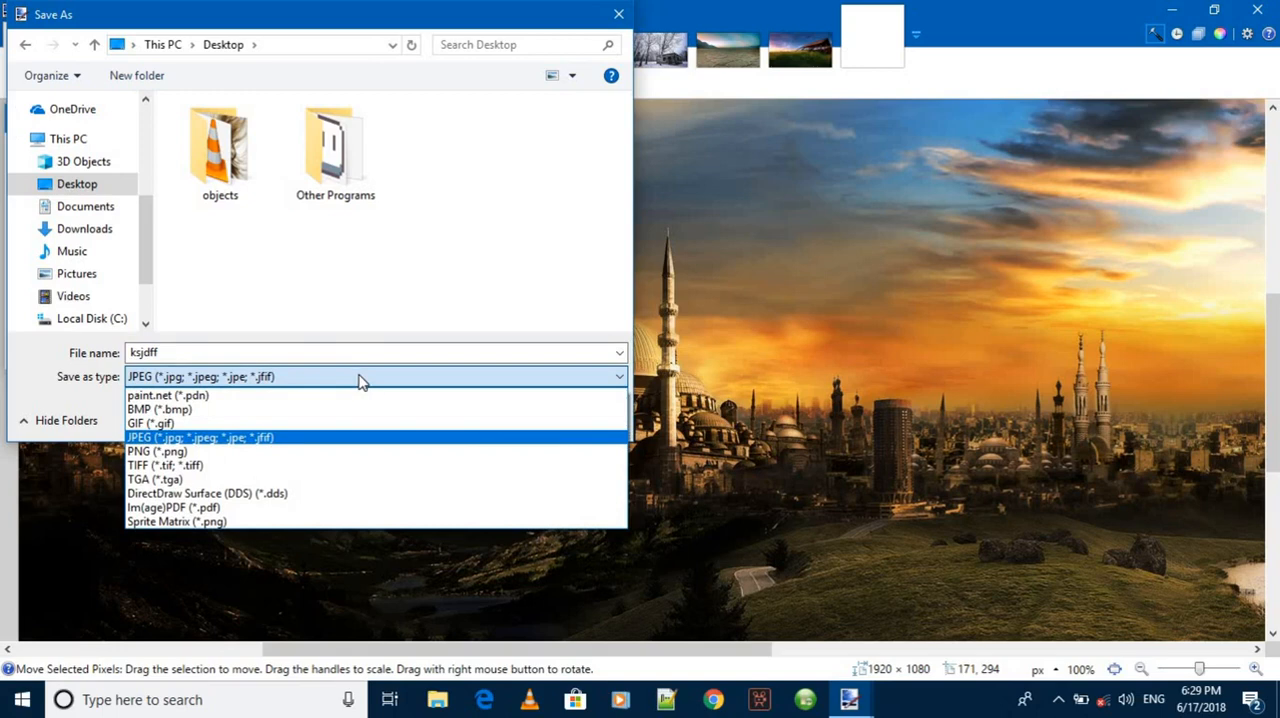
{"action": "mouse_move", "coordinate": [295, 404]}
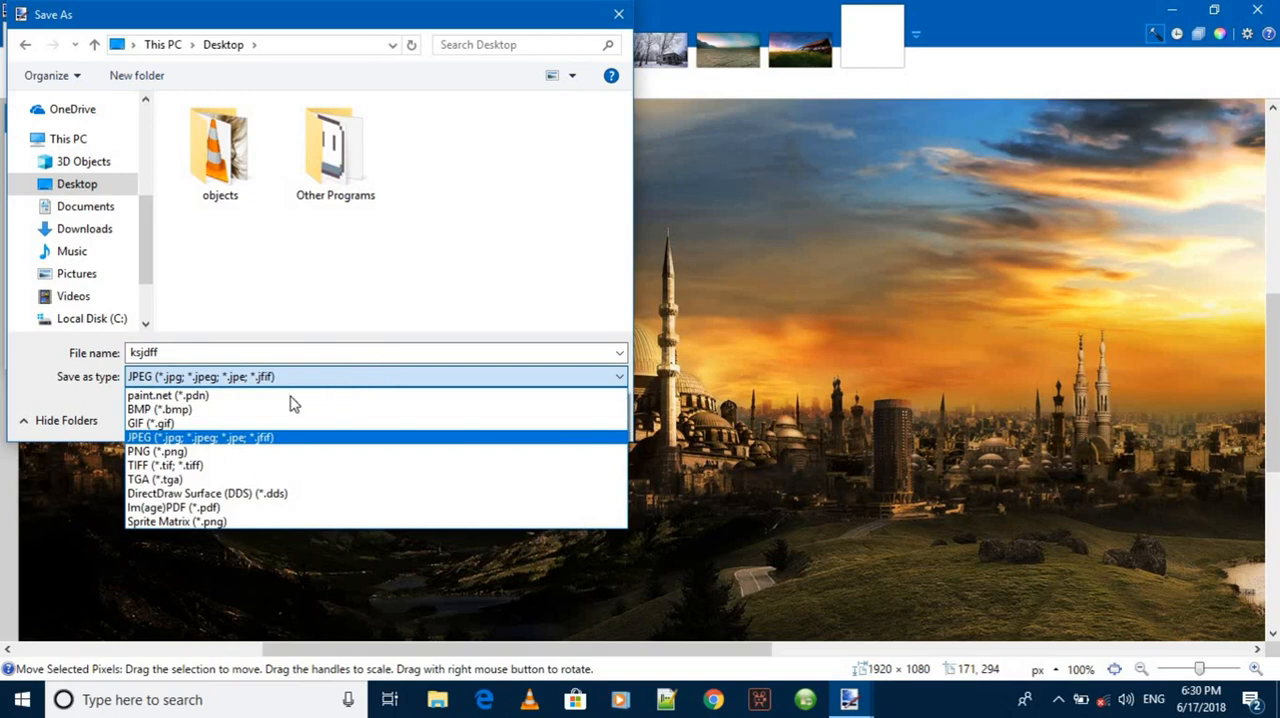
- Change the Save as type for ksjdff from paint.net format to JPEG
{"action": "left_click", "coordinate": [168, 395]}
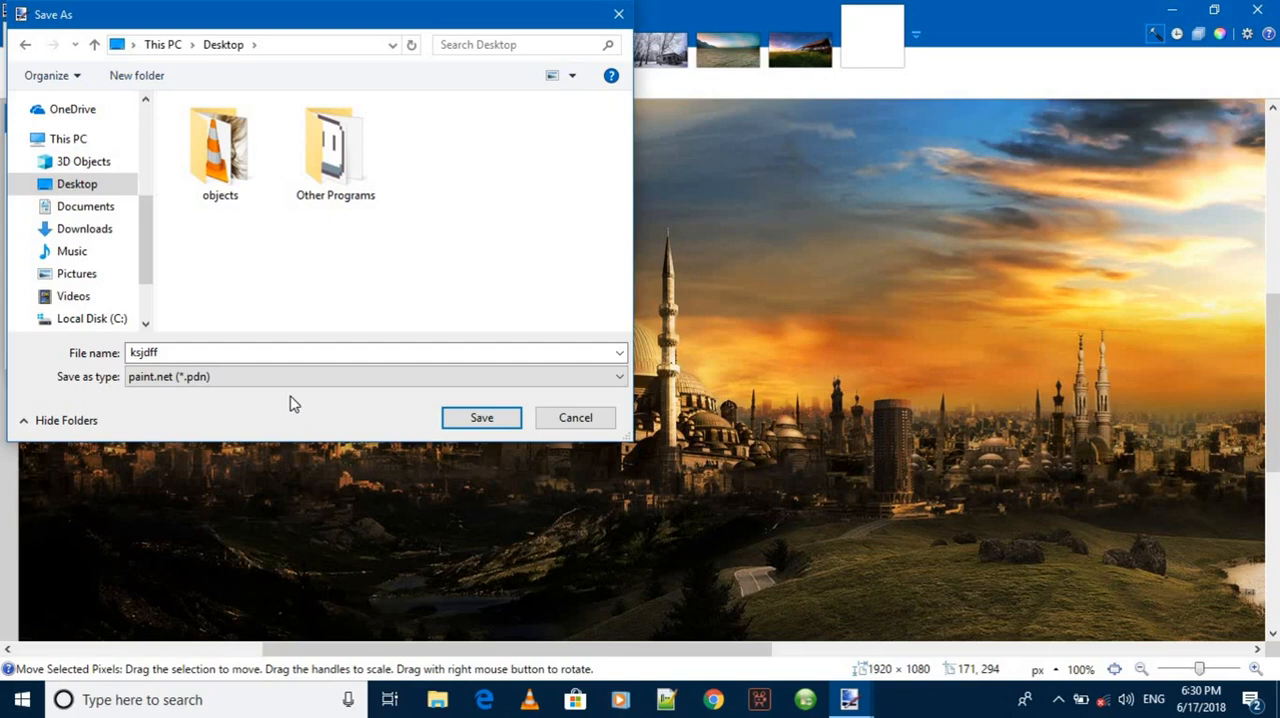
{"action": "mouse_move", "coordinate": [298, 390]}
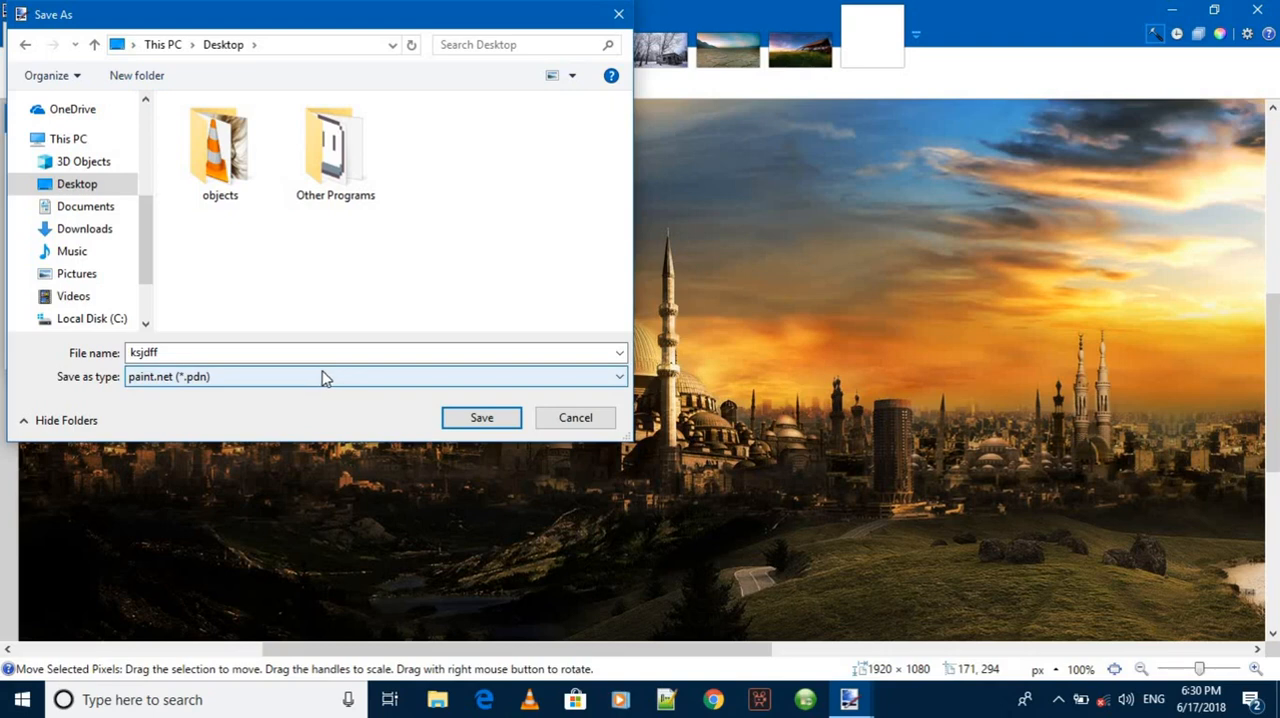
{"action": "left_click", "coordinate": [375, 376]}
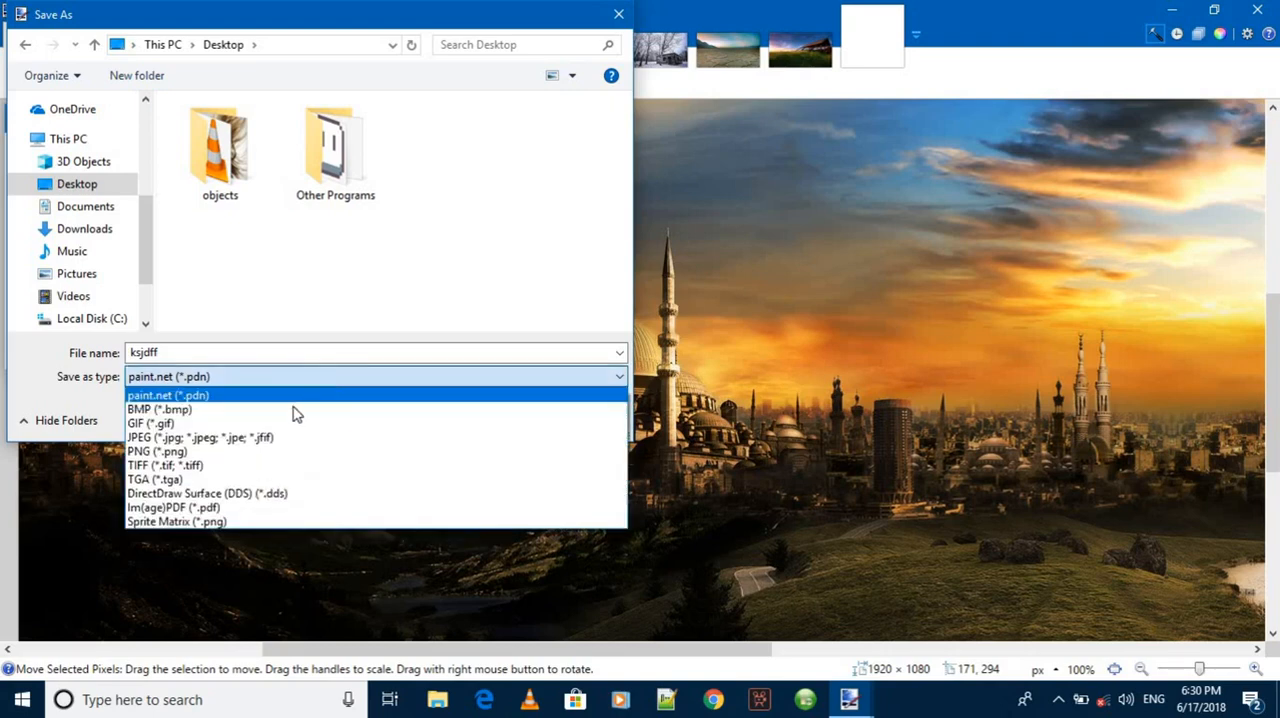
{"action": "left_click", "coordinate": [157, 451]}
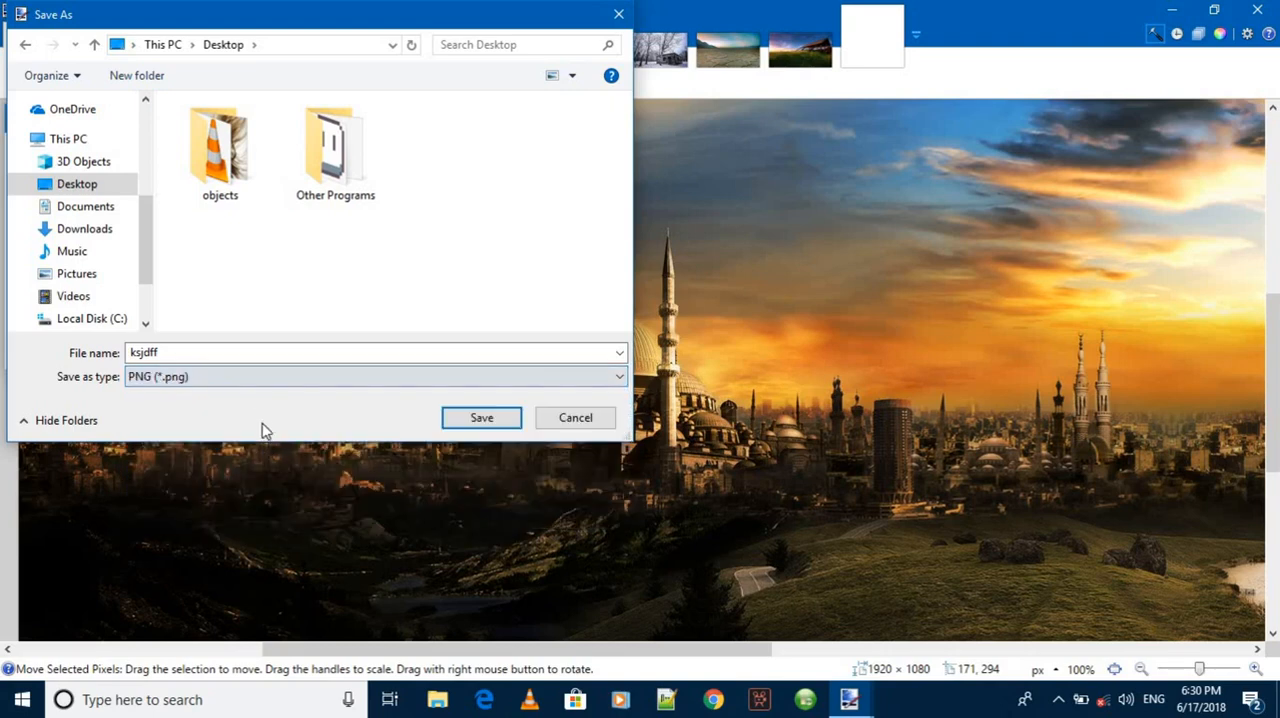
{"action": "left_click", "coordinate": [375, 376]}
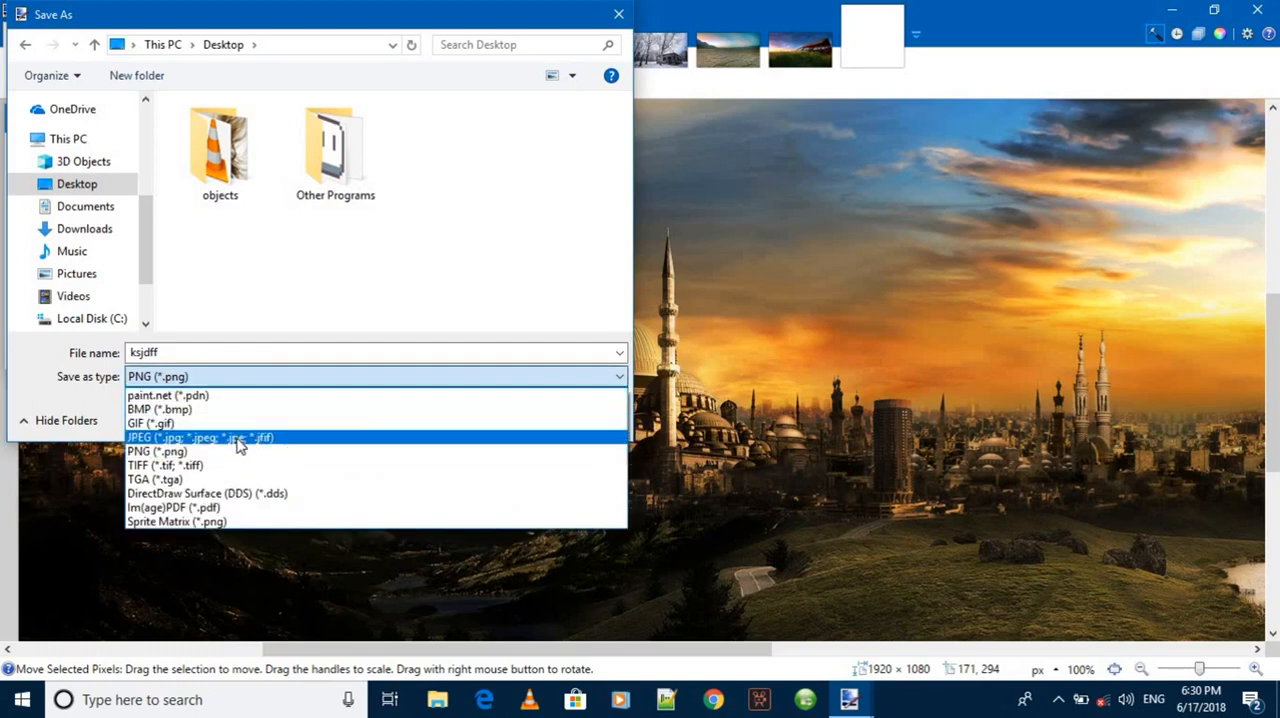
{"action": "left_click", "coordinate": [200, 437]}
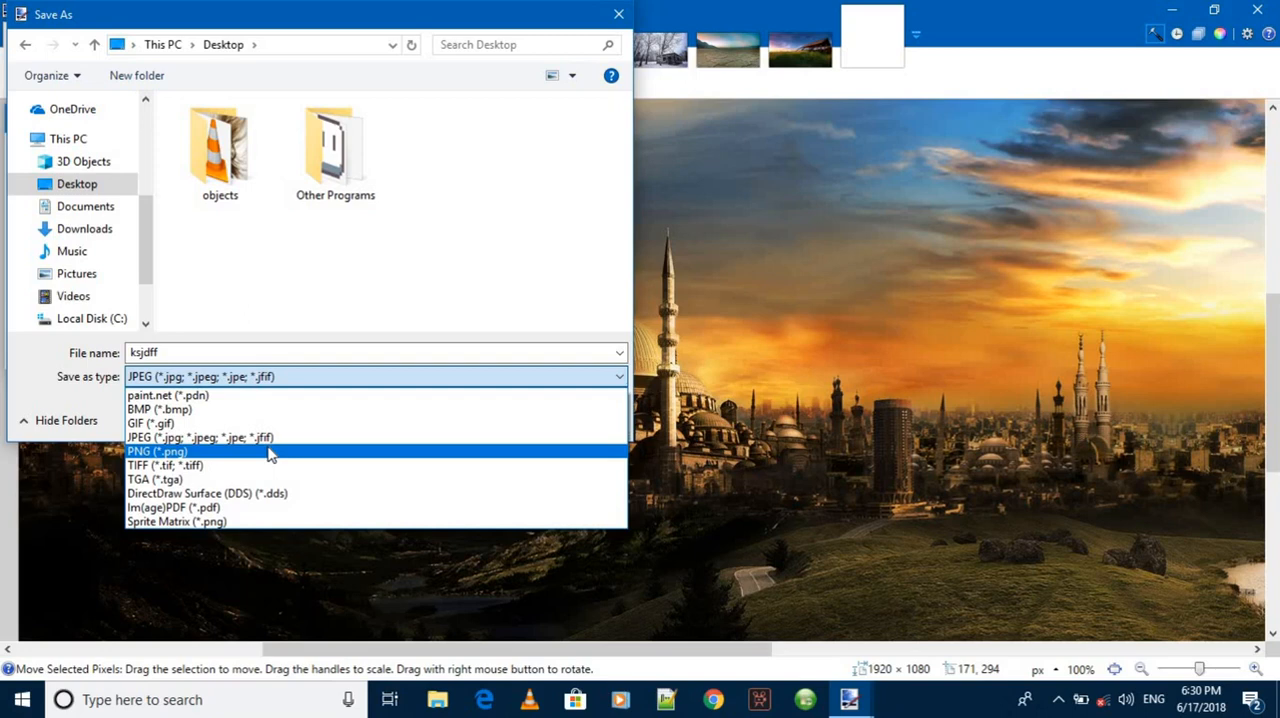
{"action": "mouse_move", "coordinate": [240, 438]}
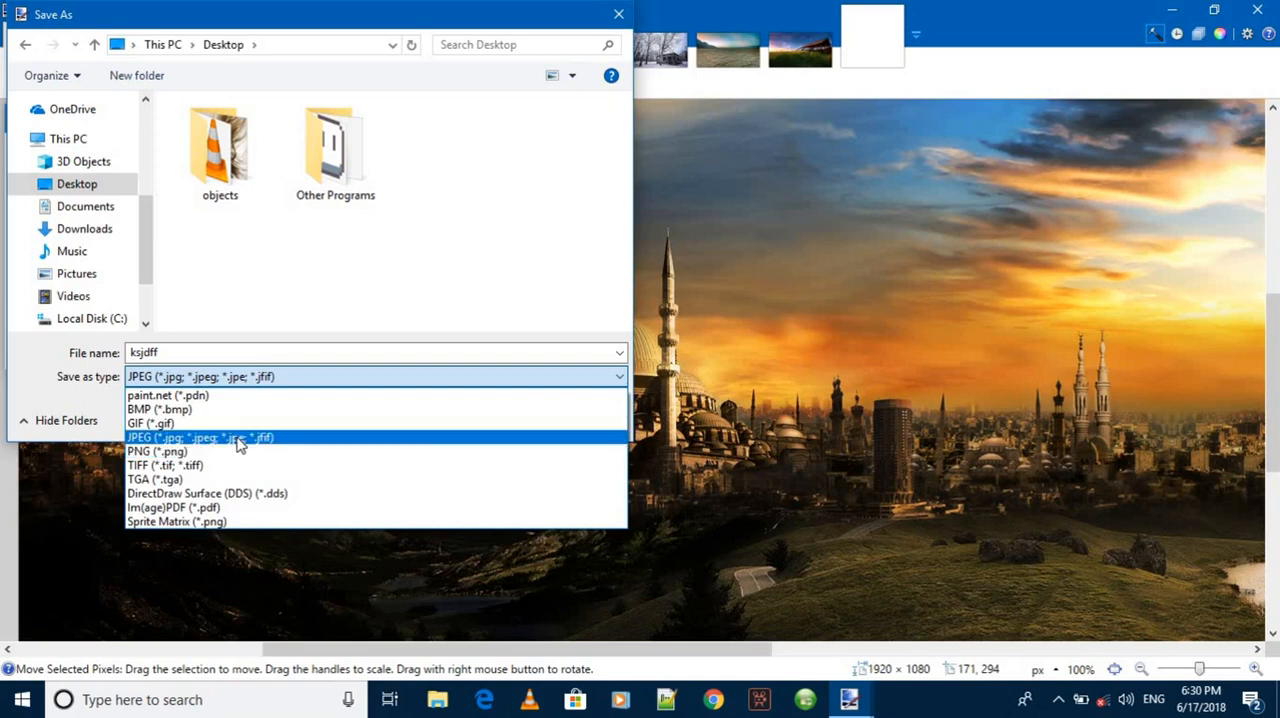
{"action": "left_click", "coordinate": [200, 437]}
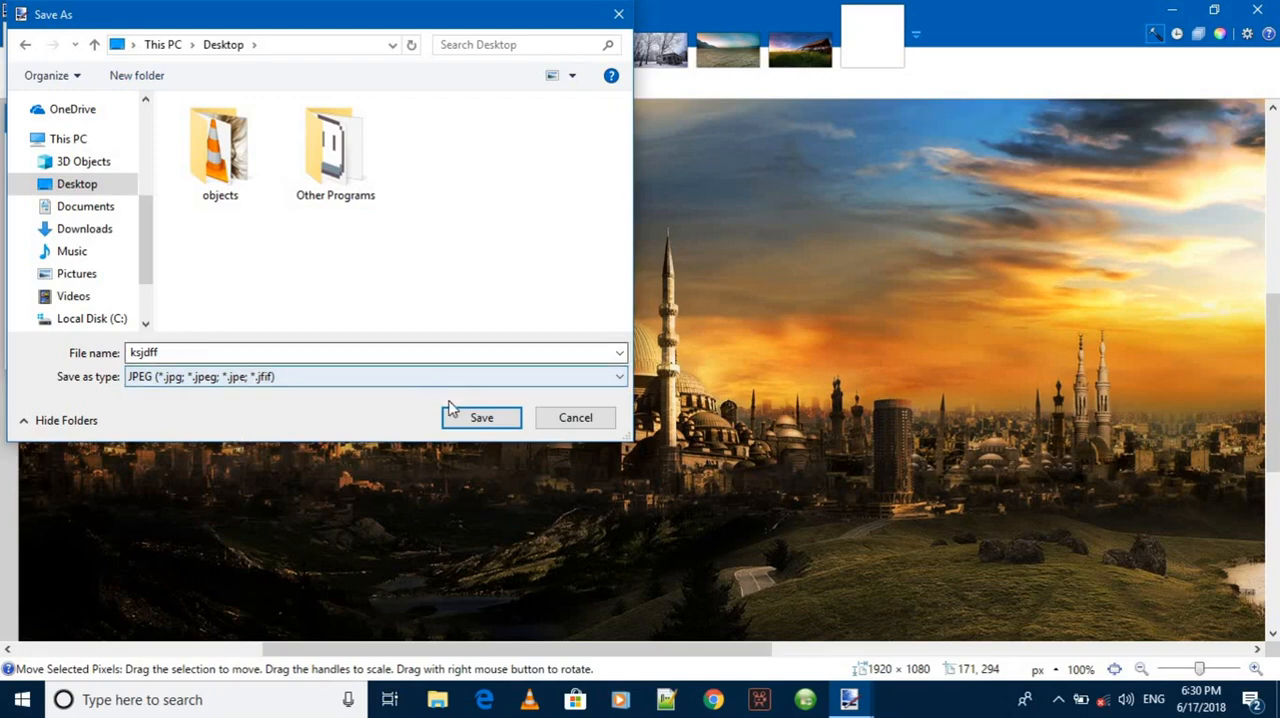
- Save ksjdff as JPEG with the quality slider lowered to 90
{"action": "left_click", "coordinate": [481, 417]}
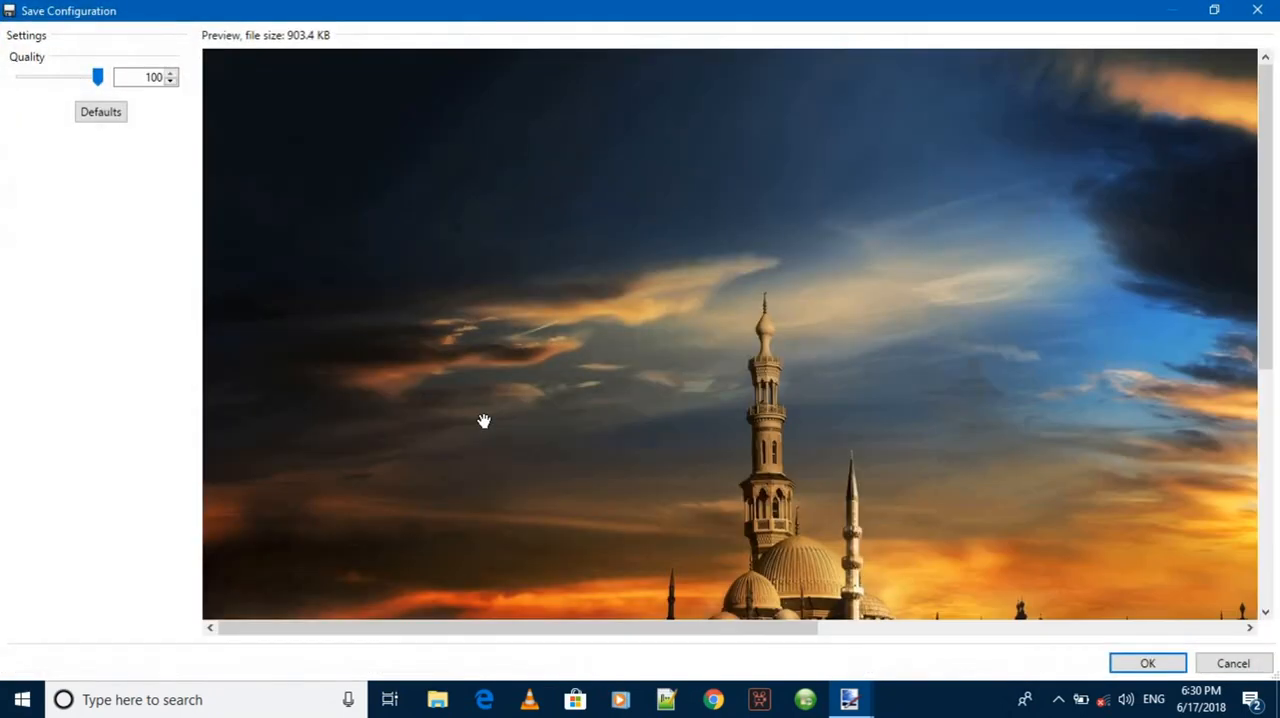
{"action": "mouse_move", "coordinate": [876, 423]}
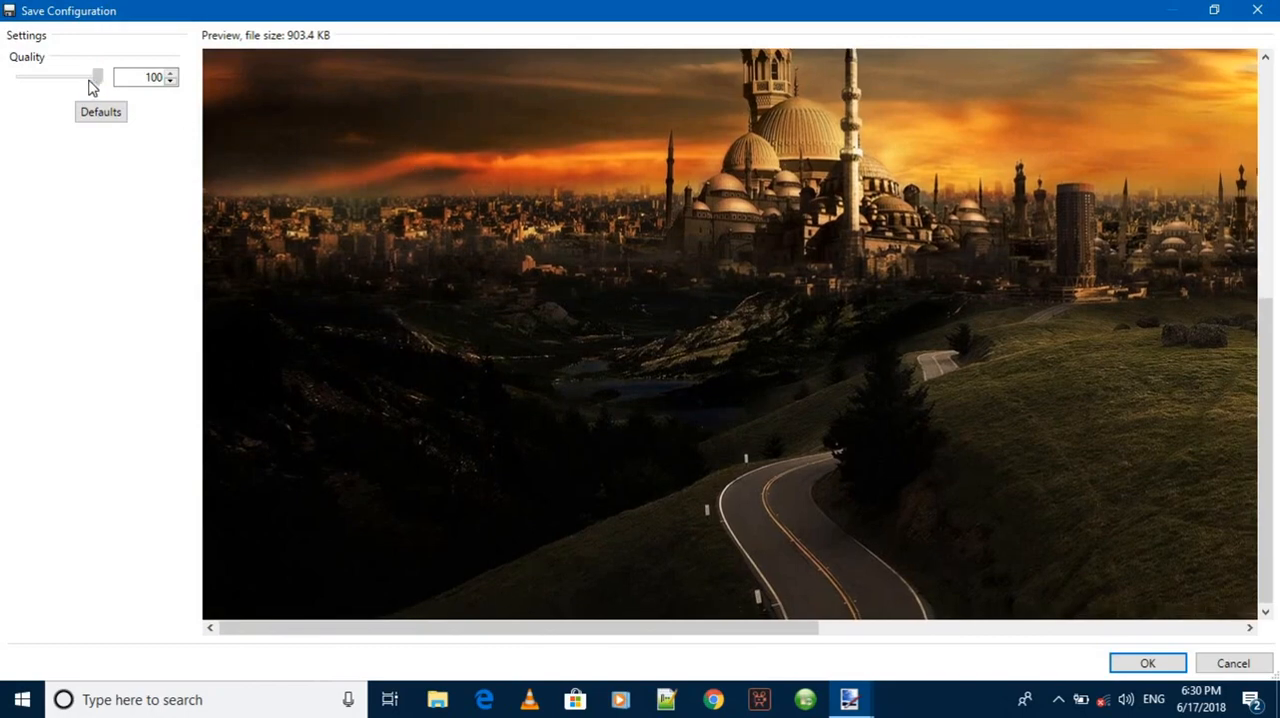
{"action": "left_click_drag", "start_coordinate": [97, 75], "coordinate": [90, 75]}
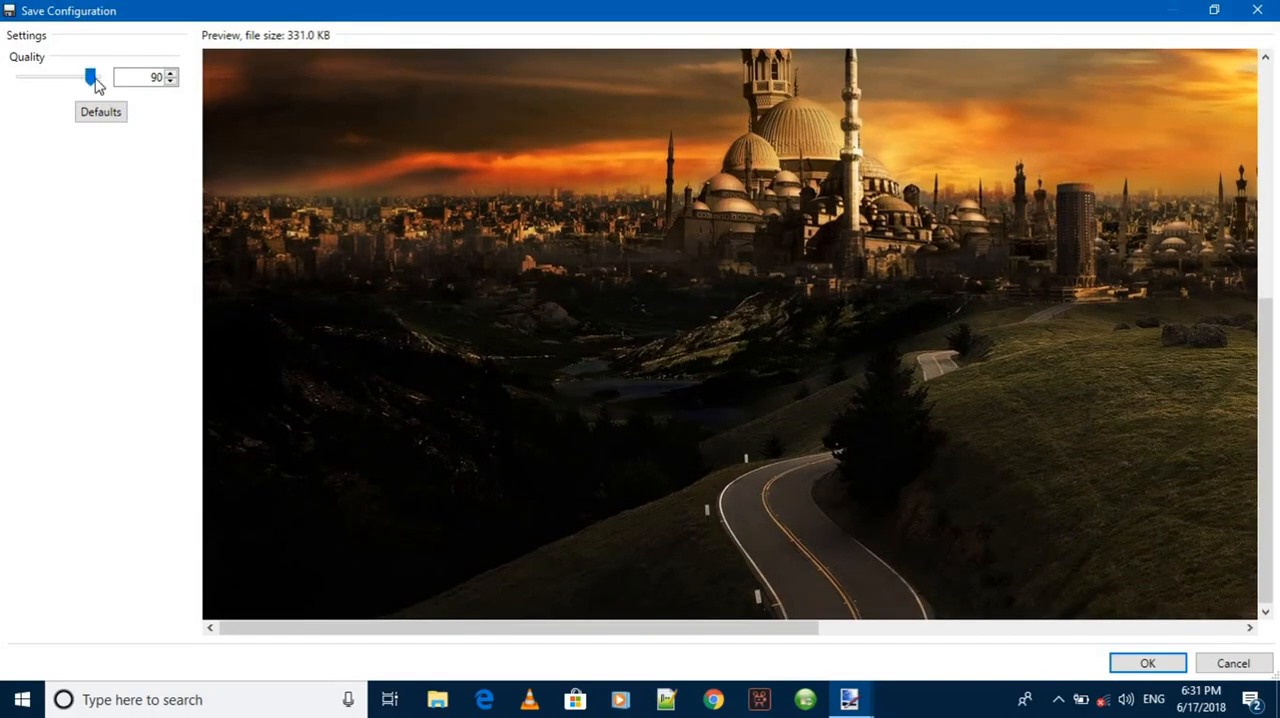
{"action": "mouse_move", "coordinate": [275, 47]}
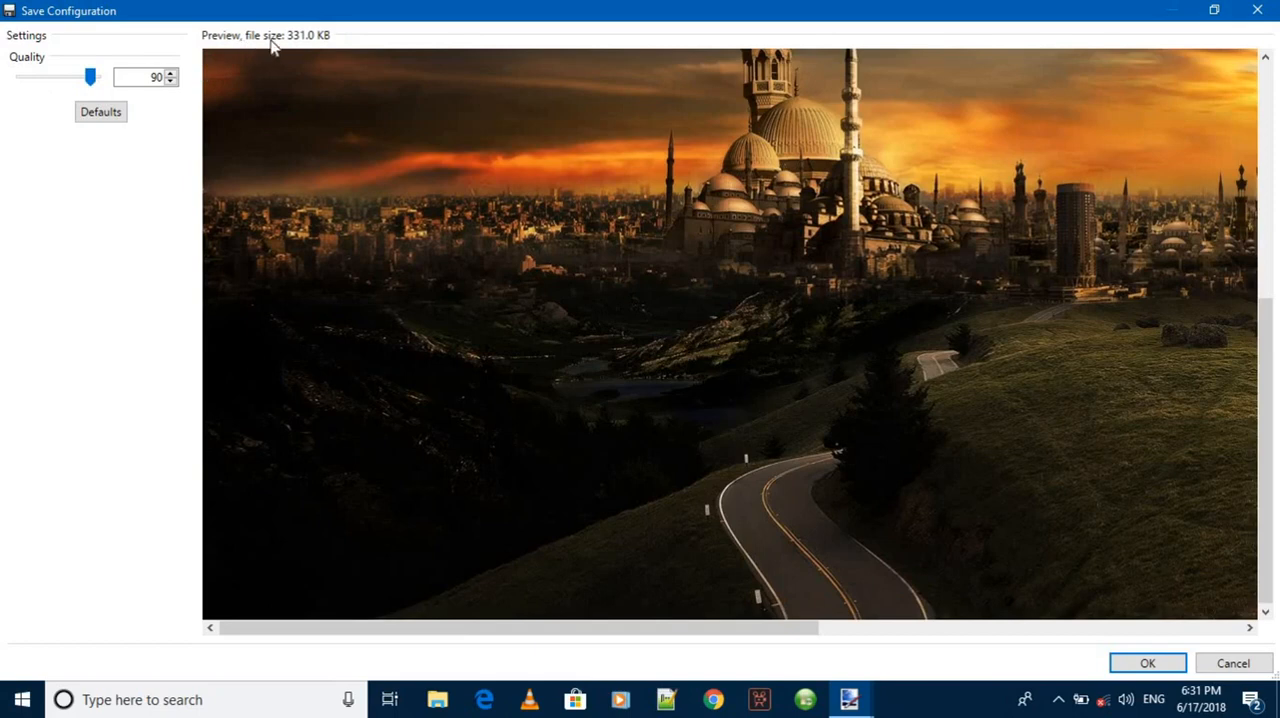
{"action": "mouse_move", "coordinate": [825, 281]}
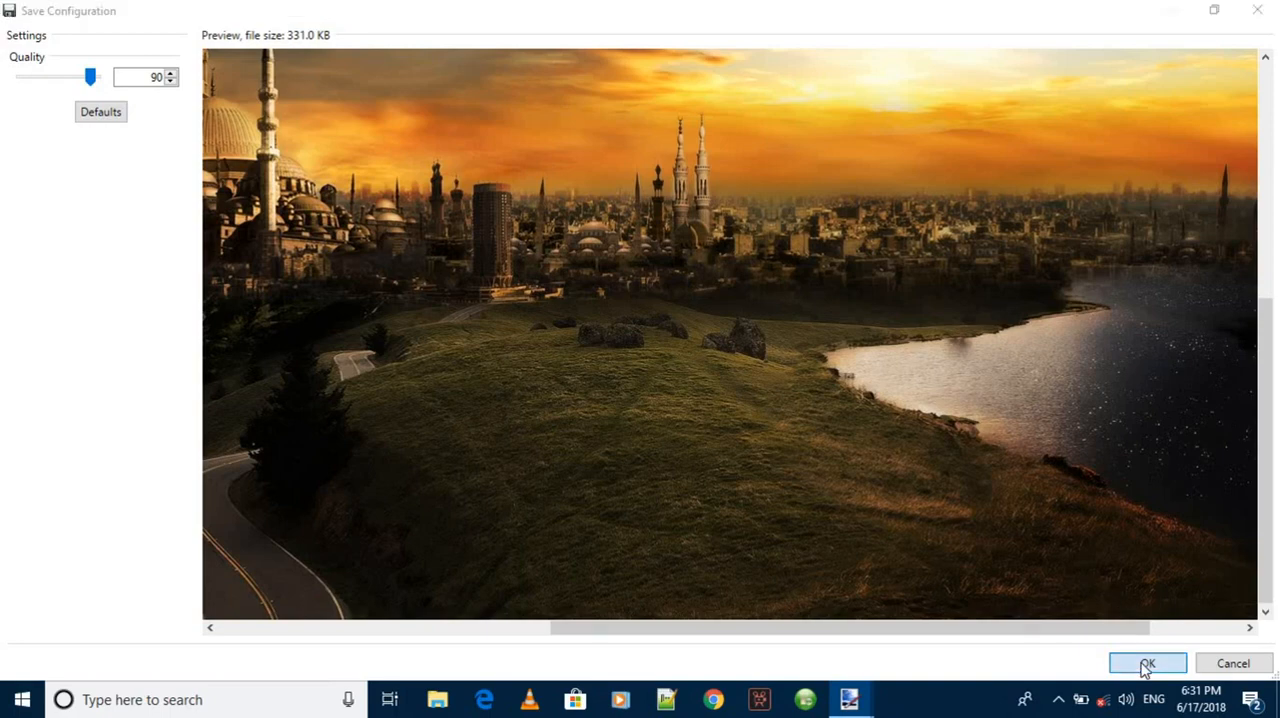
{"action": "left_click", "coordinate": [1146, 663]}
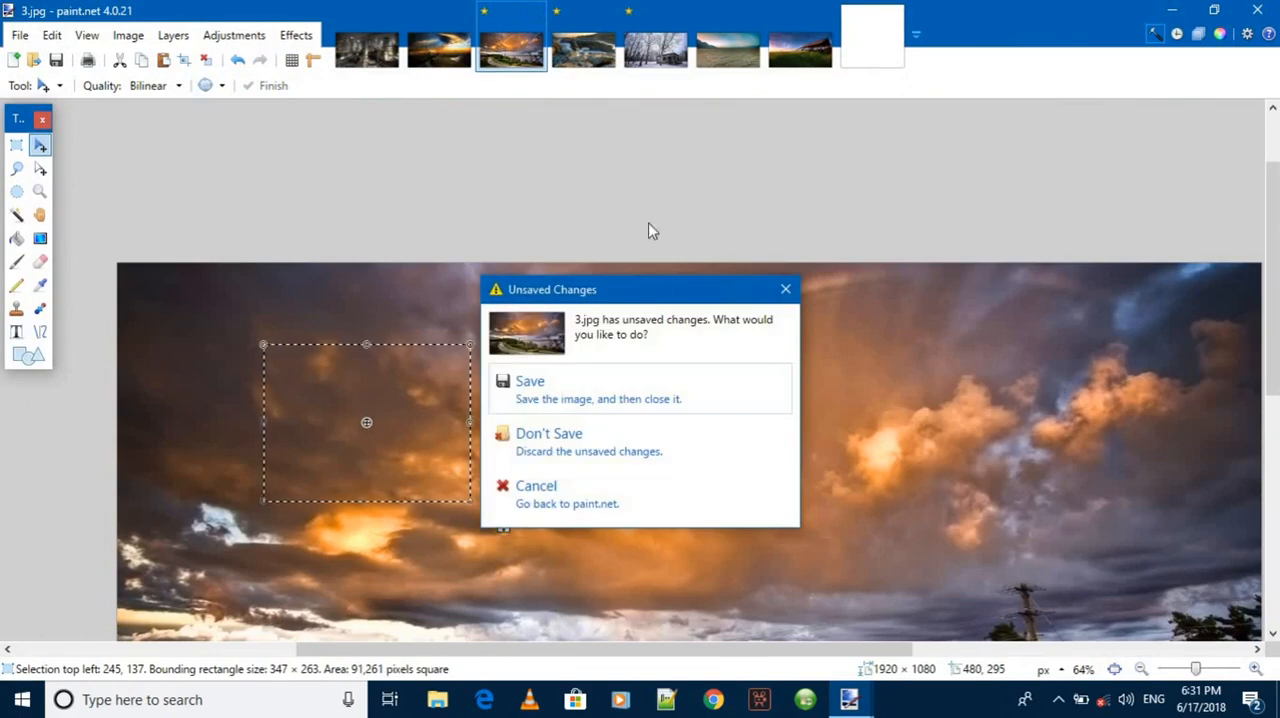
{"action": "mouse_move", "coordinate": [500, 48]}
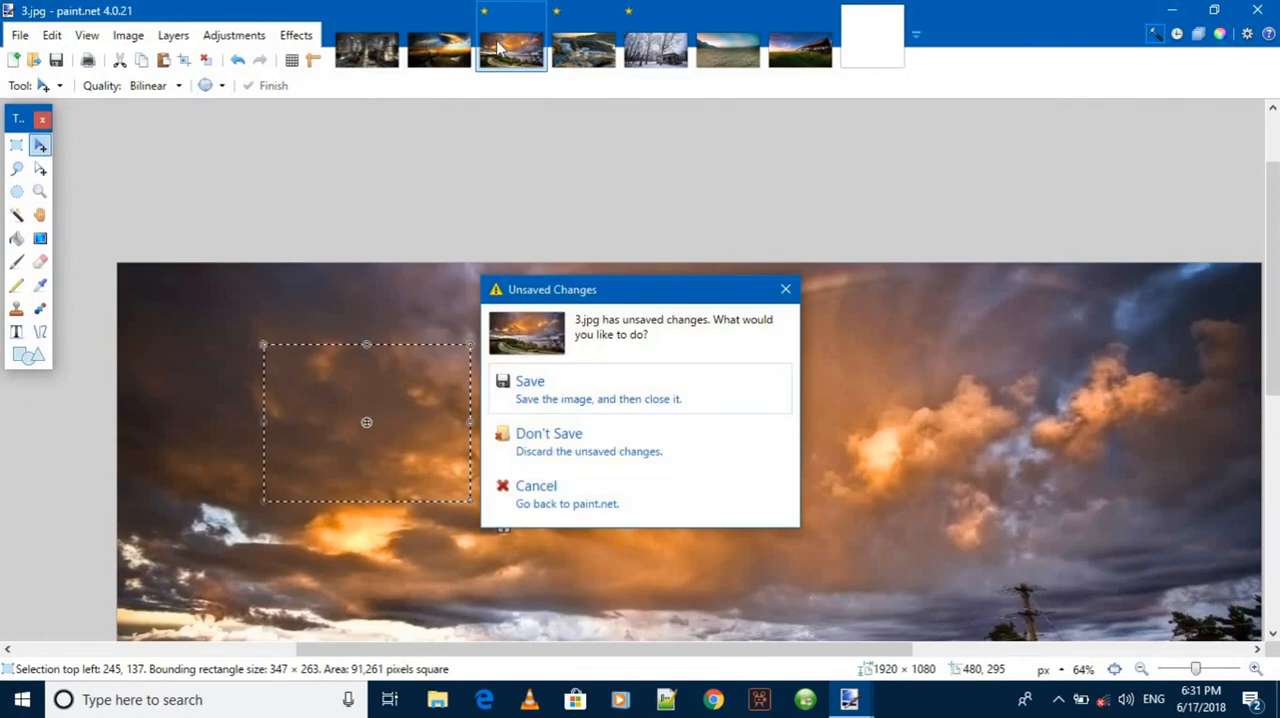
{"action": "mouse_move", "coordinate": [625, 450]}
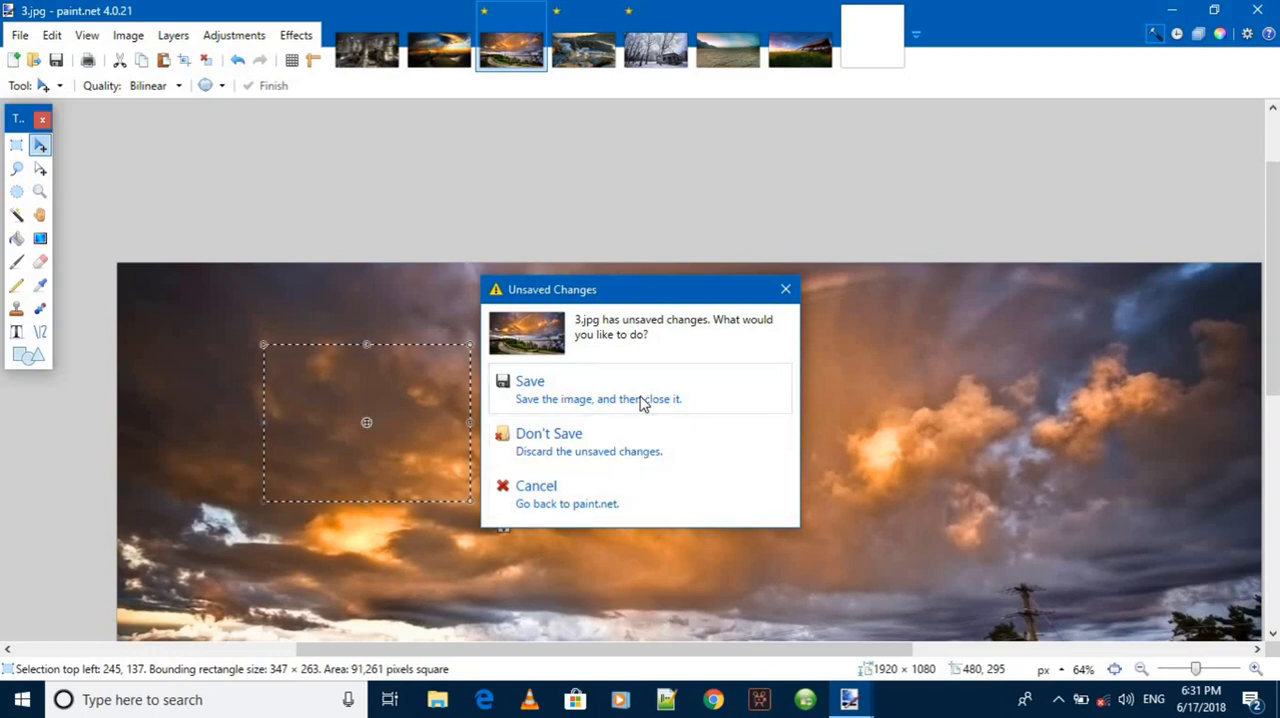
{"action": "mouse_move", "coordinate": [639, 448]}
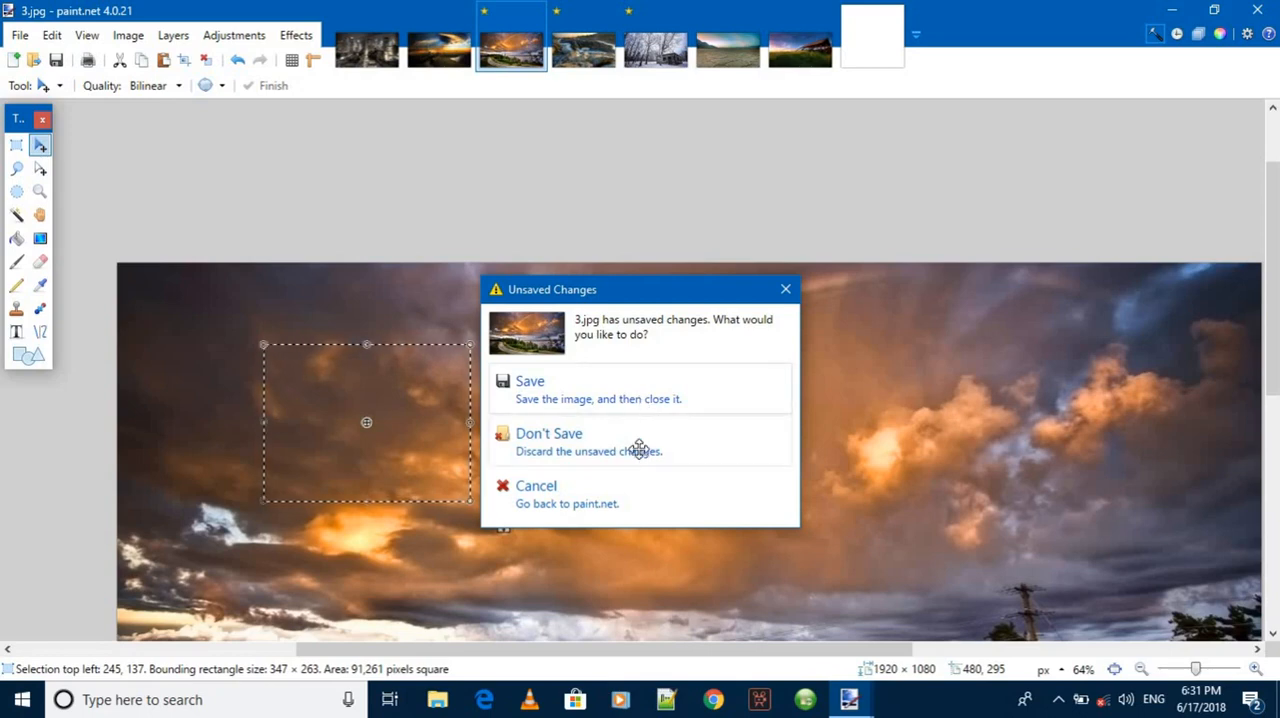
- Close photos 3.jpg through 6.jpg discarding changes, then return to the ksjdff tab
{"action": "left_click", "coordinate": [548, 433]}
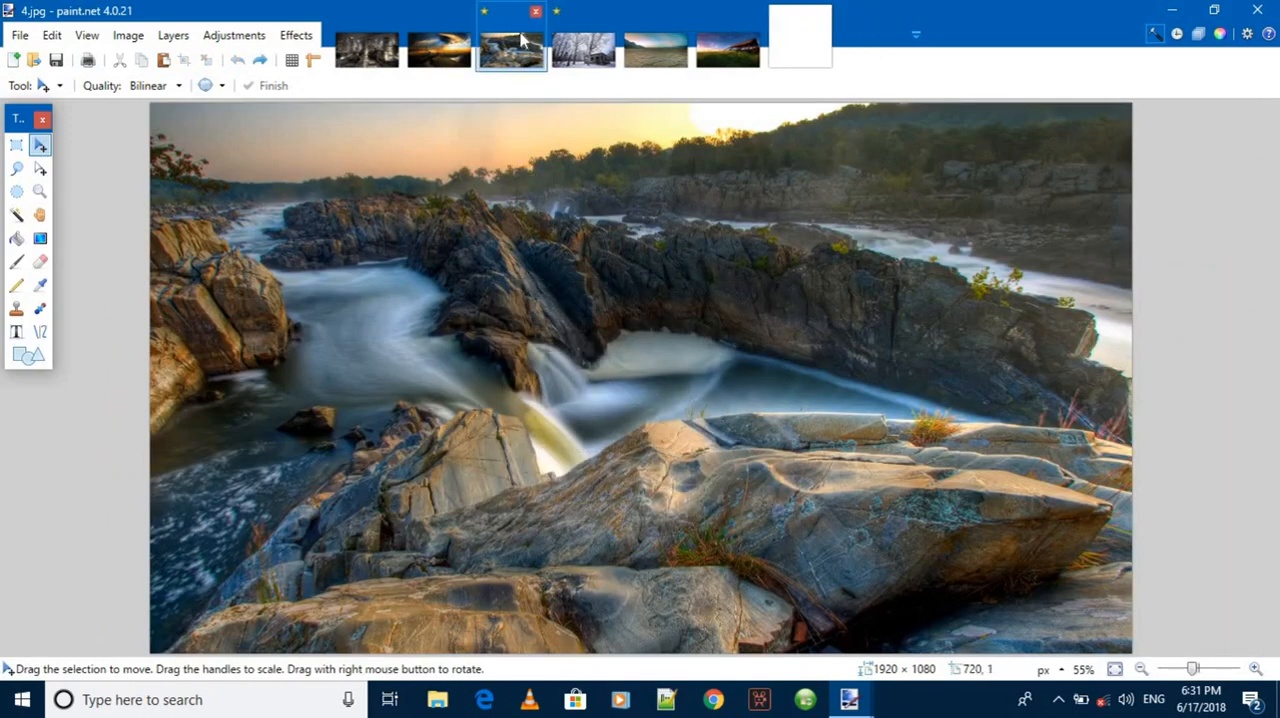
{"action": "left_click", "coordinate": [535, 11]}
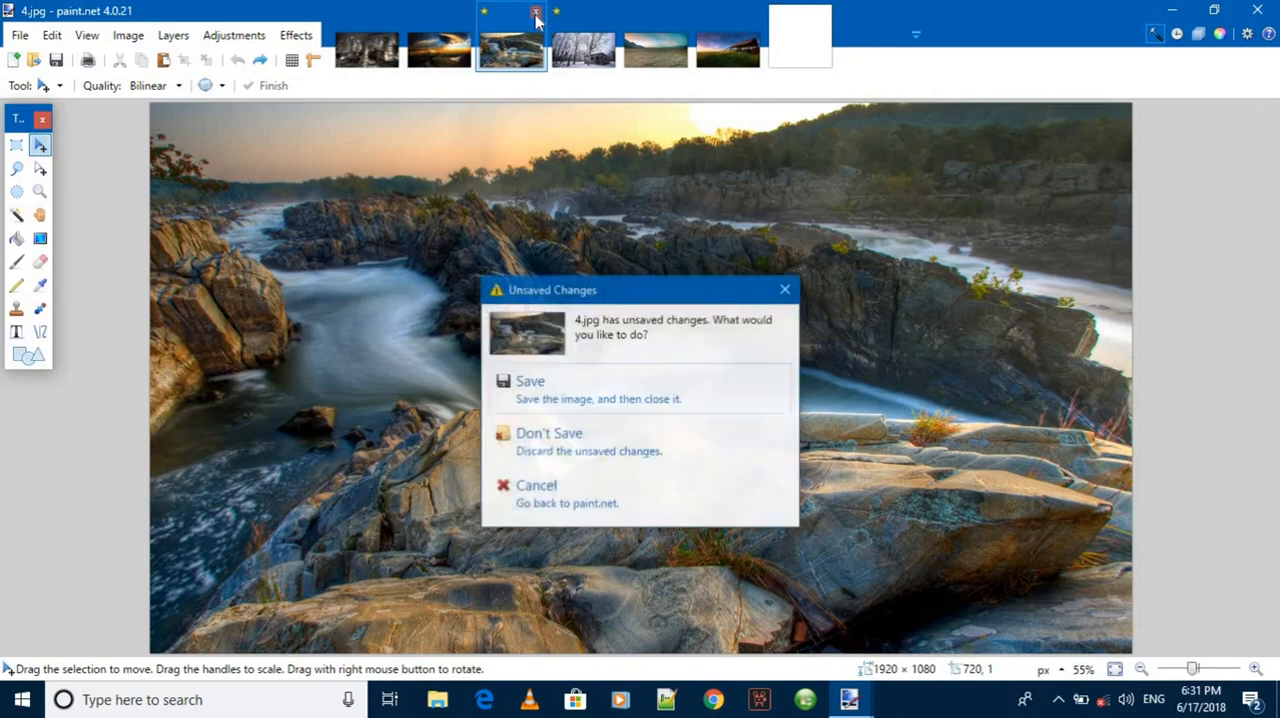
{"action": "left_click", "coordinate": [548, 432]}
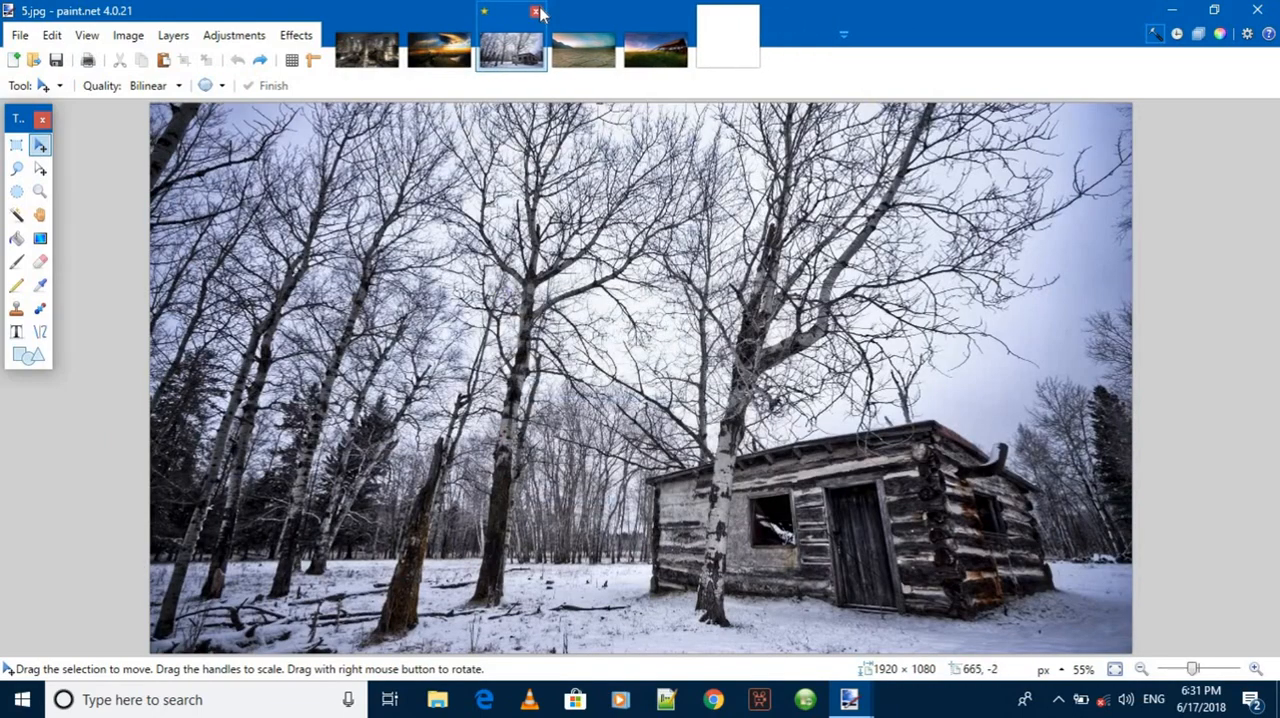
{"action": "left_click", "coordinate": [536, 11]}
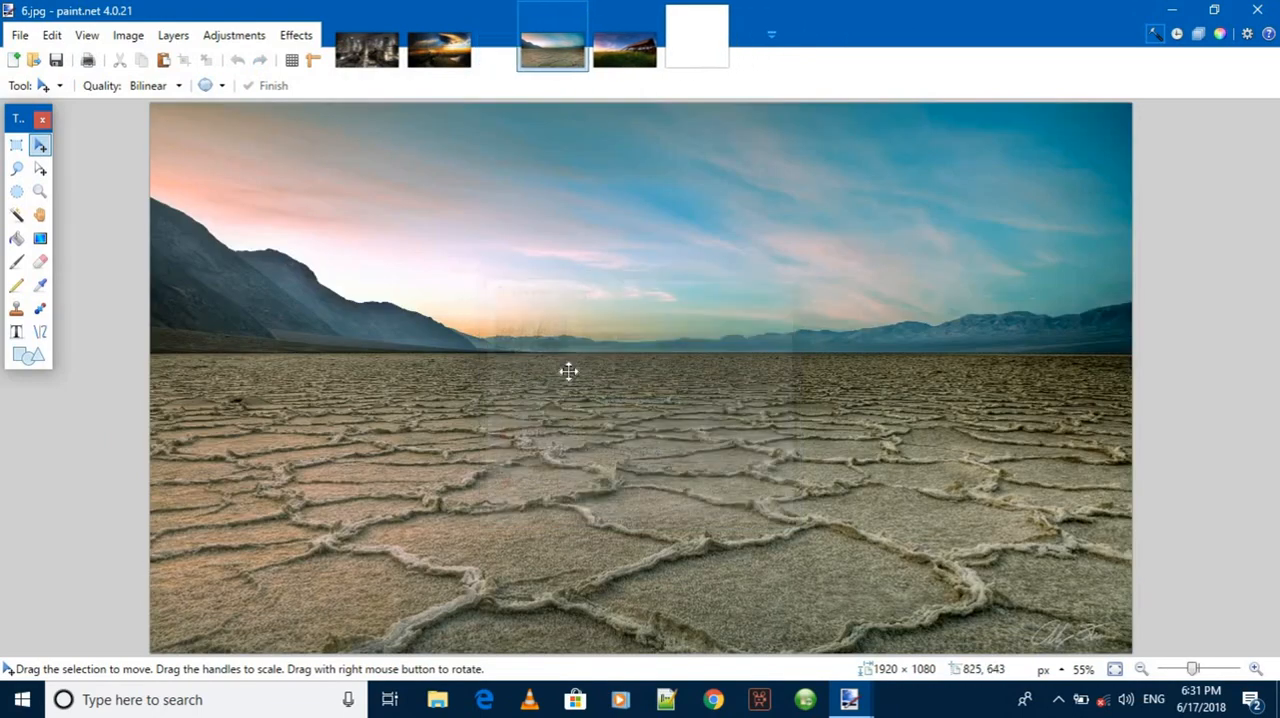
{"action": "left_click", "coordinate": [511, 38]}
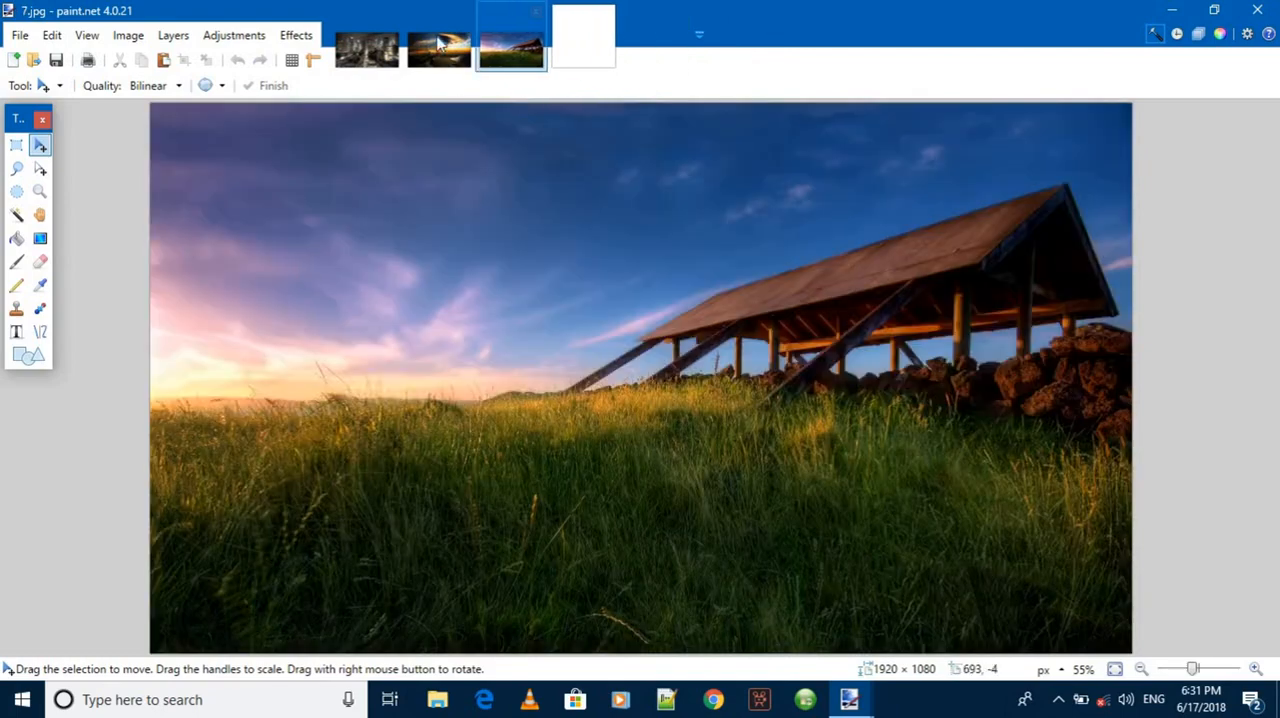
{"action": "left_click", "coordinate": [438, 50]}
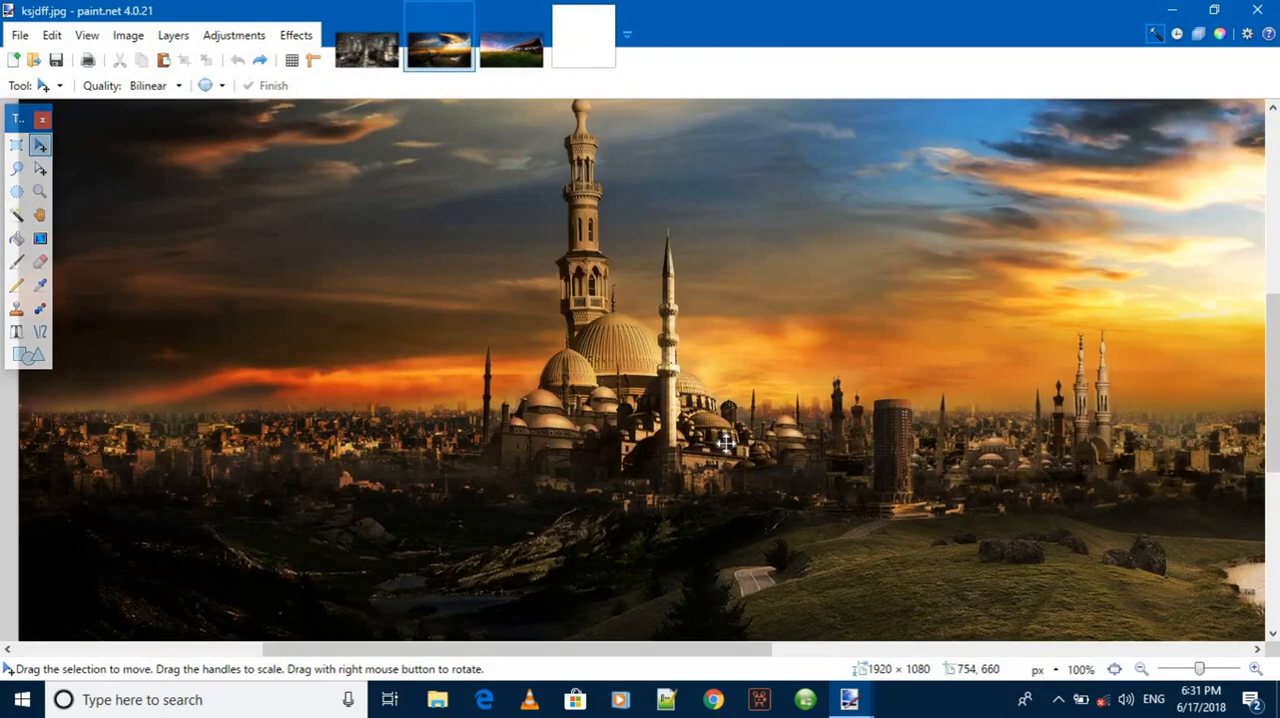
{"action": "mouse_move", "coordinate": [737, 465]}
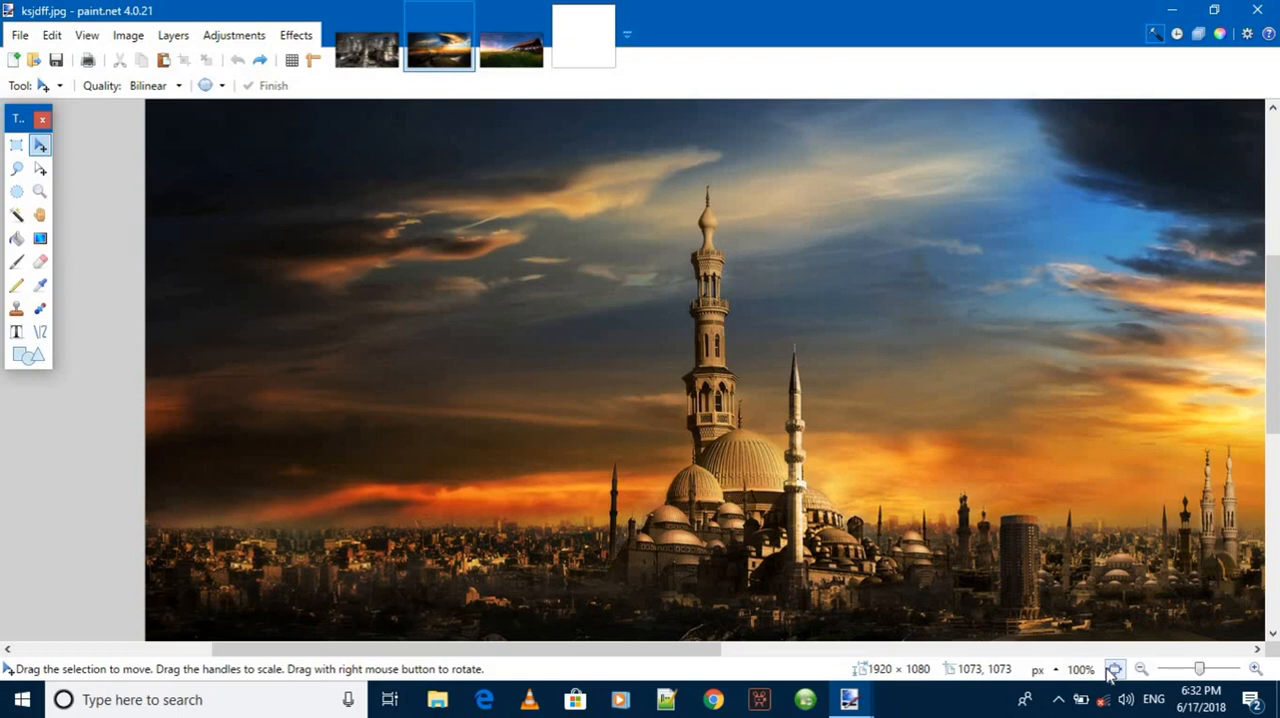
{"action": "mouse_move", "coordinate": [1125, 680]}
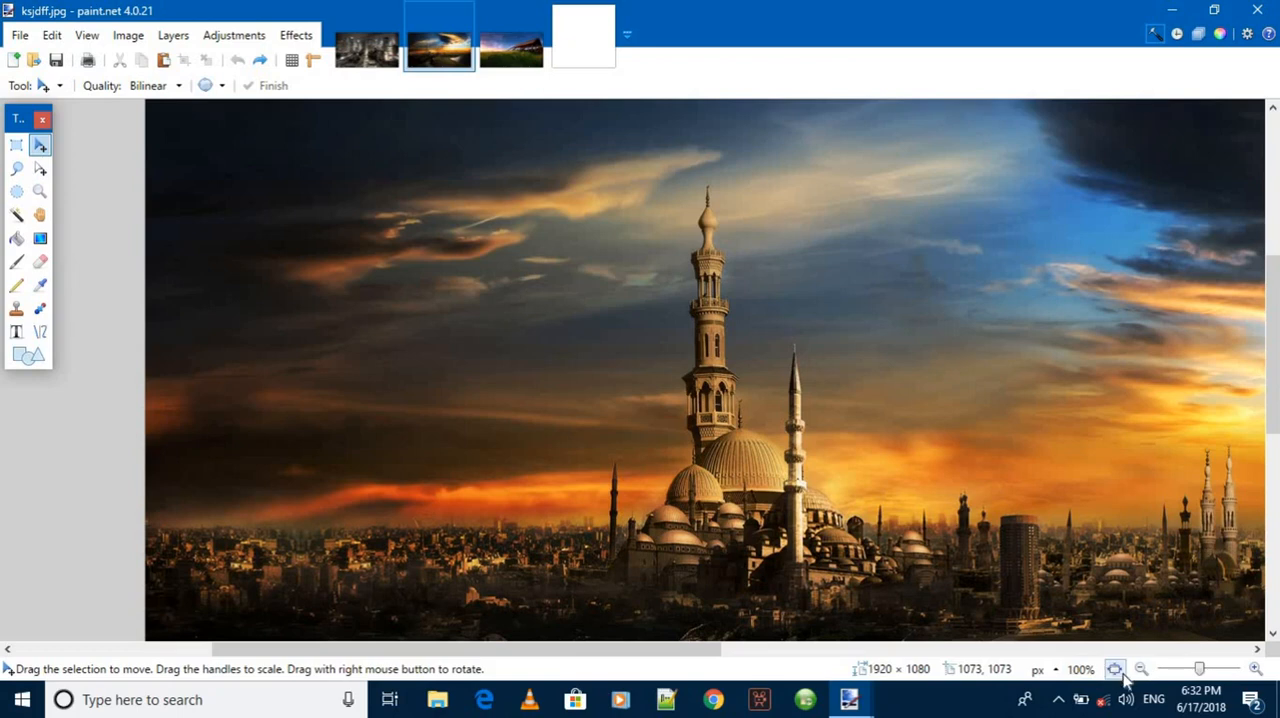
- Zoom the ksjdff.jpg mosque image to fit the window
{"action": "left_click", "coordinate": [1113, 669]}
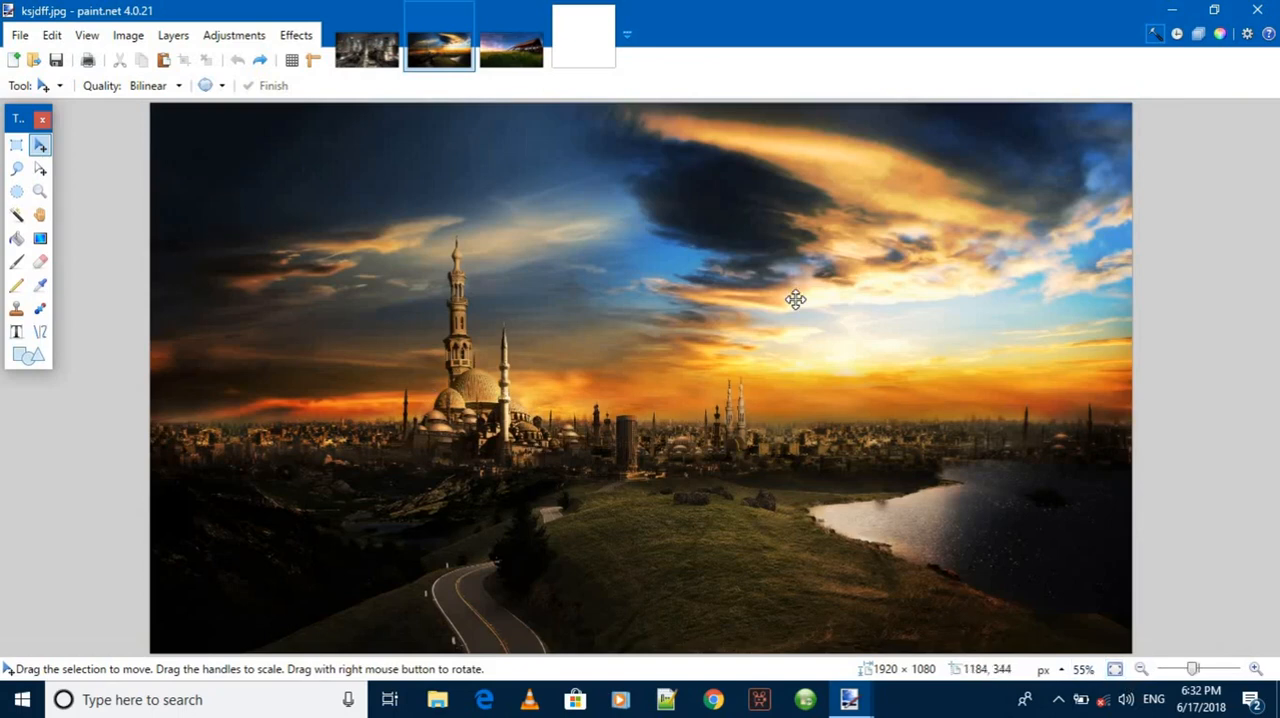